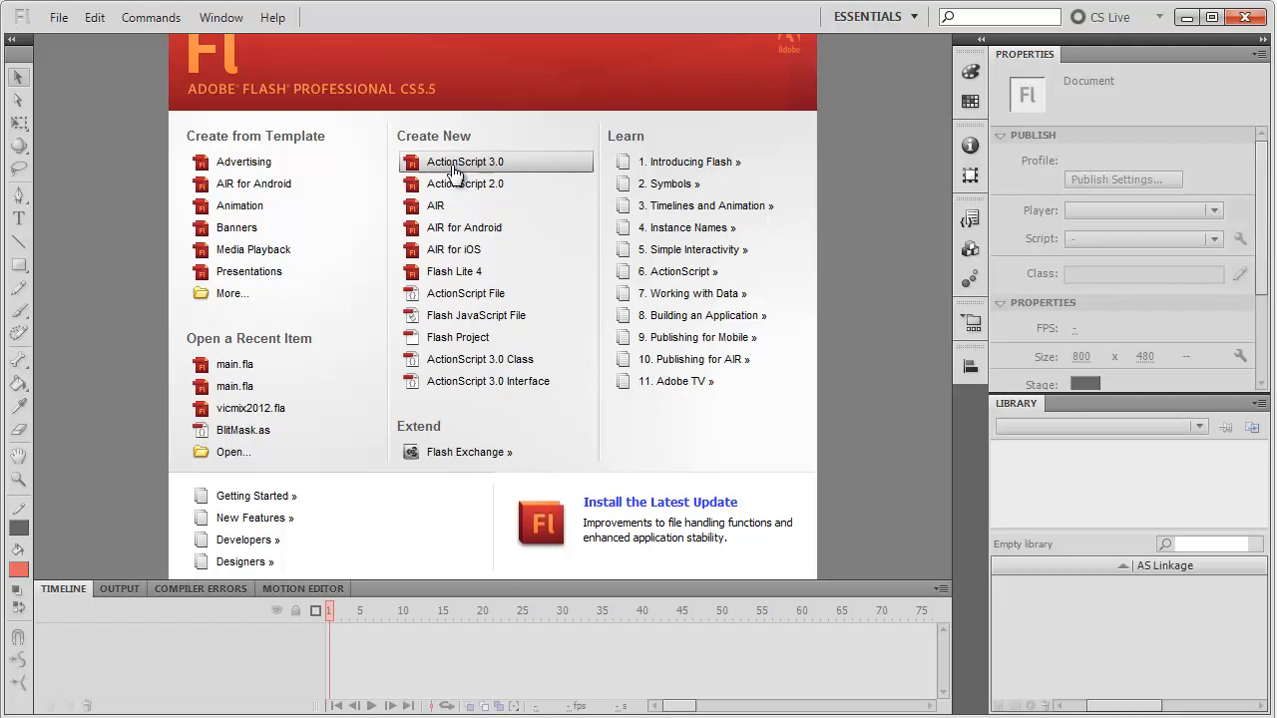
Start a new ActionScript 3.0 document and fit the stage in the window
{"action": "left_click", "coordinate": [465, 161]}
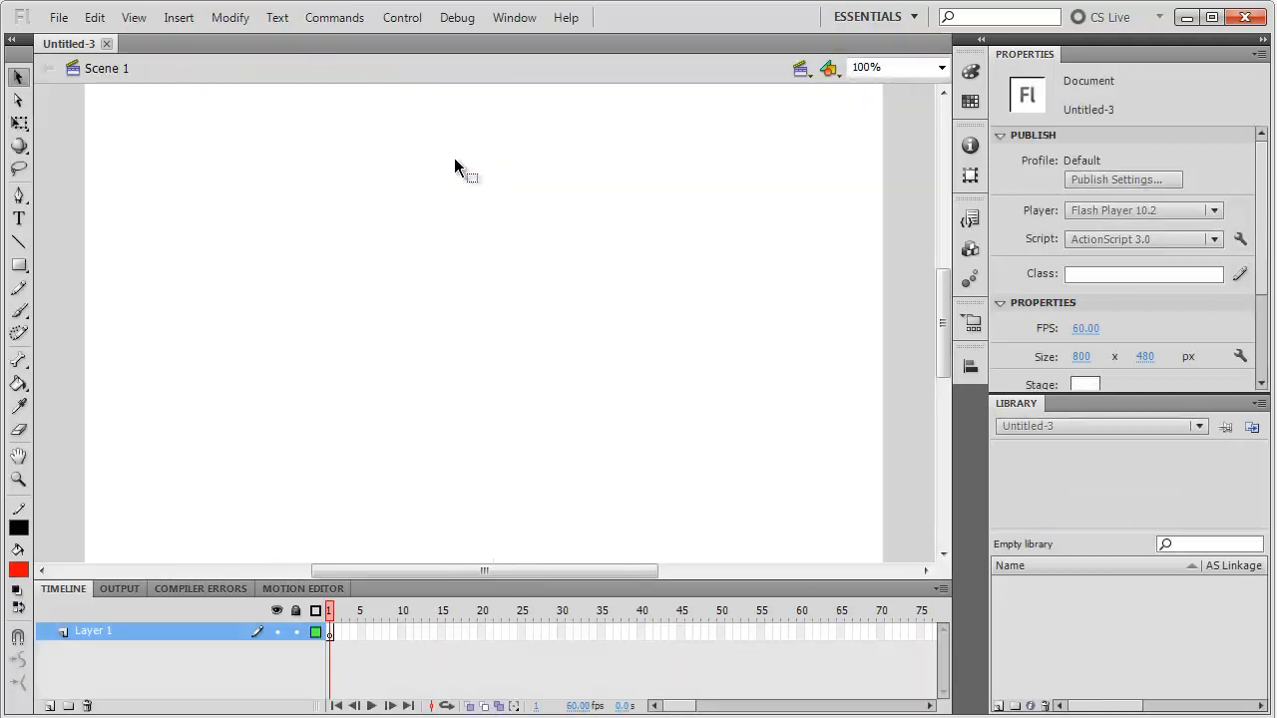
{"action": "left_click", "coordinate": [938, 66]}
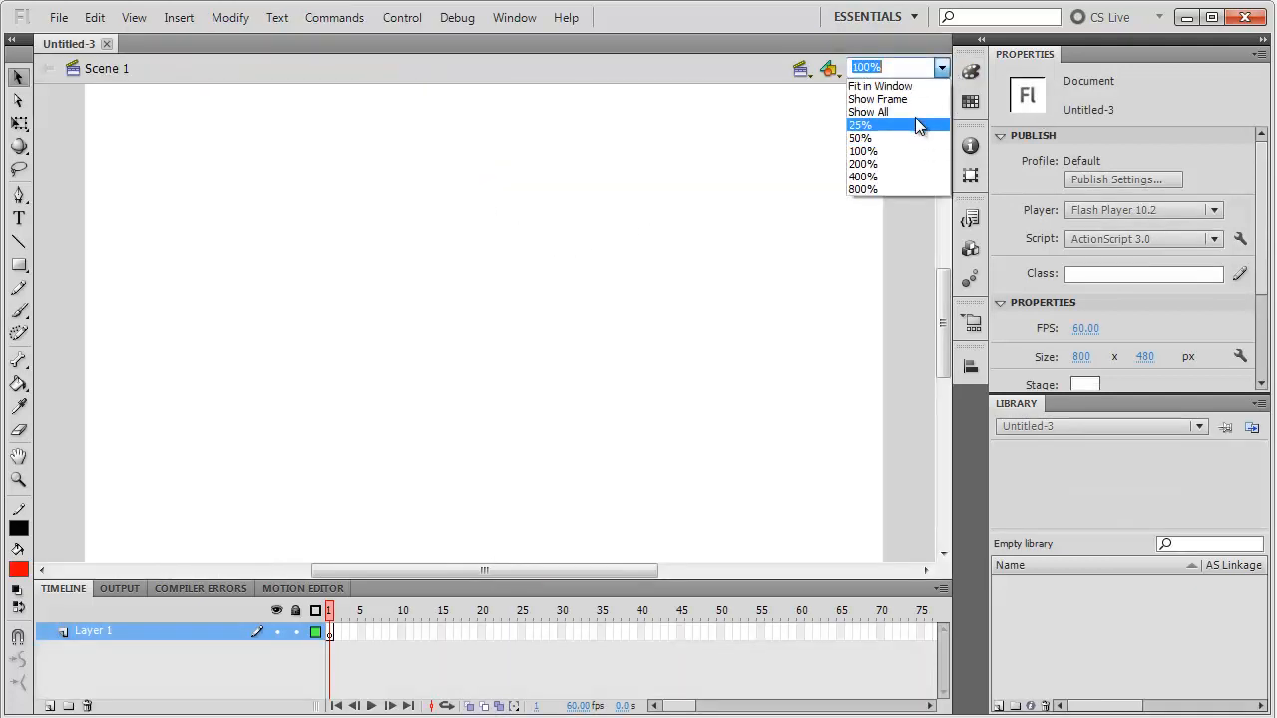
{"action": "mouse_move", "coordinate": [903, 99]}
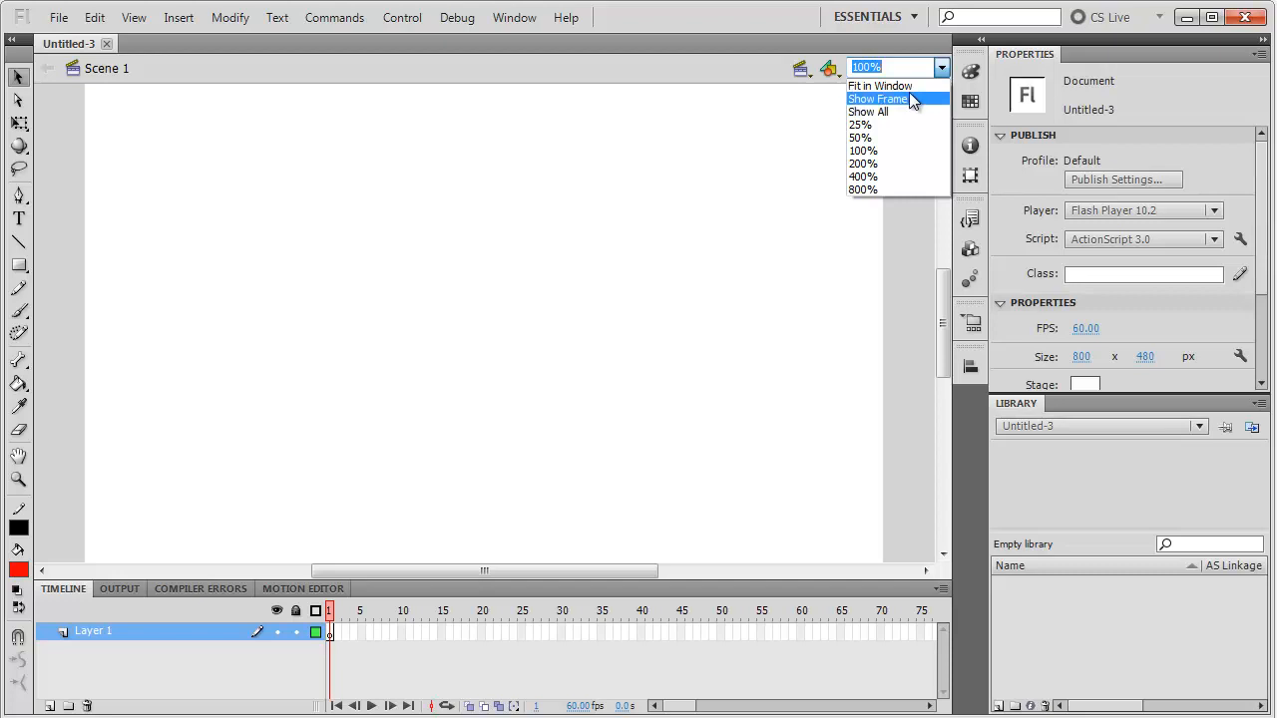
{"action": "left_click", "coordinate": [880, 86]}
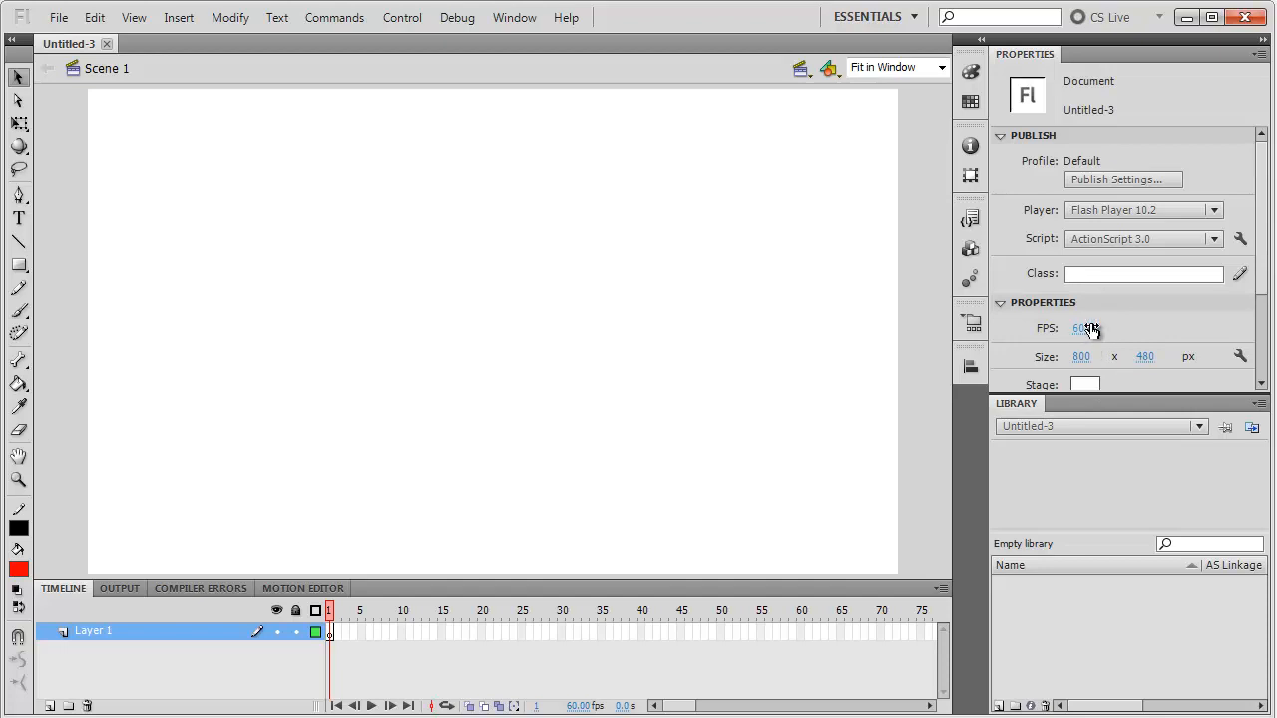
Set the document class to Main in the Properties panel
{"action": "type", "text": "M"}
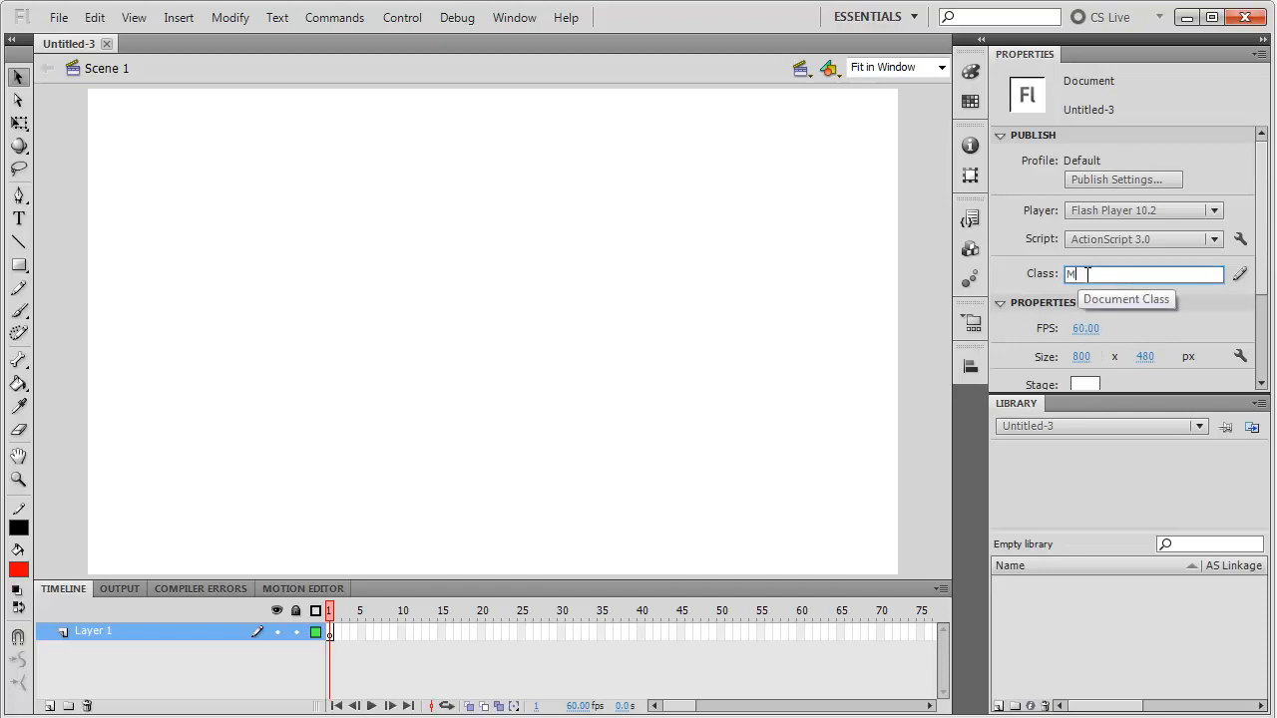
{"action": "type", "text": "ain"}
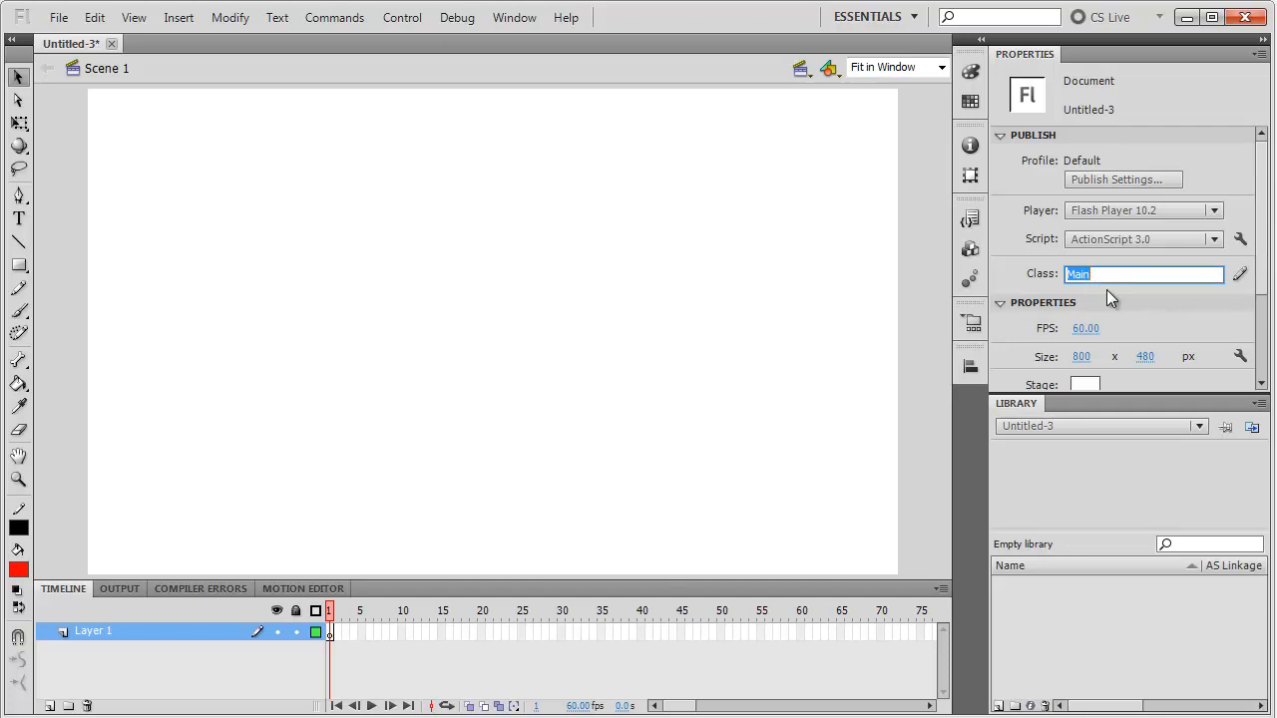
{"action": "mouse_move", "coordinate": [1102, 276]}
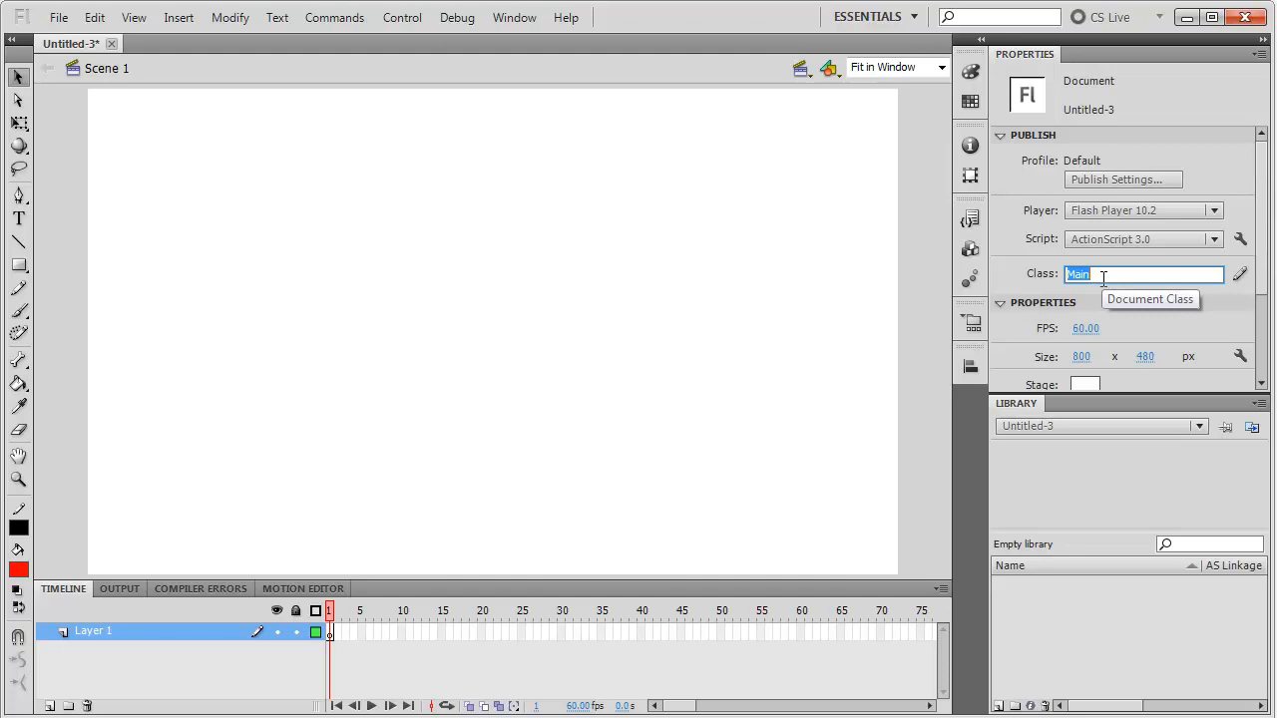
{"action": "mouse_move", "coordinate": [813, 349]}
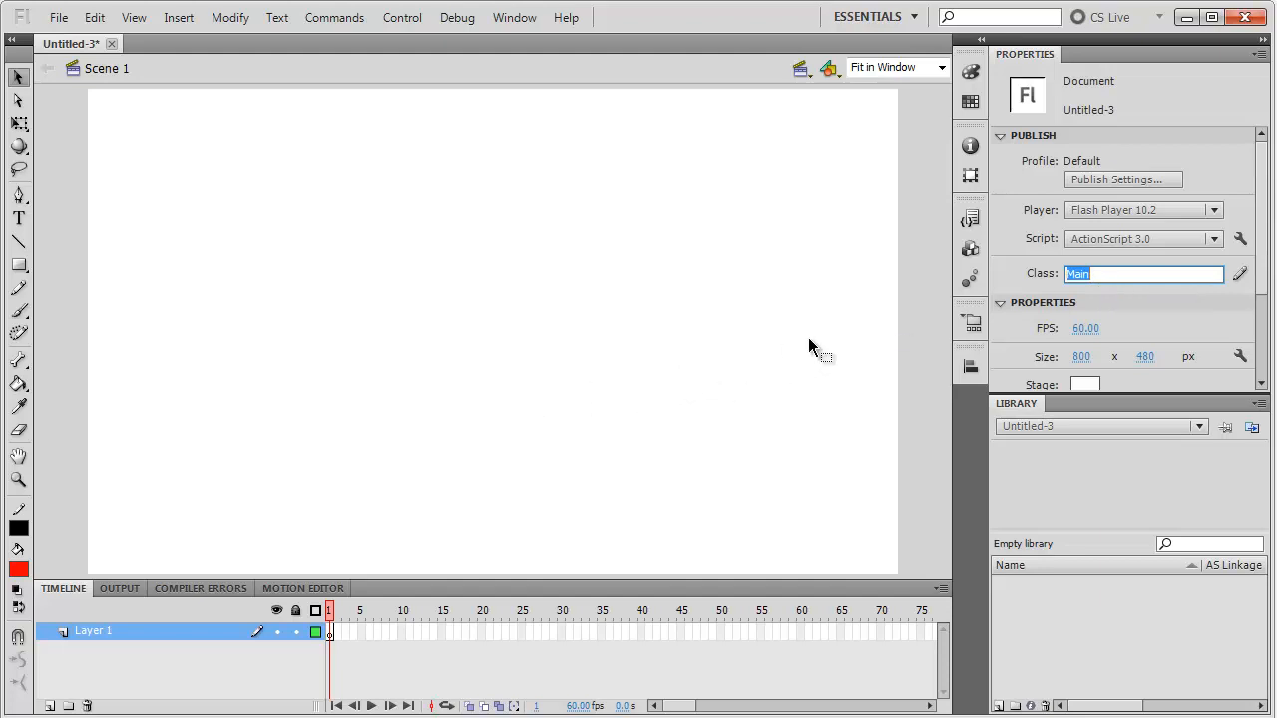
{"action": "mouse_move", "coordinate": [815, 349]}
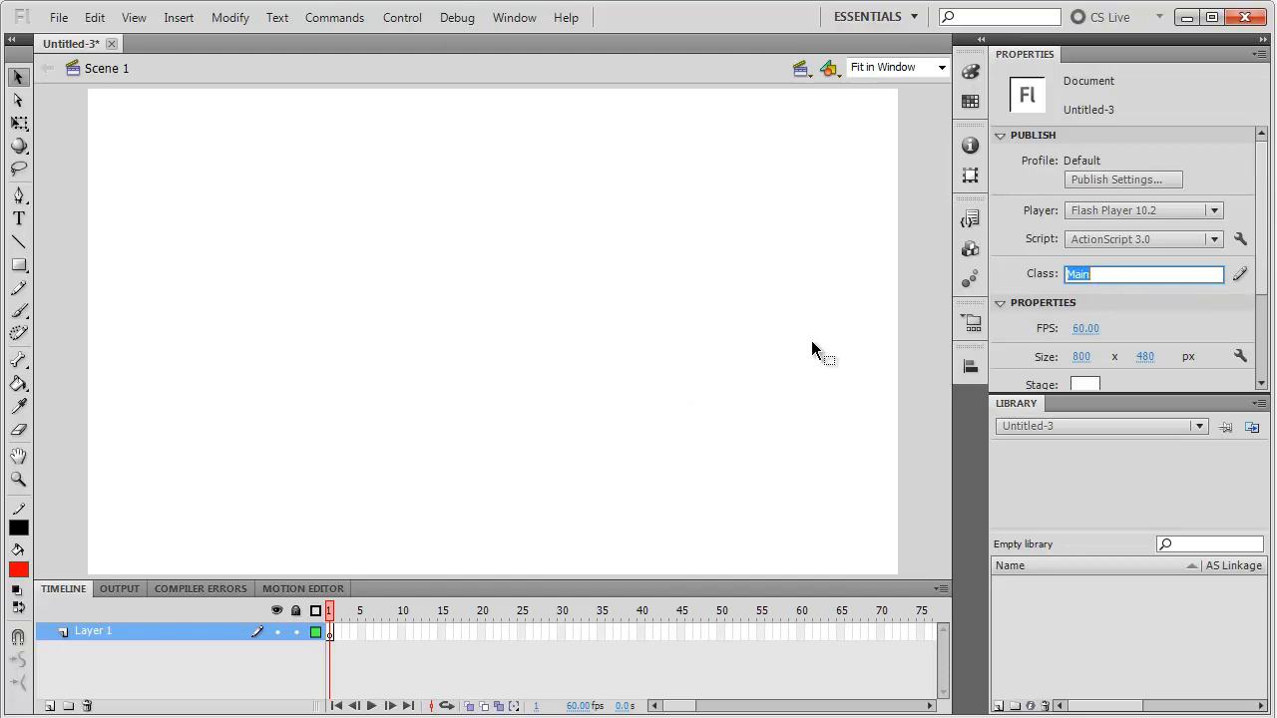
{"action": "mouse_move", "coordinate": [516, 266]}
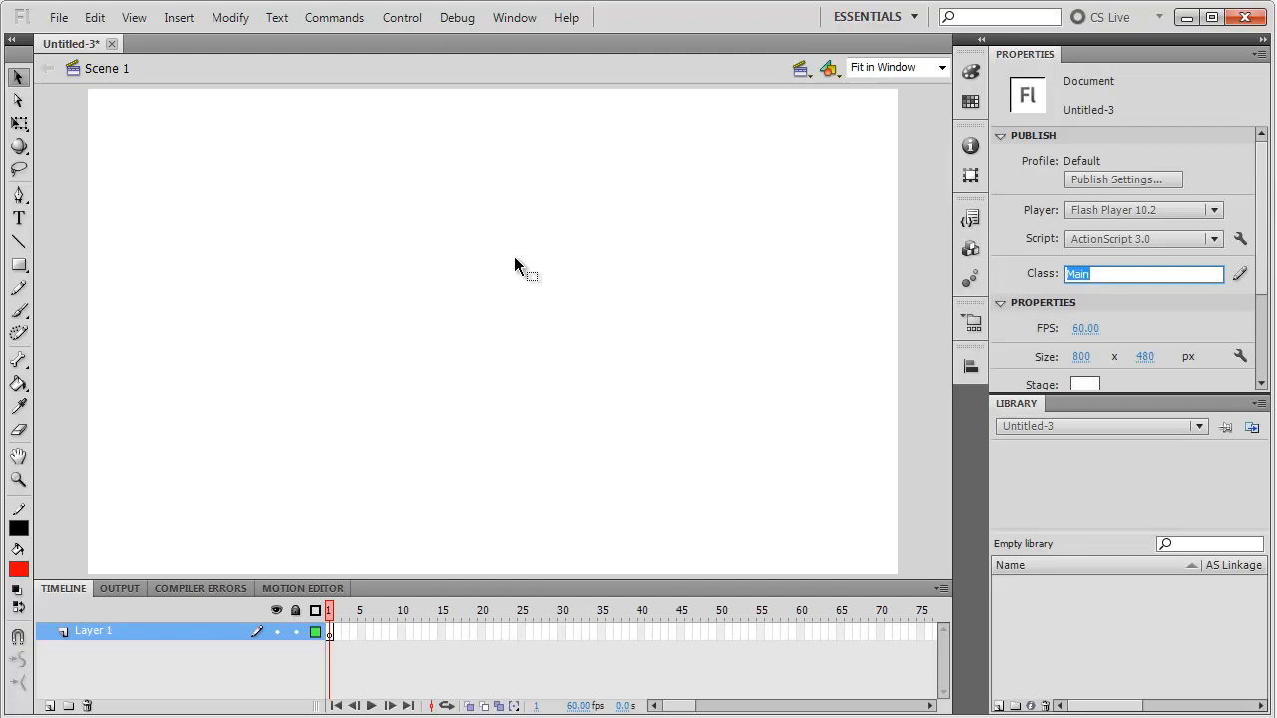
{"action": "mouse_move", "coordinate": [895, 320]}
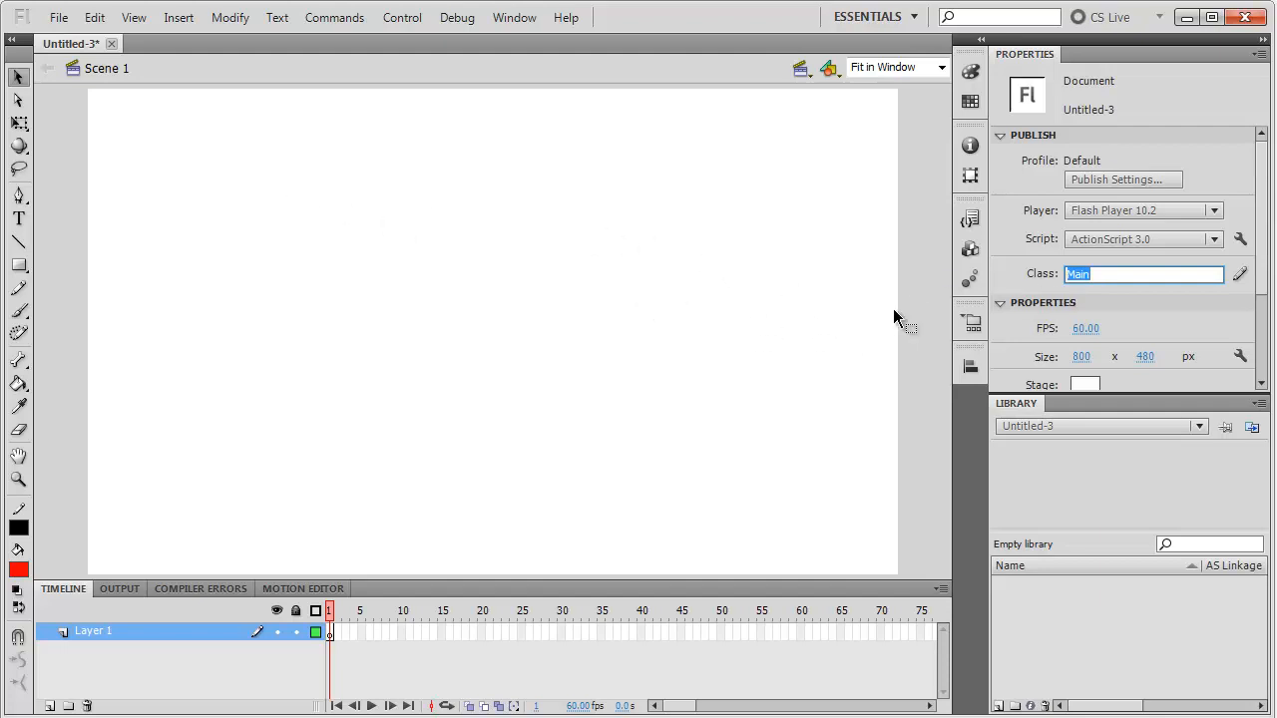
{"action": "mouse_move", "coordinate": [492, 357]}
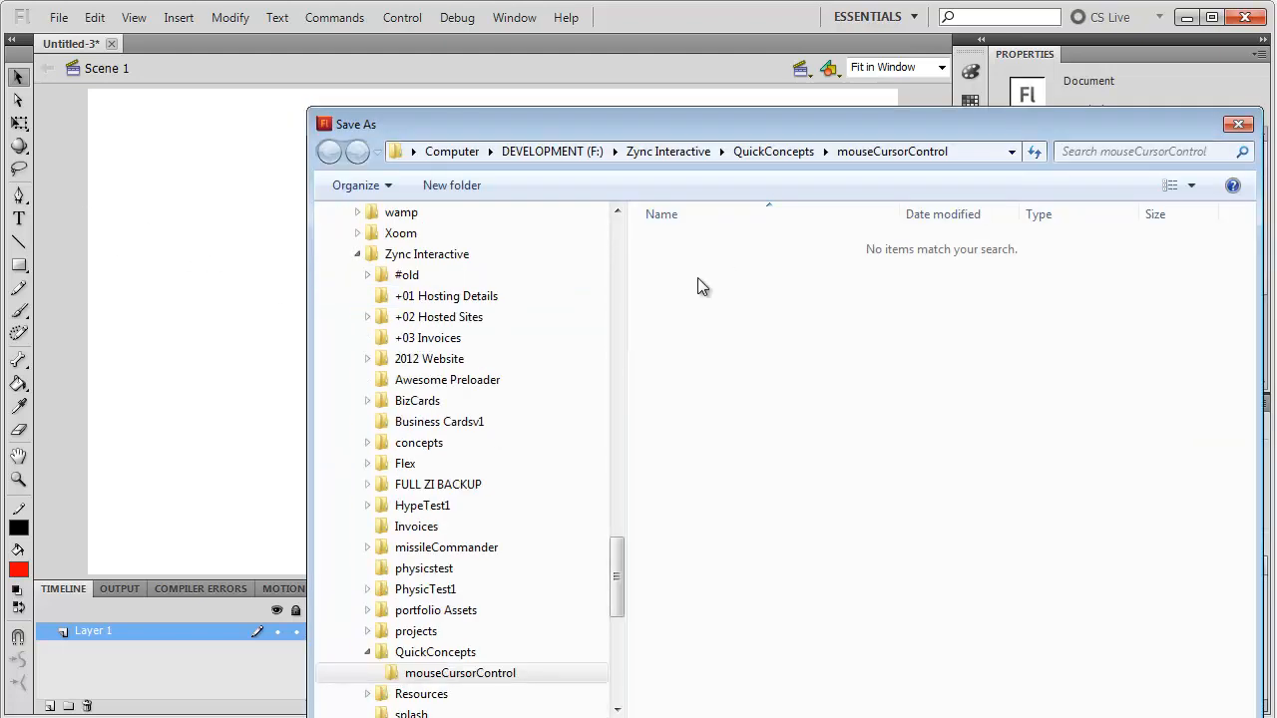
Save the document into QuickConcepts > mouseCursorControl, dismissing the Folder In Use warning
{"action": "left_click", "coordinate": [329, 151]}
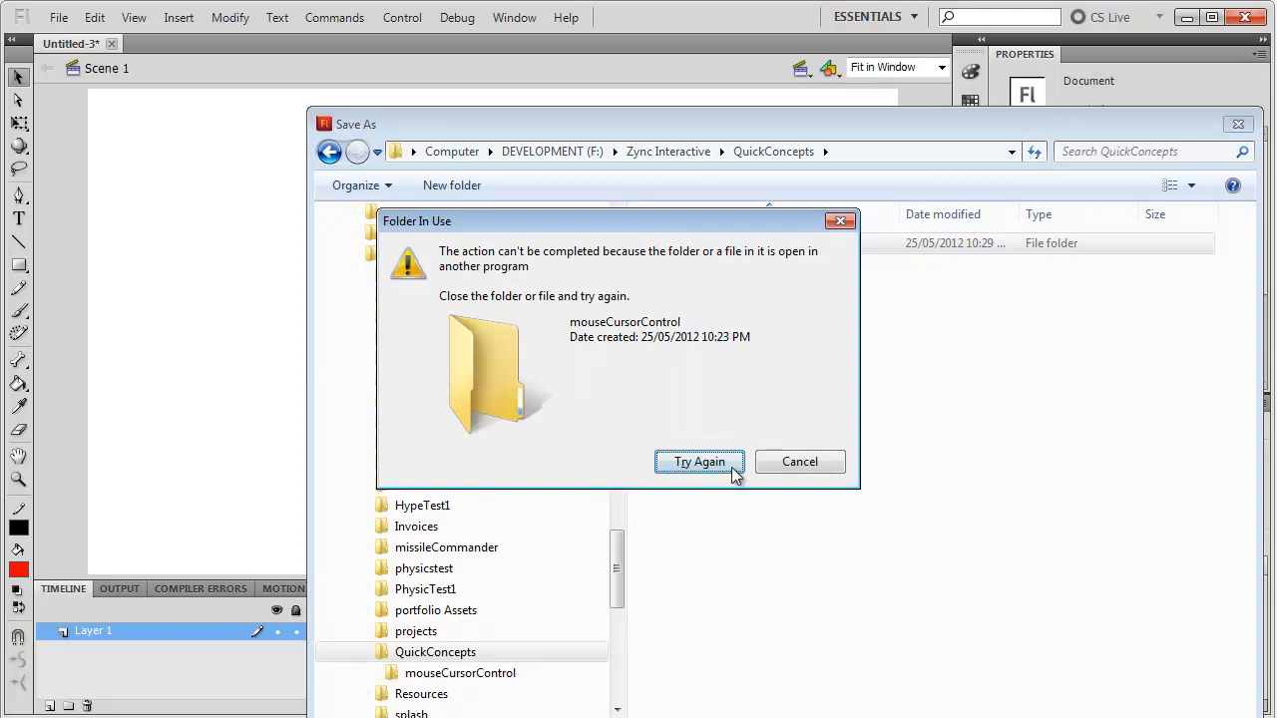
{"action": "left_click", "coordinate": [698, 460]}
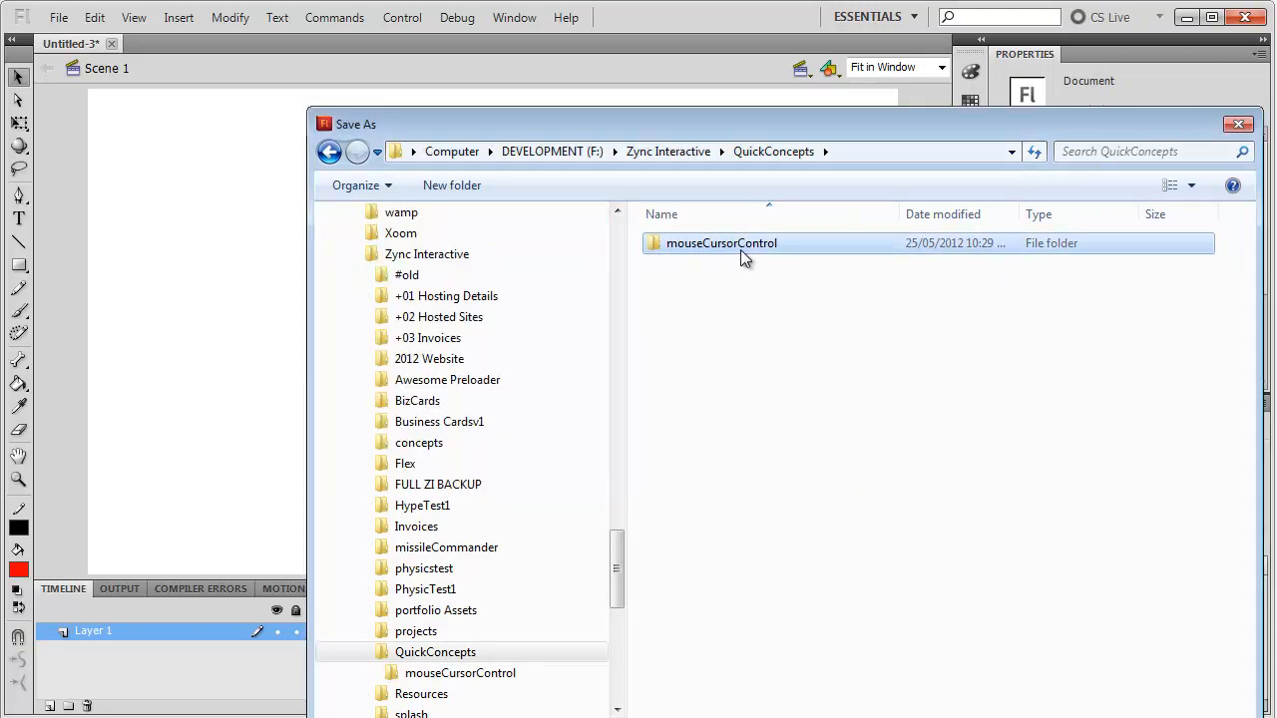
{"action": "double_click", "coordinate": [721, 242]}
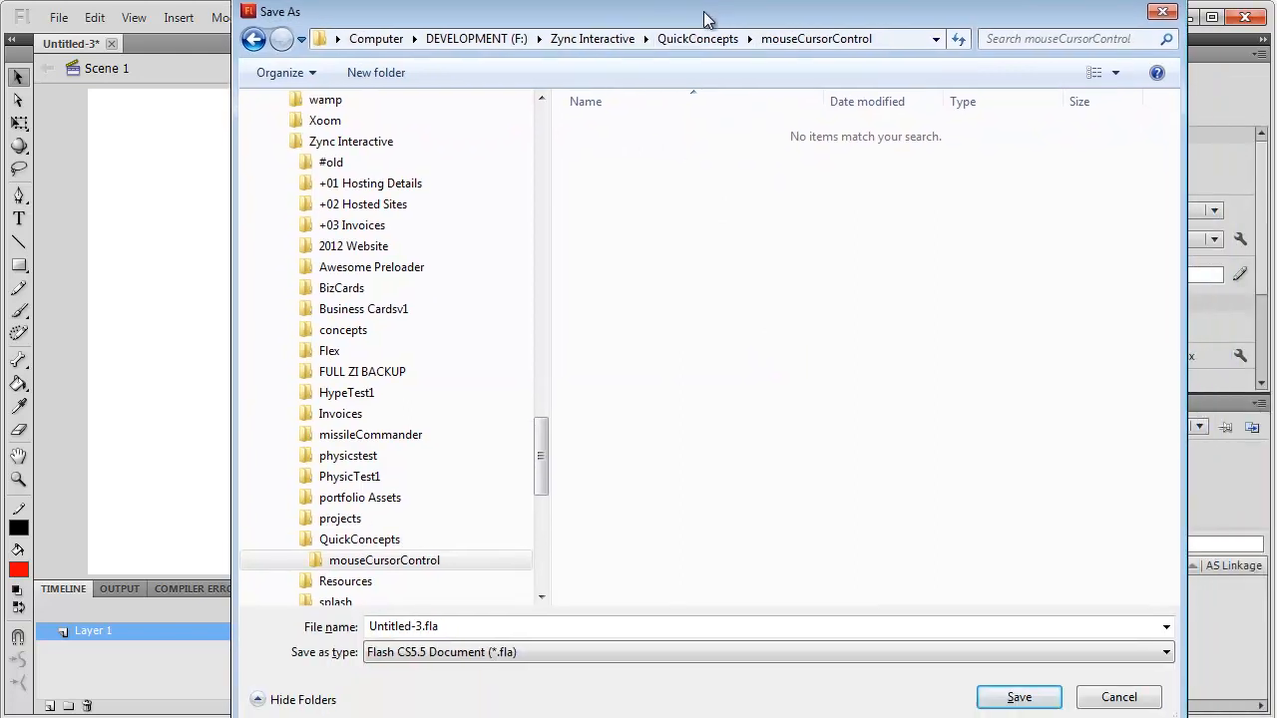
{"action": "type", "text": "M"}
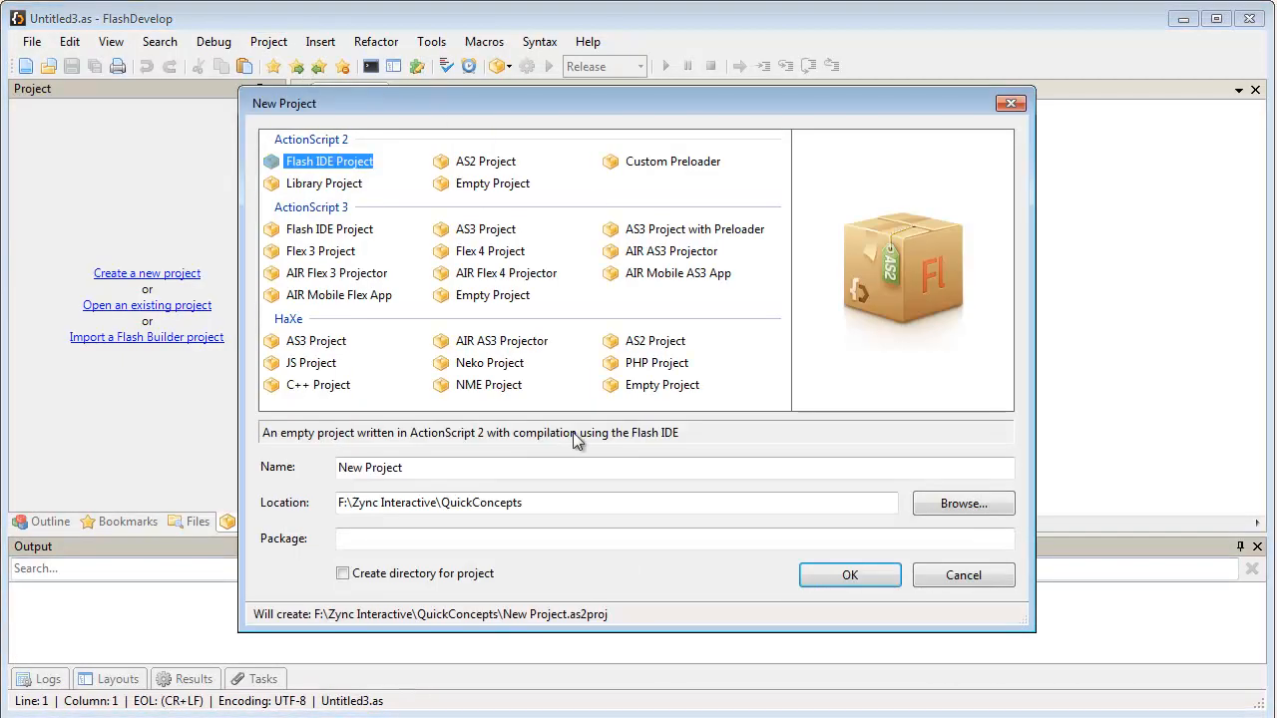
Name the new Flash IDE project Mouse Cursor Control
{"action": "type", "text": "M"}
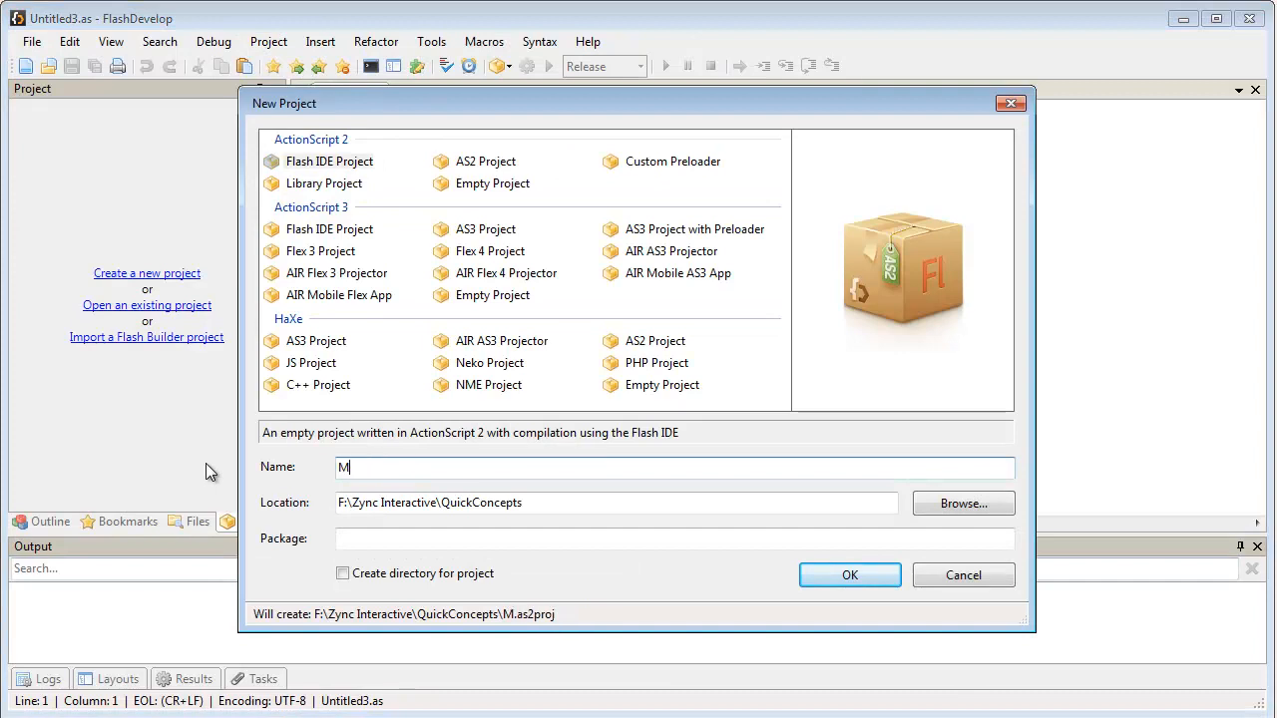
{"action": "type", "text": "ouse Co"}
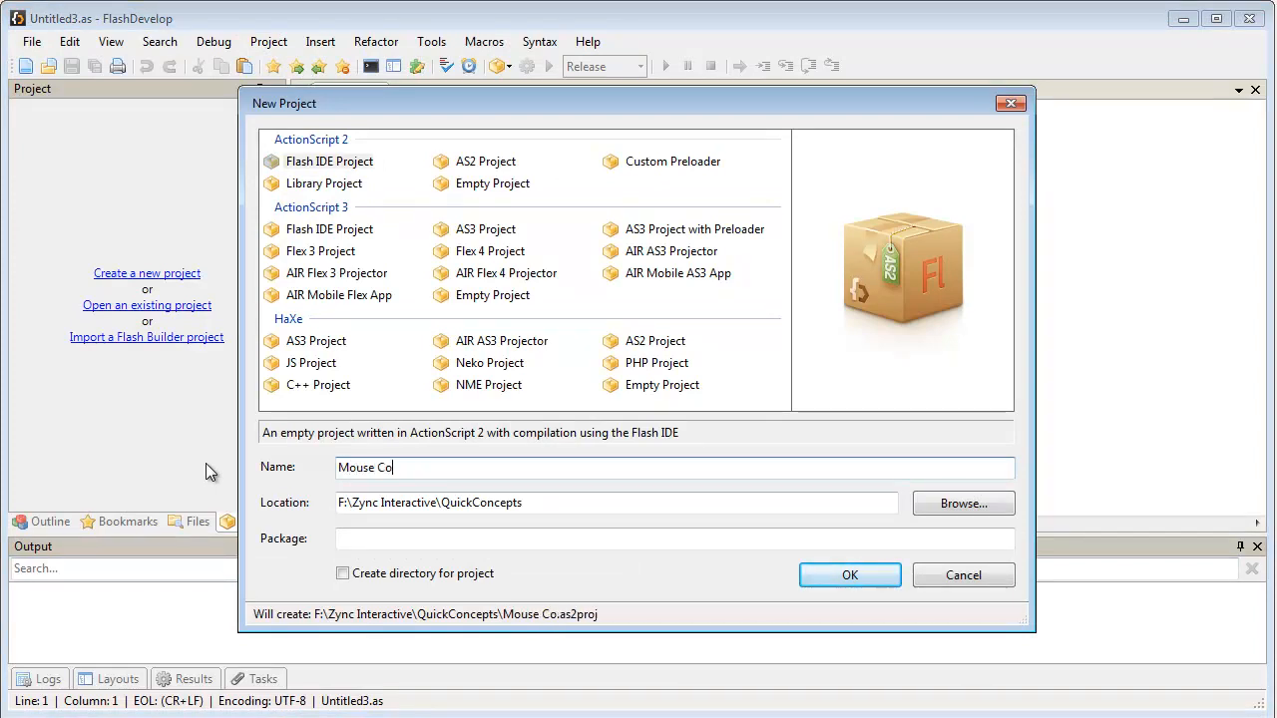
{"action": "type", "text": "ntrol Cur"}
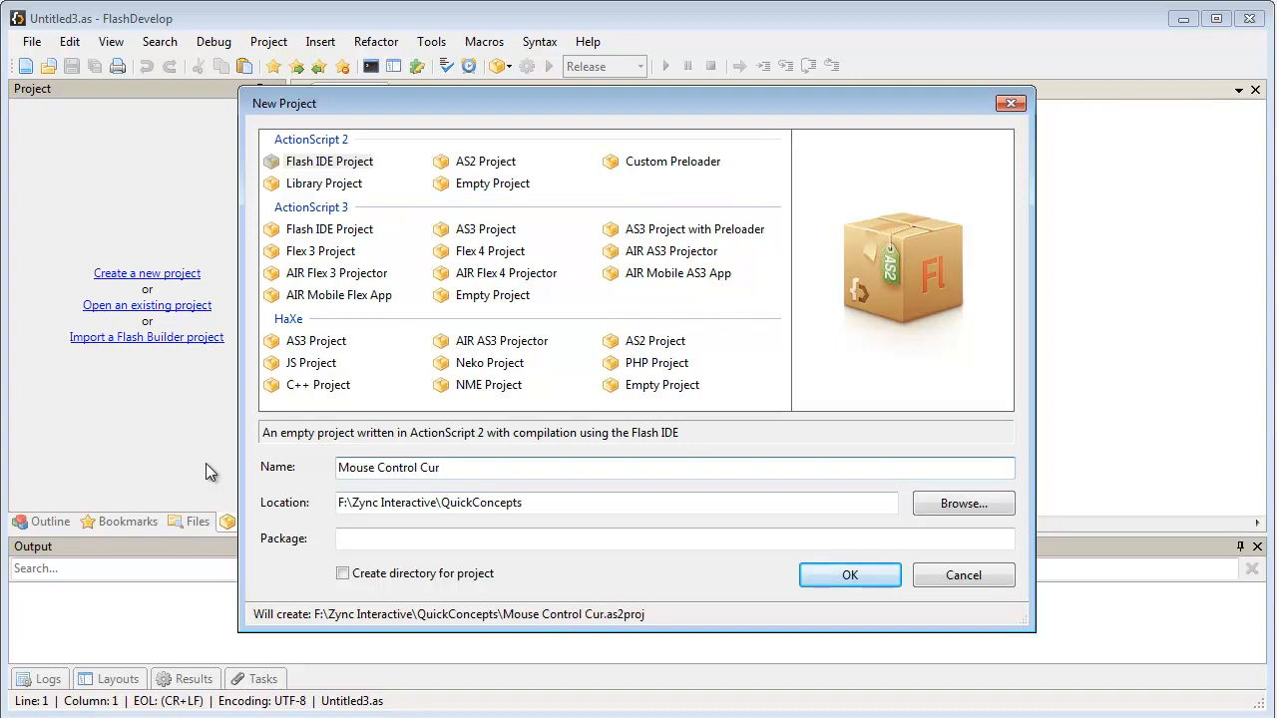
{"action": "type", "text": "sor"}
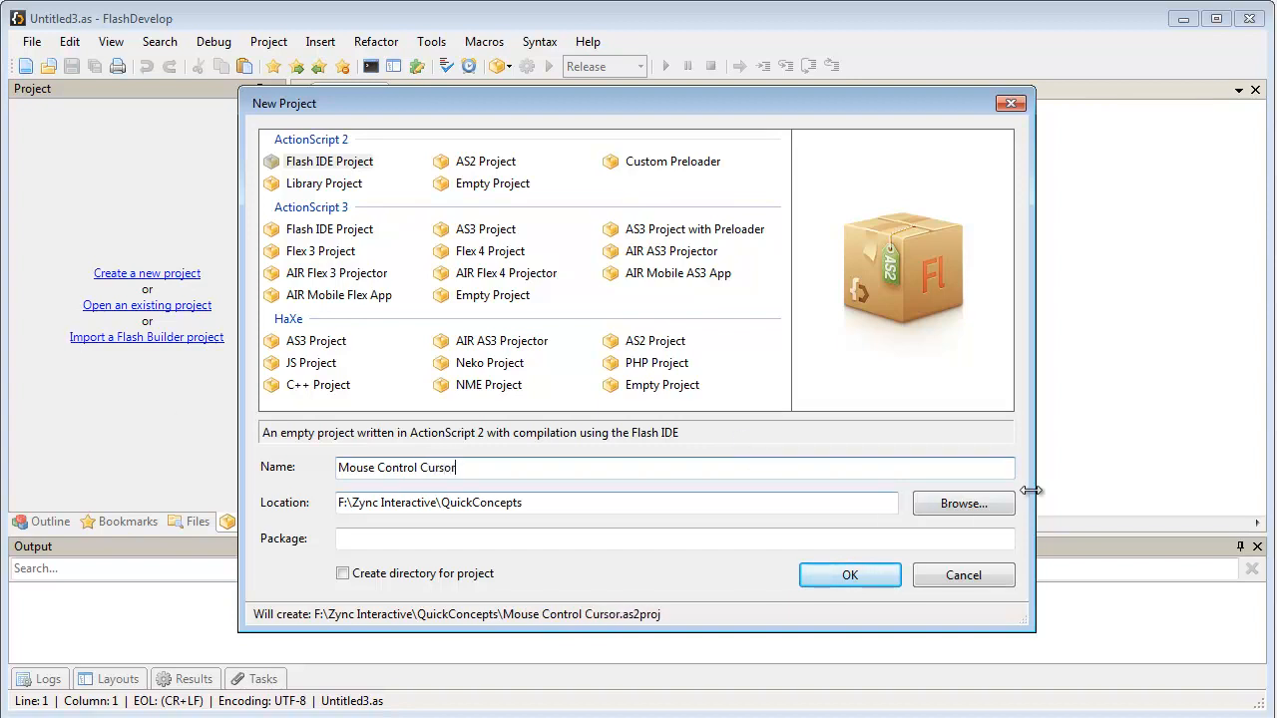
Locate the project in the mouseCursorControl folder and create it
{"action": "left_click", "coordinate": [961, 503]}
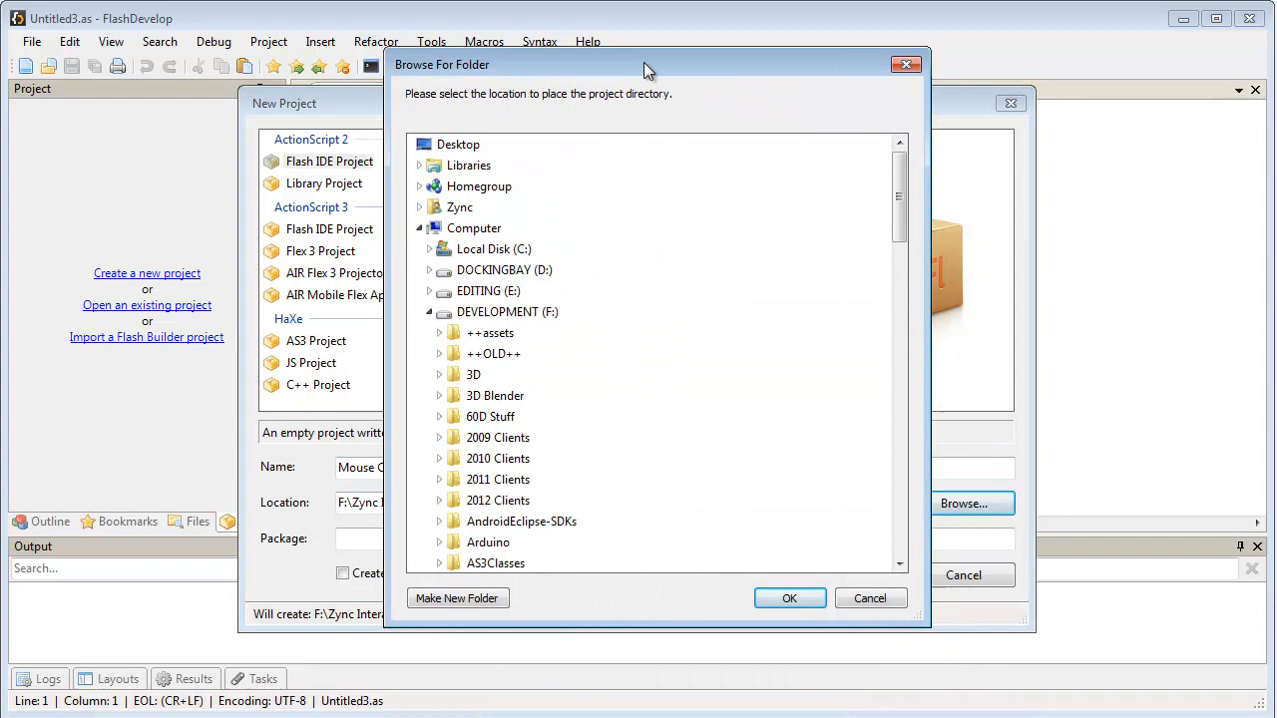
{"action": "scroll", "scroll_direction": "down", "scroll_amount": 3}
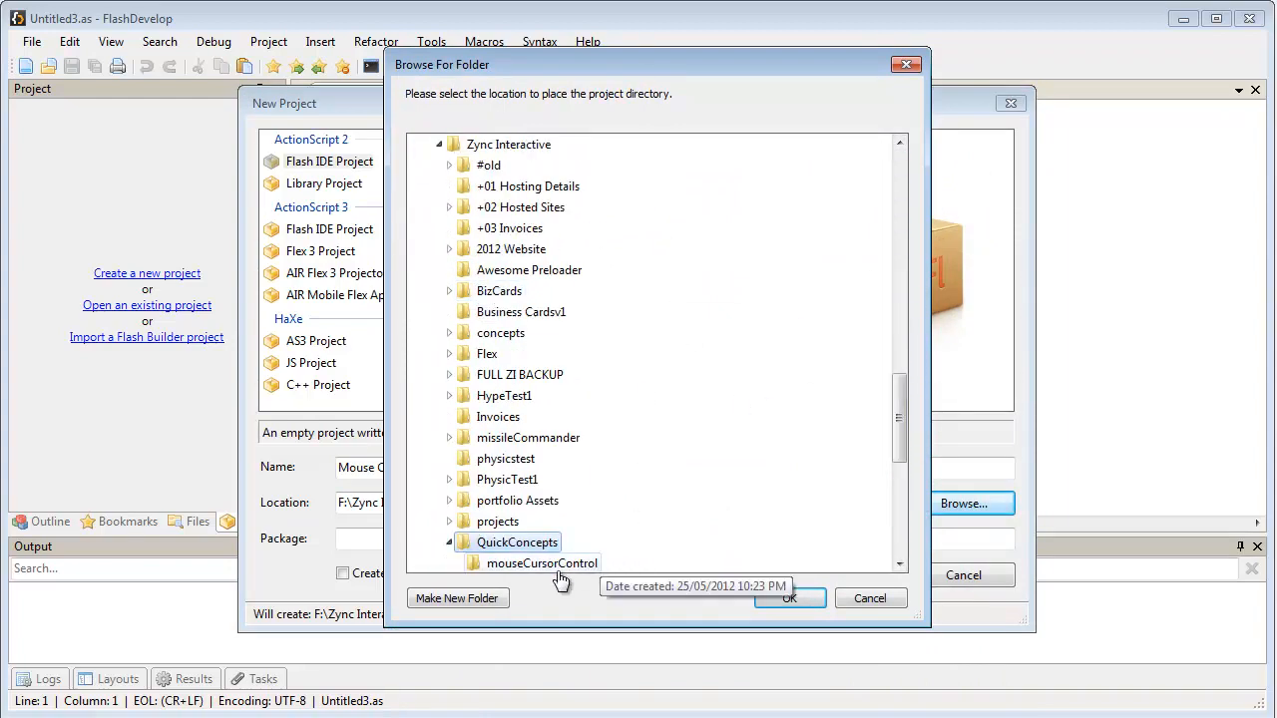
{"action": "left_click", "coordinate": [788, 597]}
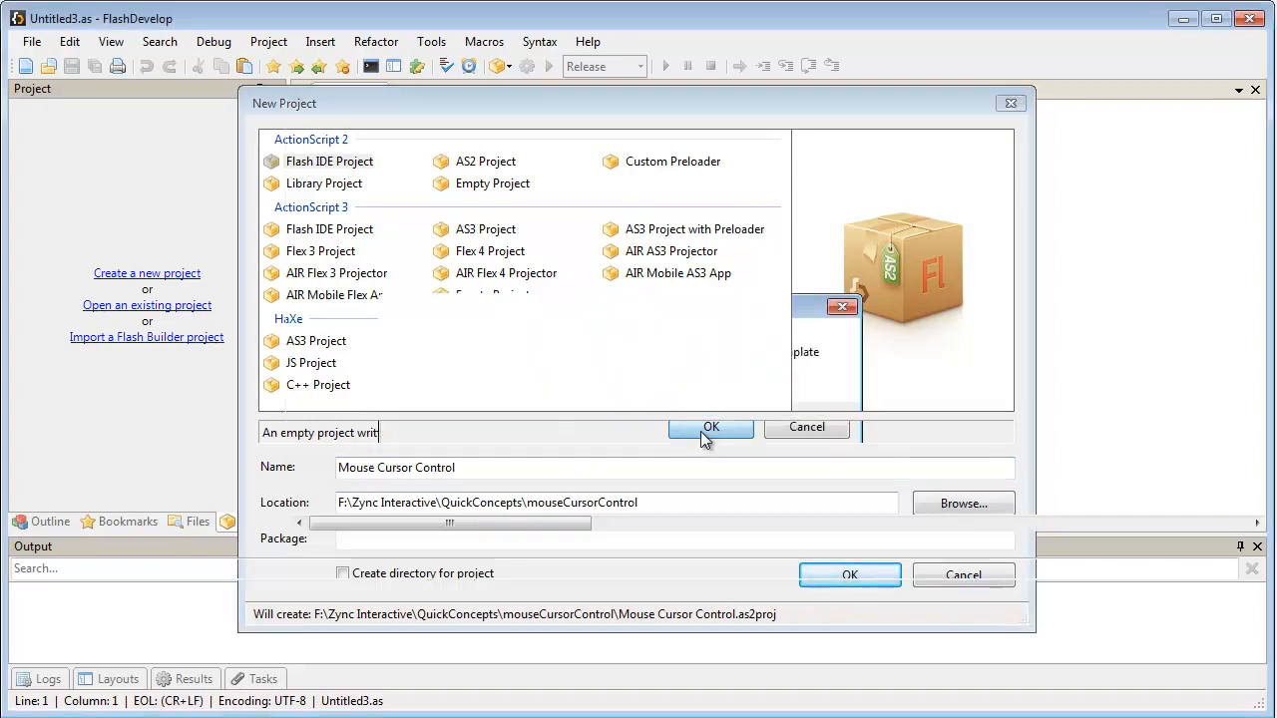
{"action": "left_click", "coordinate": [850, 574]}
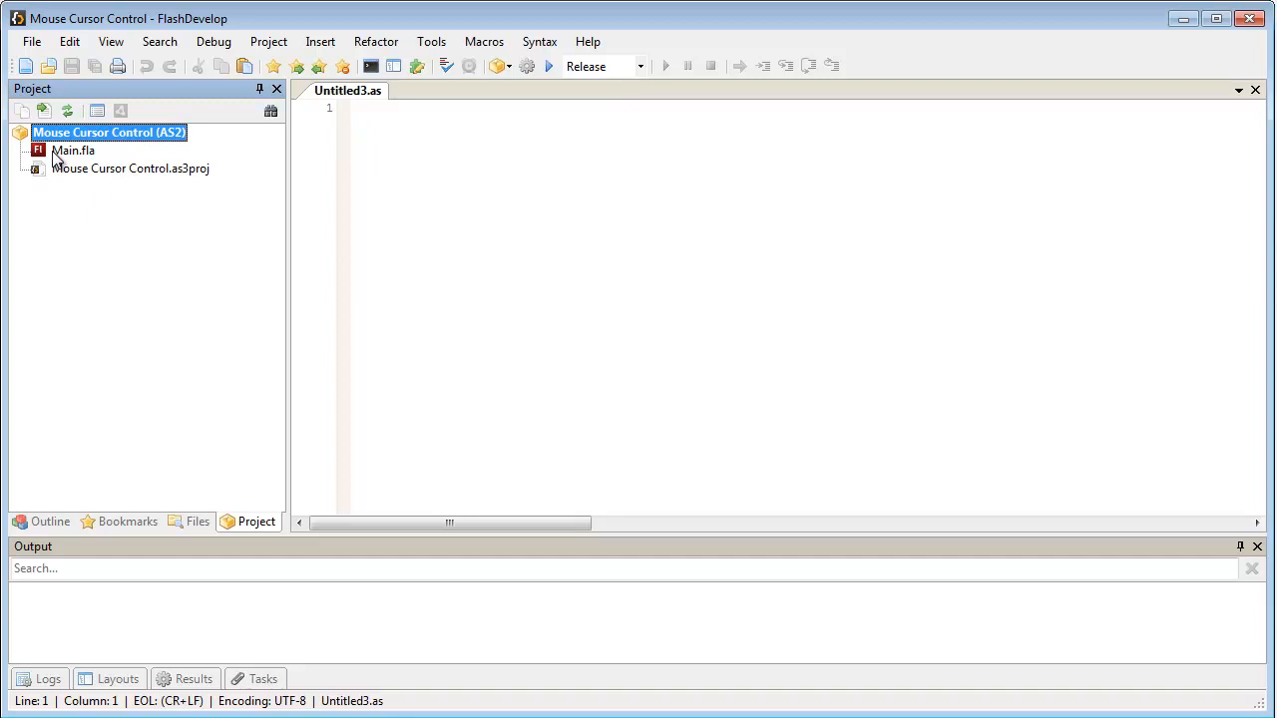
{"action": "mouse_move", "coordinate": [213, 140]}
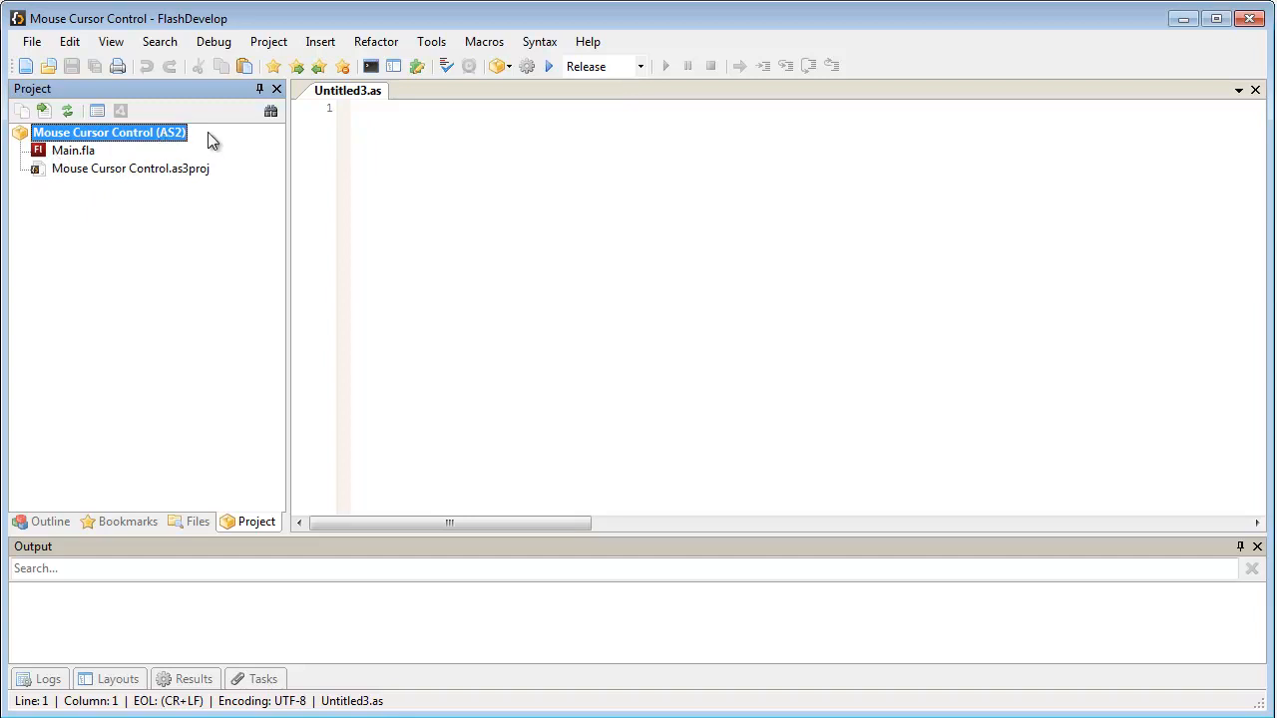
Start a new ActionScript 3 Flash IDE project named Mouse Cursor Control
{"action": "left_click", "coordinate": [268, 41]}
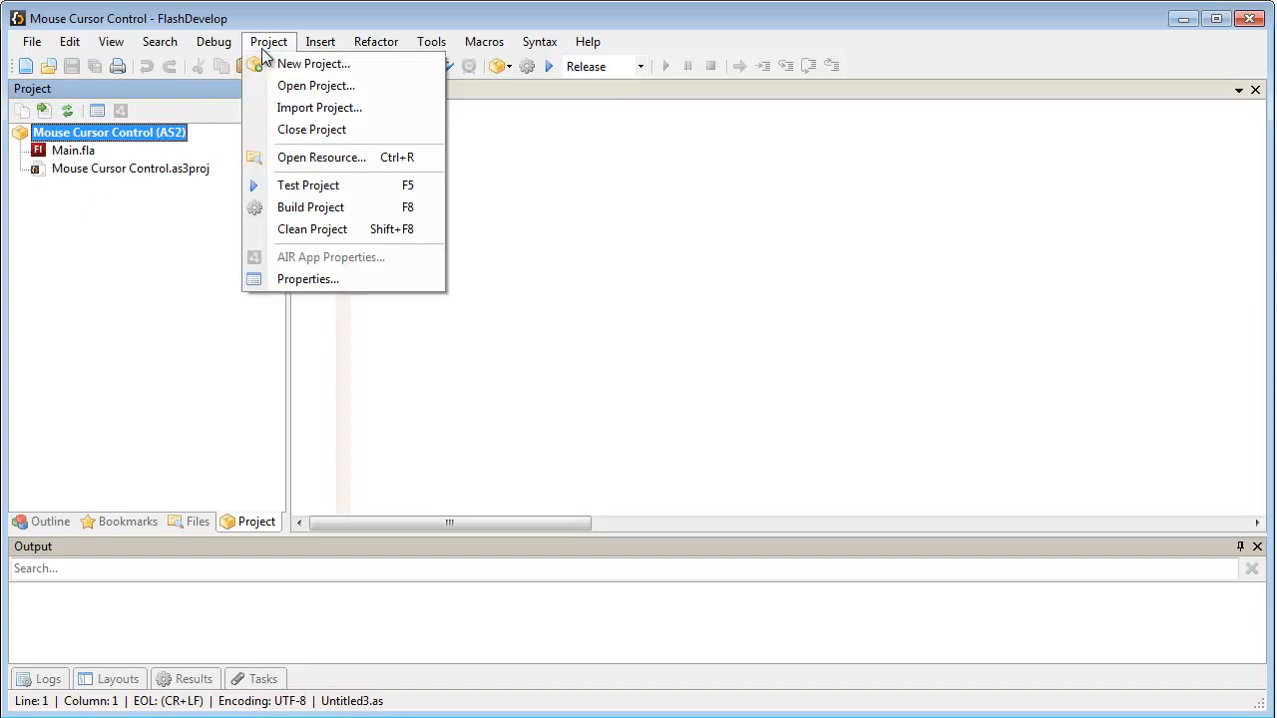
{"action": "left_click", "coordinate": [313, 63]}
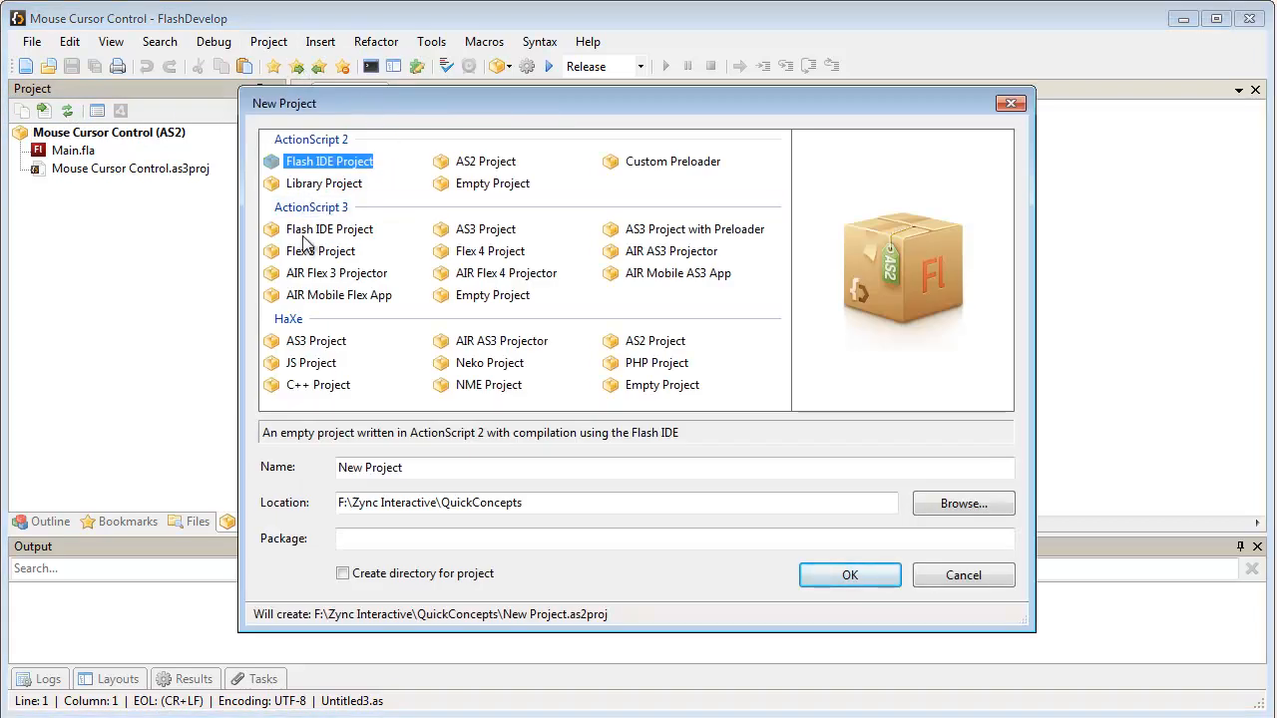
{"action": "left_click", "coordinate": [328, 228]}
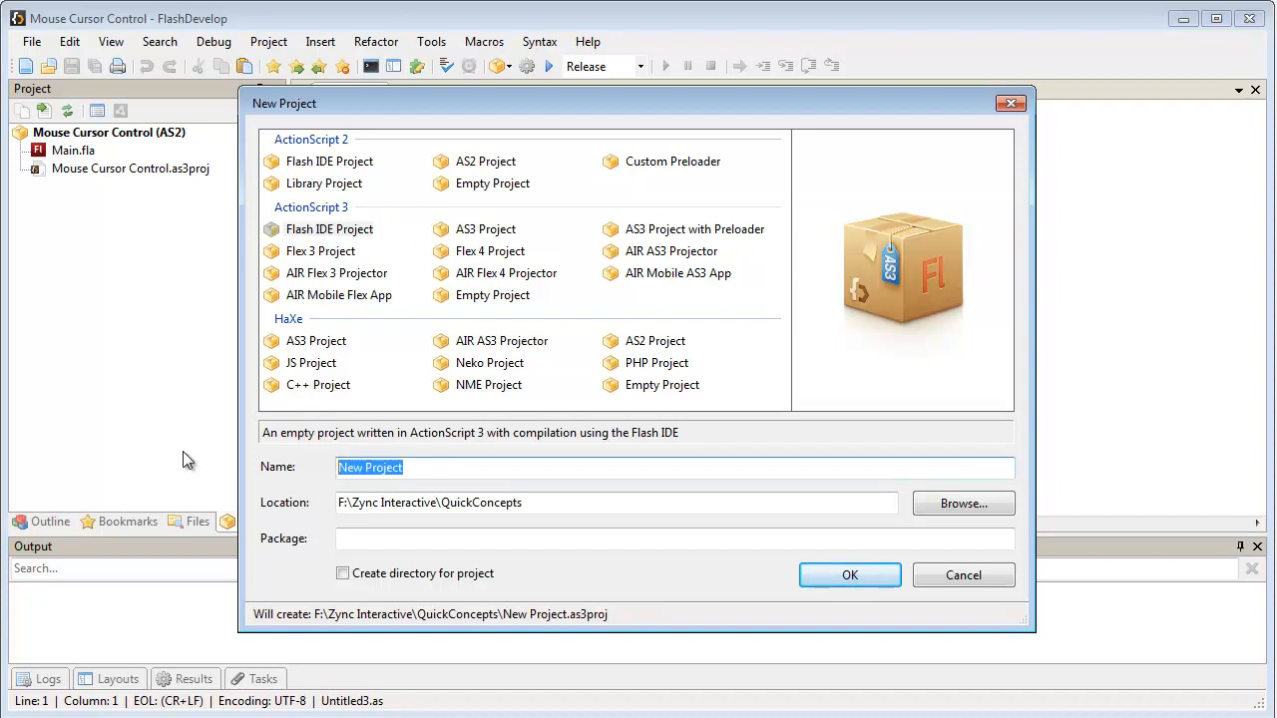
{"action": "type", "text": "Mouse Cursor Contro"}
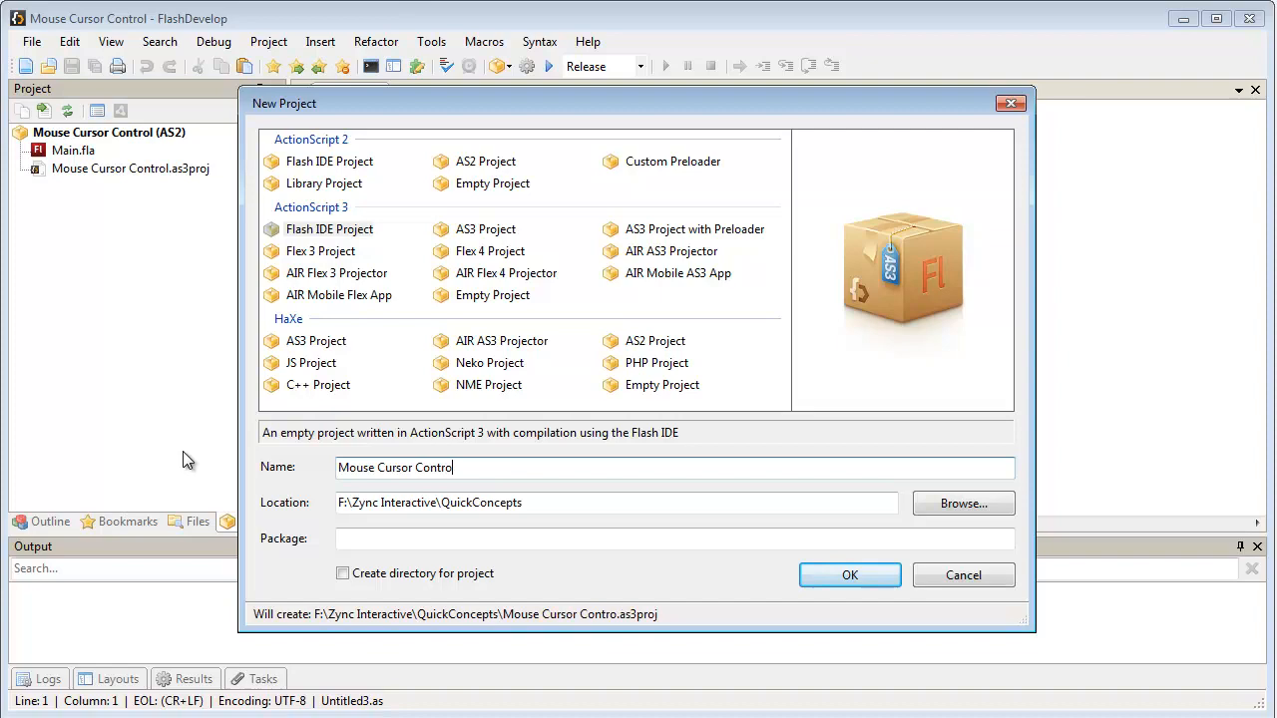
Place it in QuickConcepts > mouseCursorControl and create it, accepting the non-empty directory warning
{"action": "left_click", "coordinate": [962, 503]}
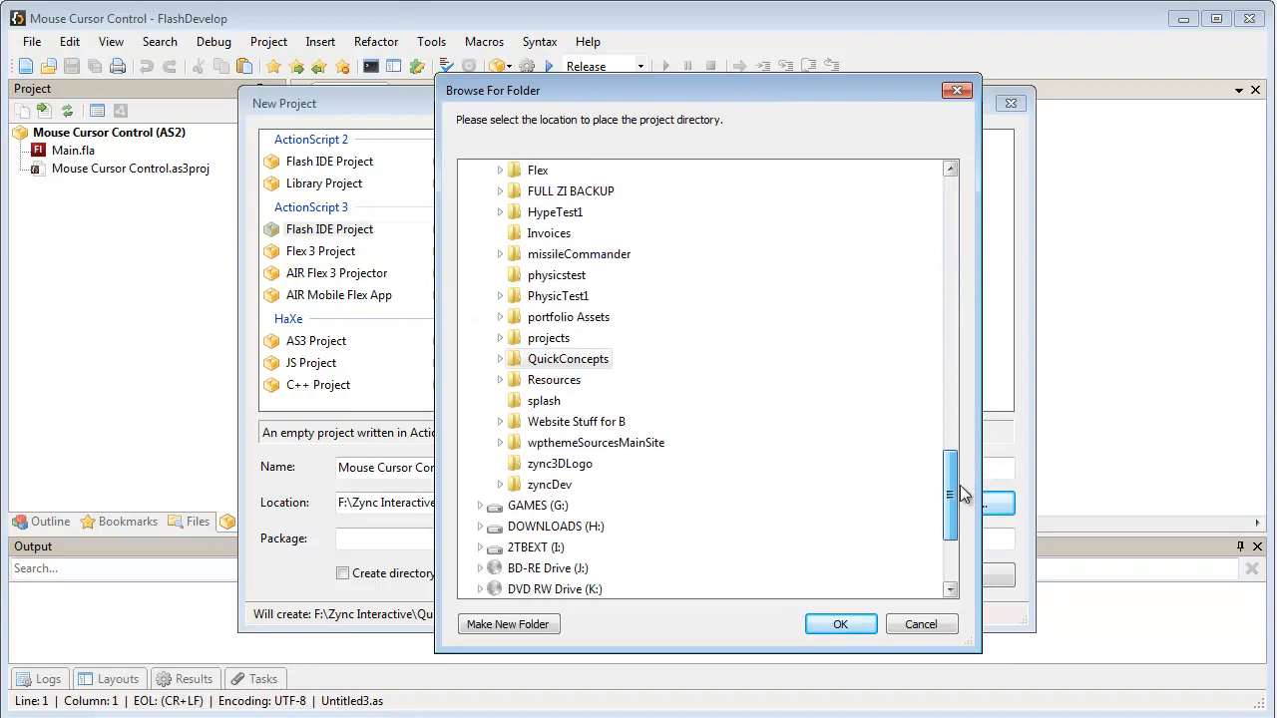
{"action": "left_click", "coordinate": [499, 358]}
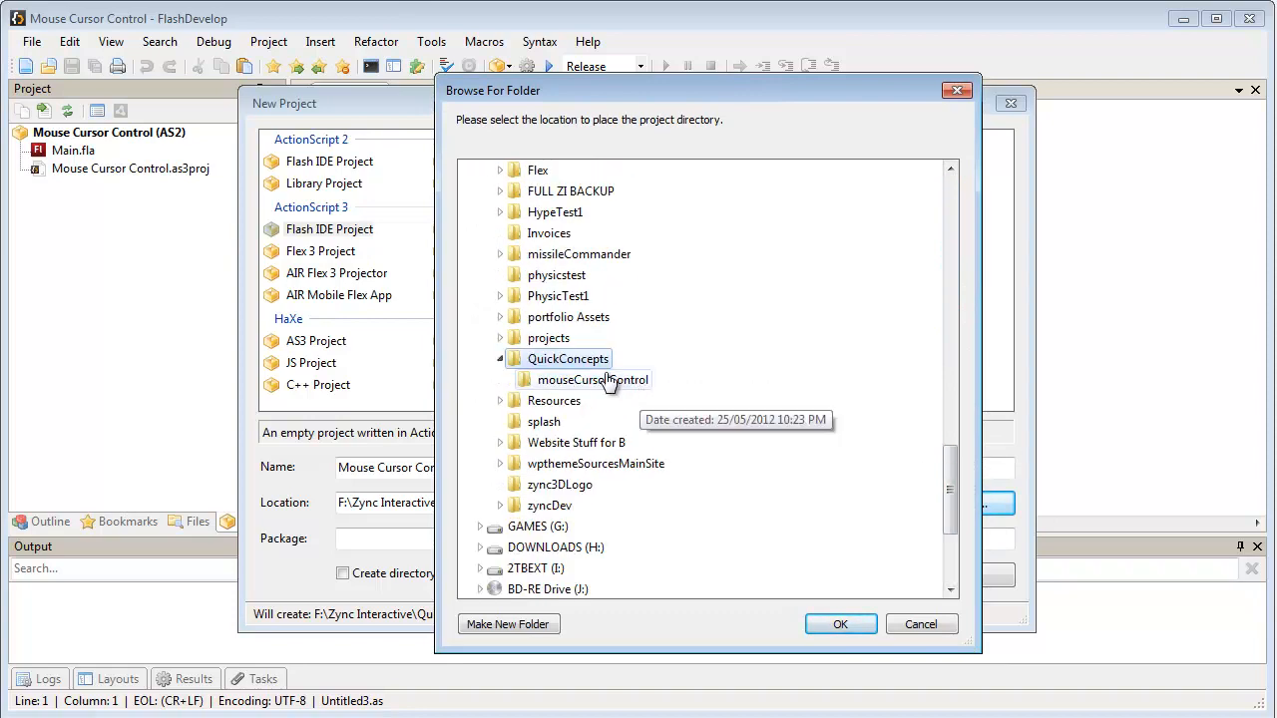
{"action": "left_click", "coordinate": [840, 623]}
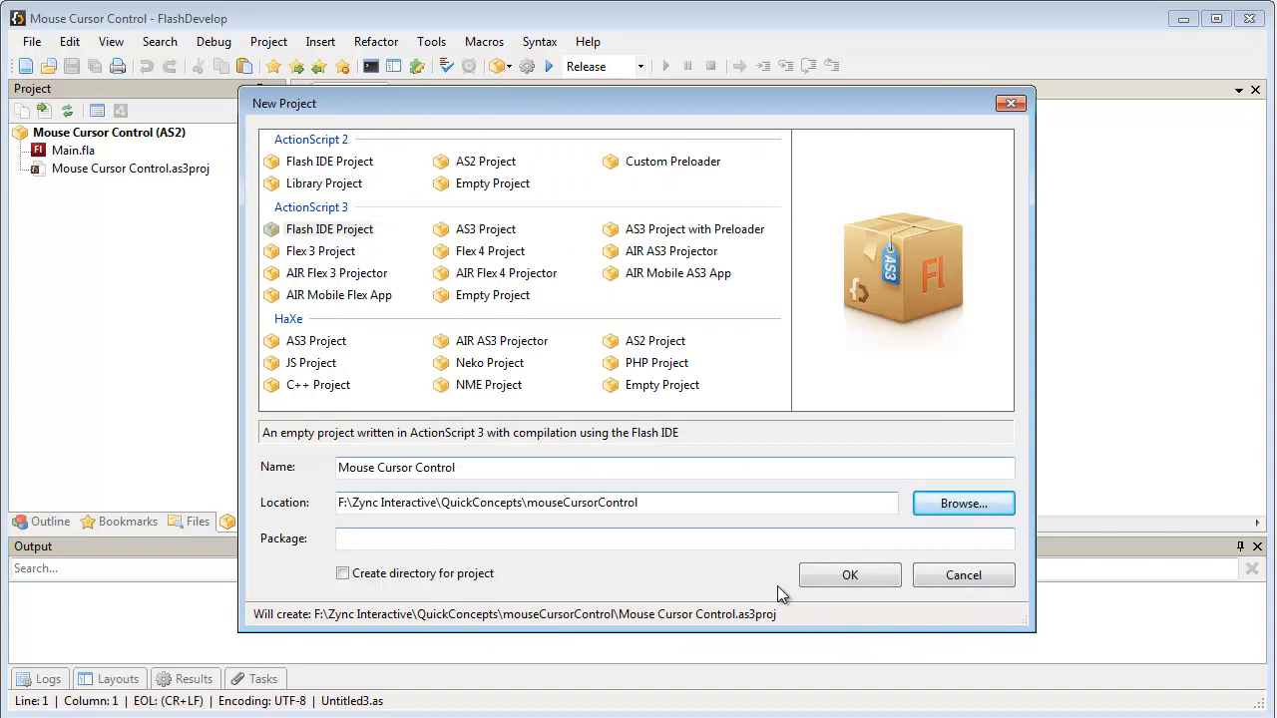
{"action": "left_click", "coordinate": [849, 574]}
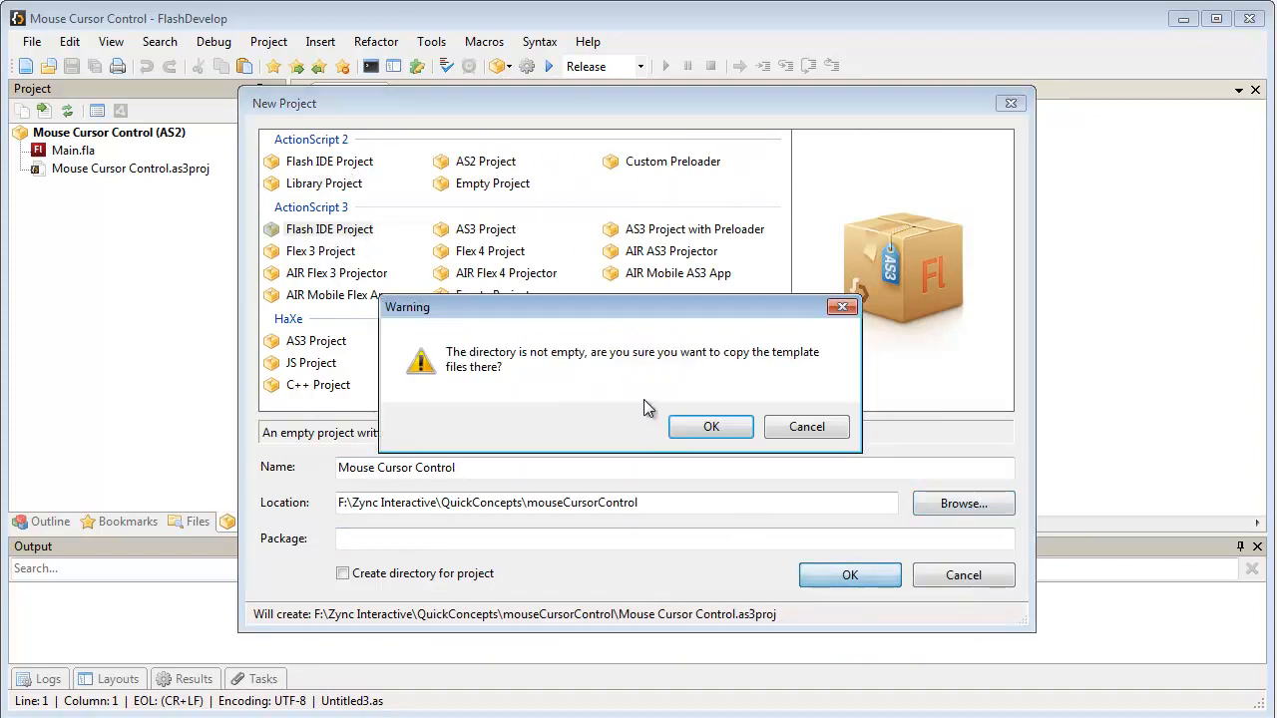
{"action": "left_click", "coordinate": [710, 426]}
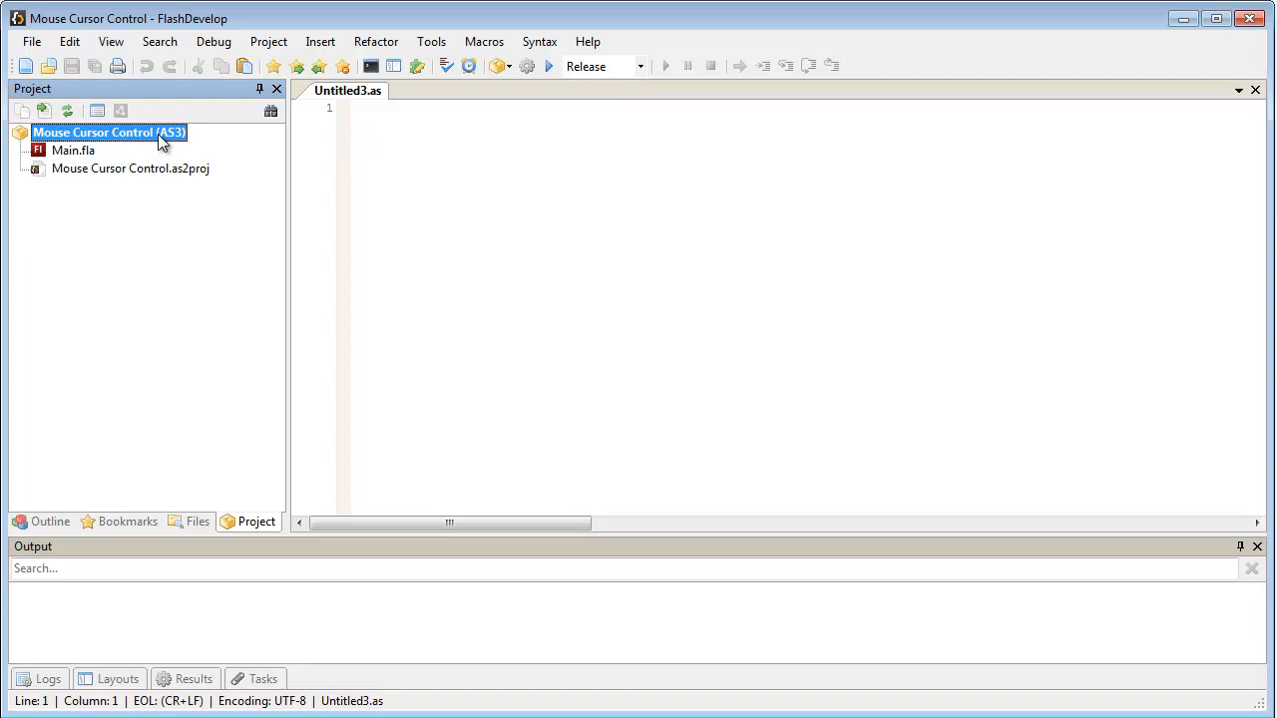
Add a new class Main to the project with base class flash.display.MovieClip
{"action": "right_click", "coordinate": [108, 131]}
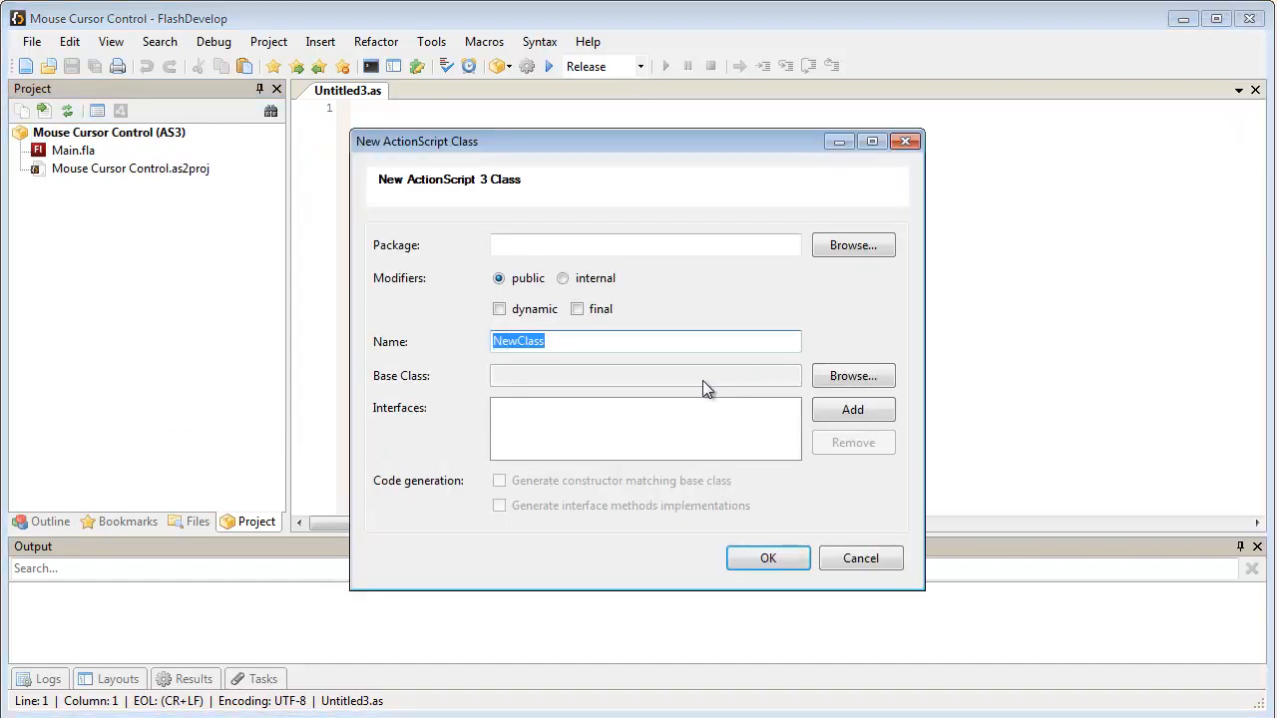
{"action": "type", "text": "Main"}
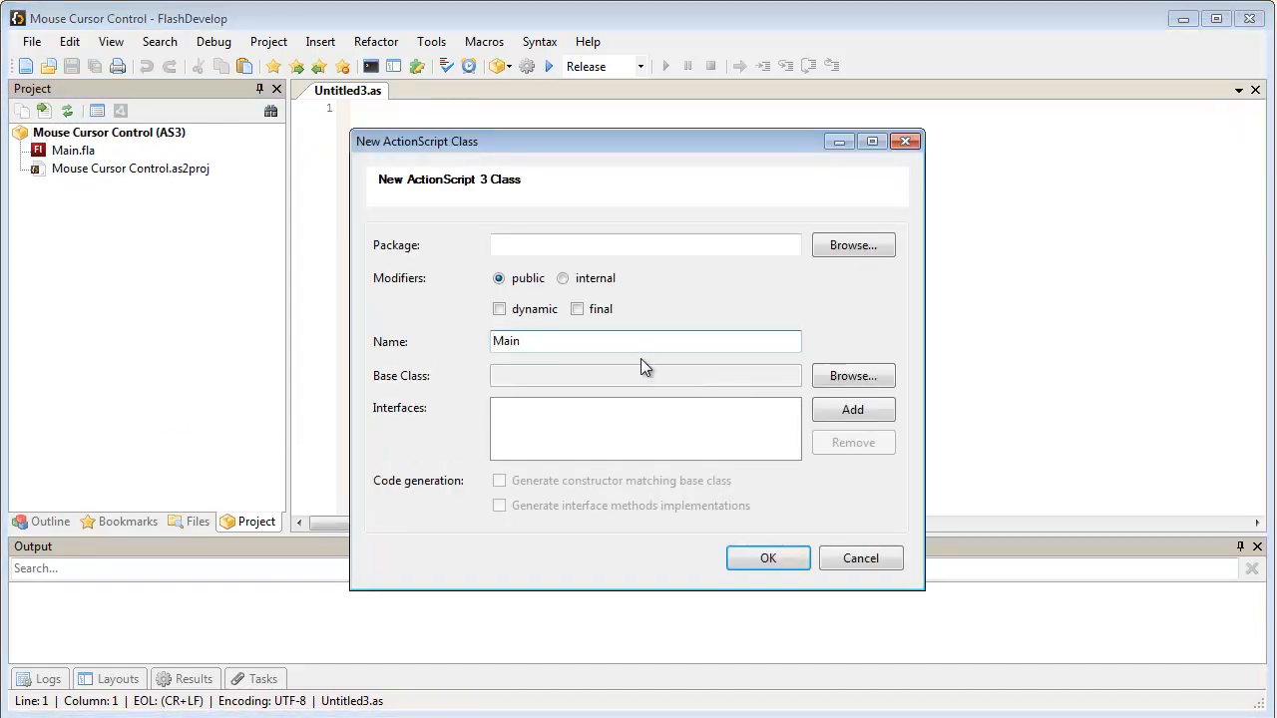
{"action": "left_click", "coordinate": [853, 375]}
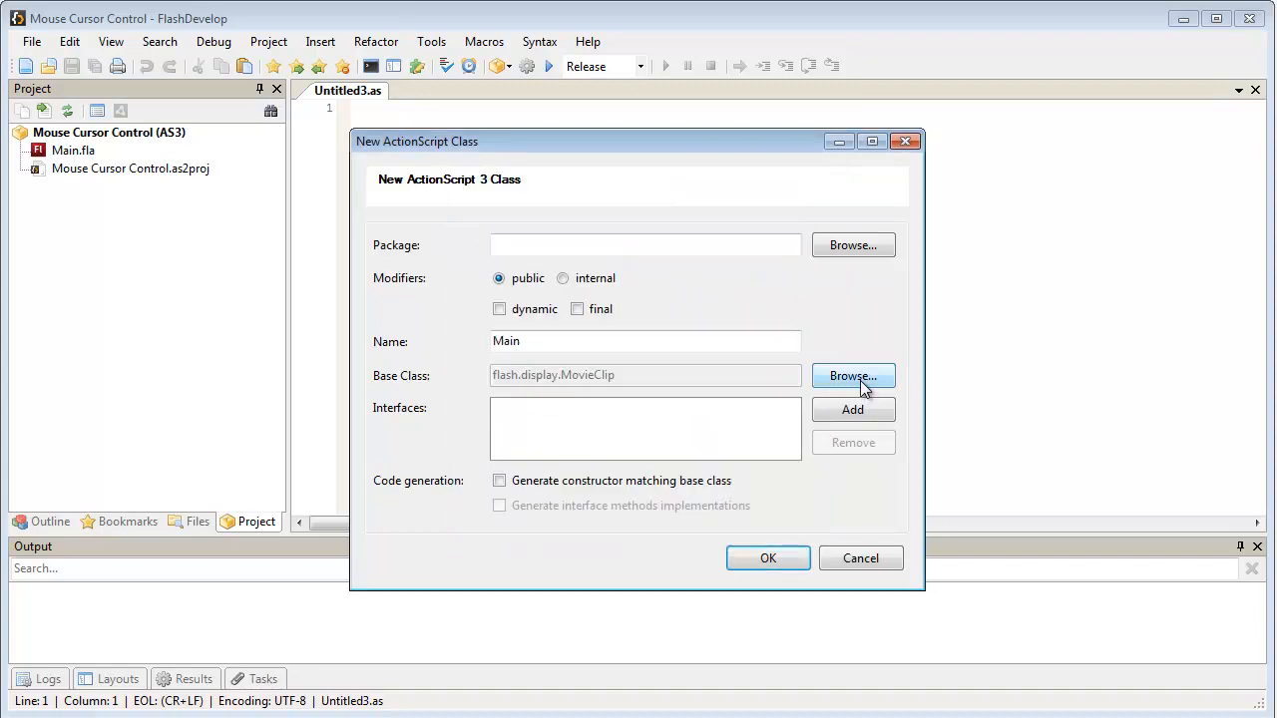
{"action": "left_click", "coordinate": [767, 557]}
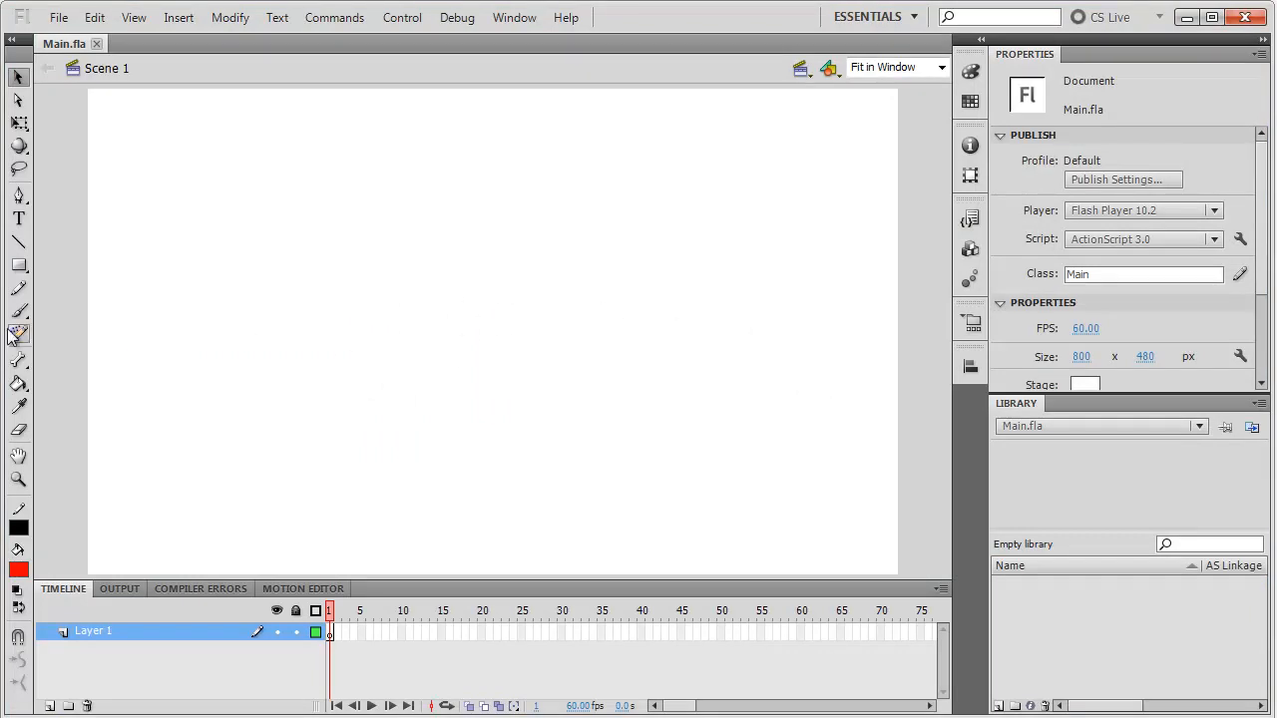
Draw a red square near the stage centre and drag its corners into an arrow shape
{"action": "left_click", "coordinate": [19, 264]}
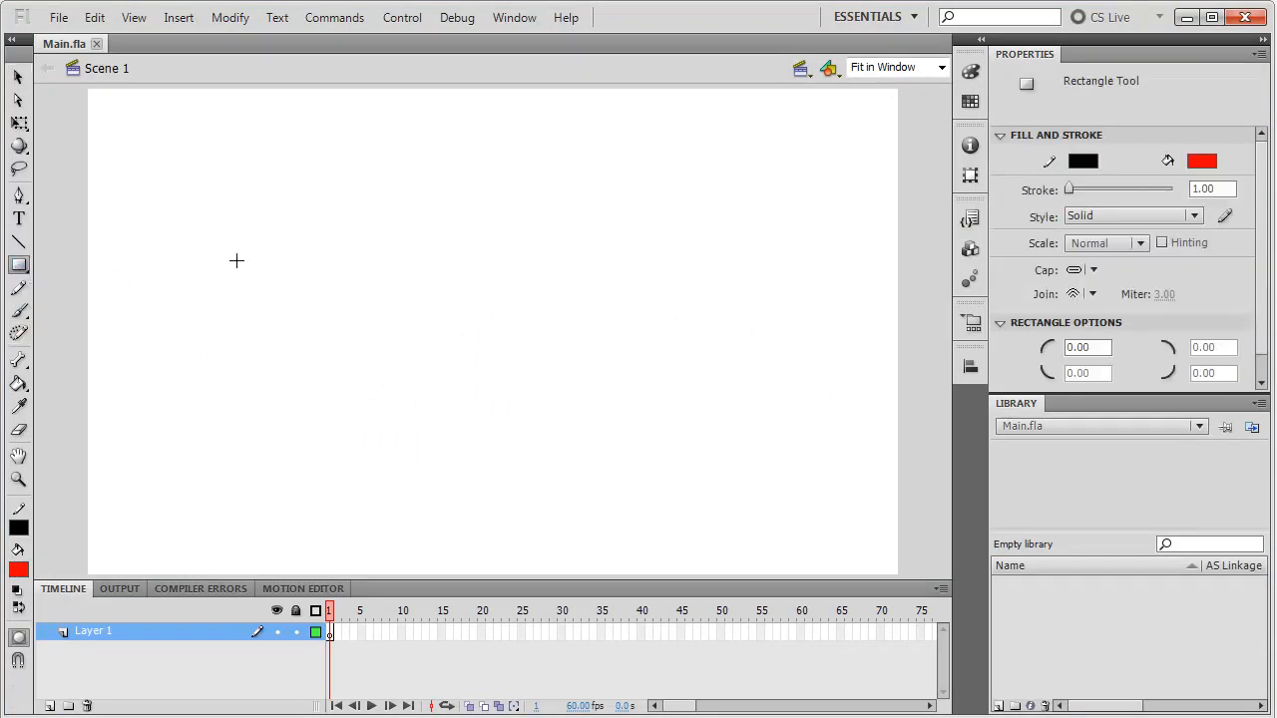
{"action": "left_click_drag", "start_coordinate": [412, 277], "coordinate": [484, 337]}
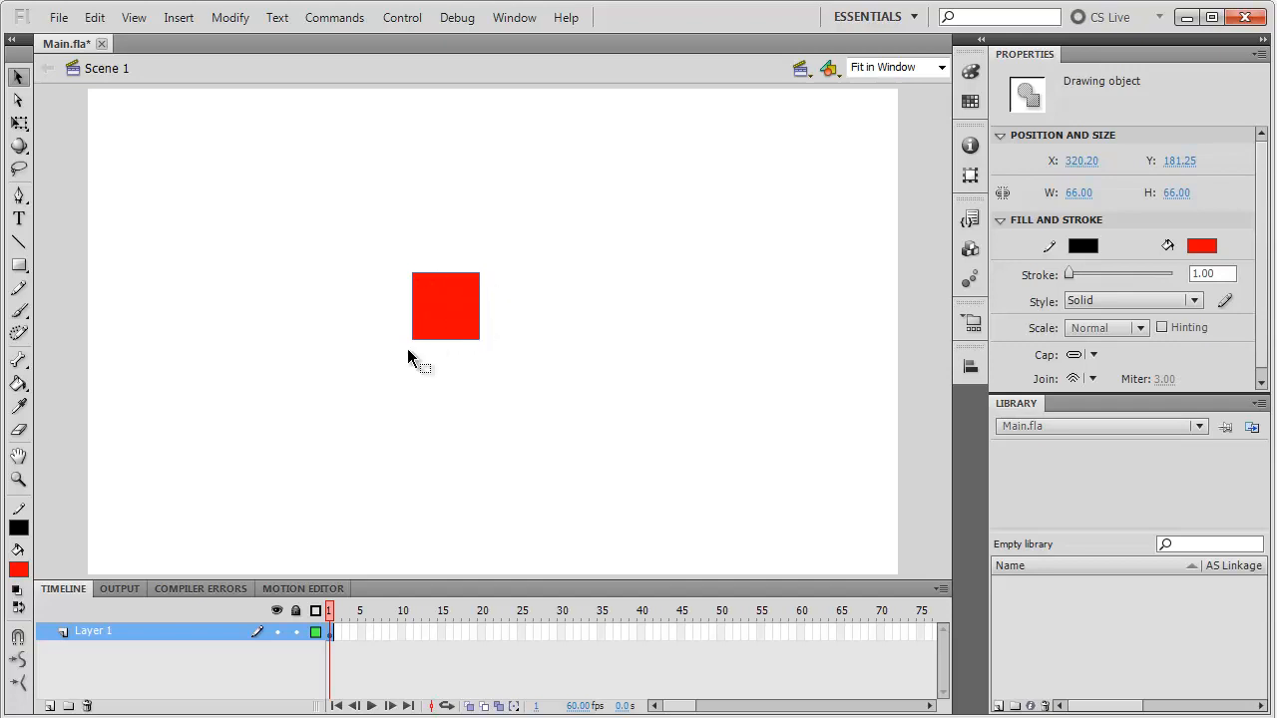
{"action": "mouse_move", "coordinate": [1086, 95]}
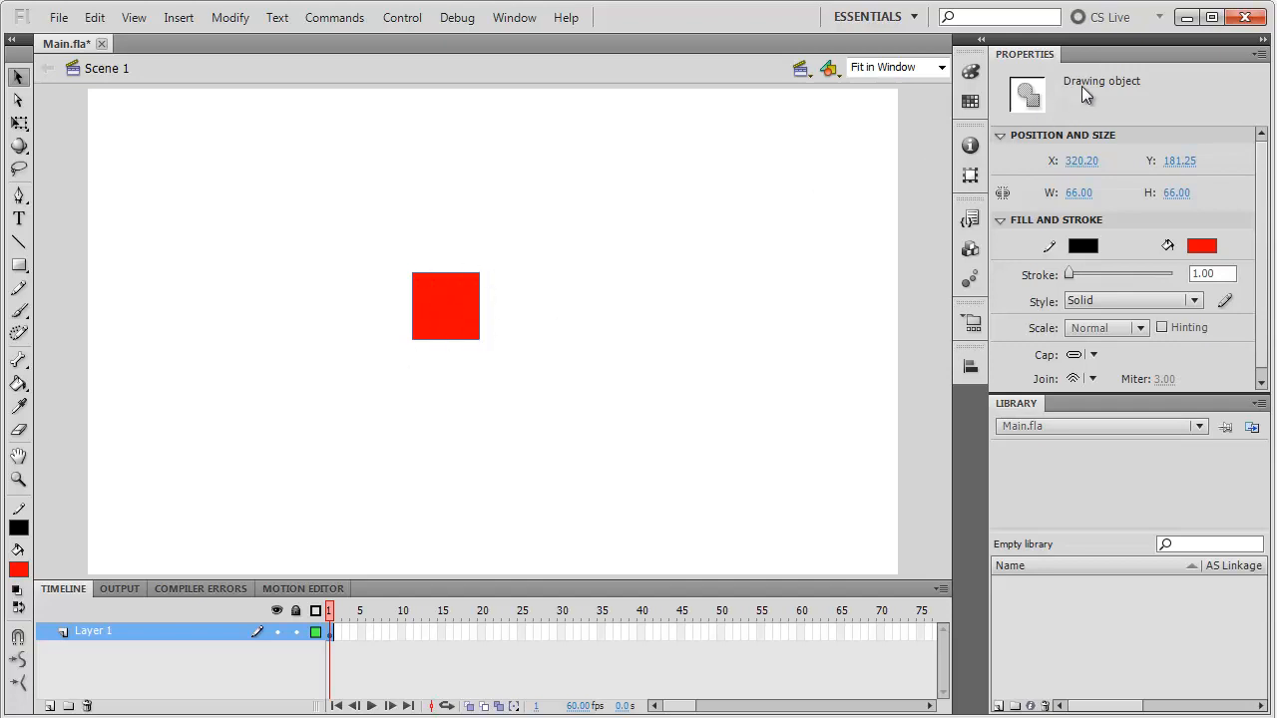
{"action": "left_click", "coordinate": [445, 306]}
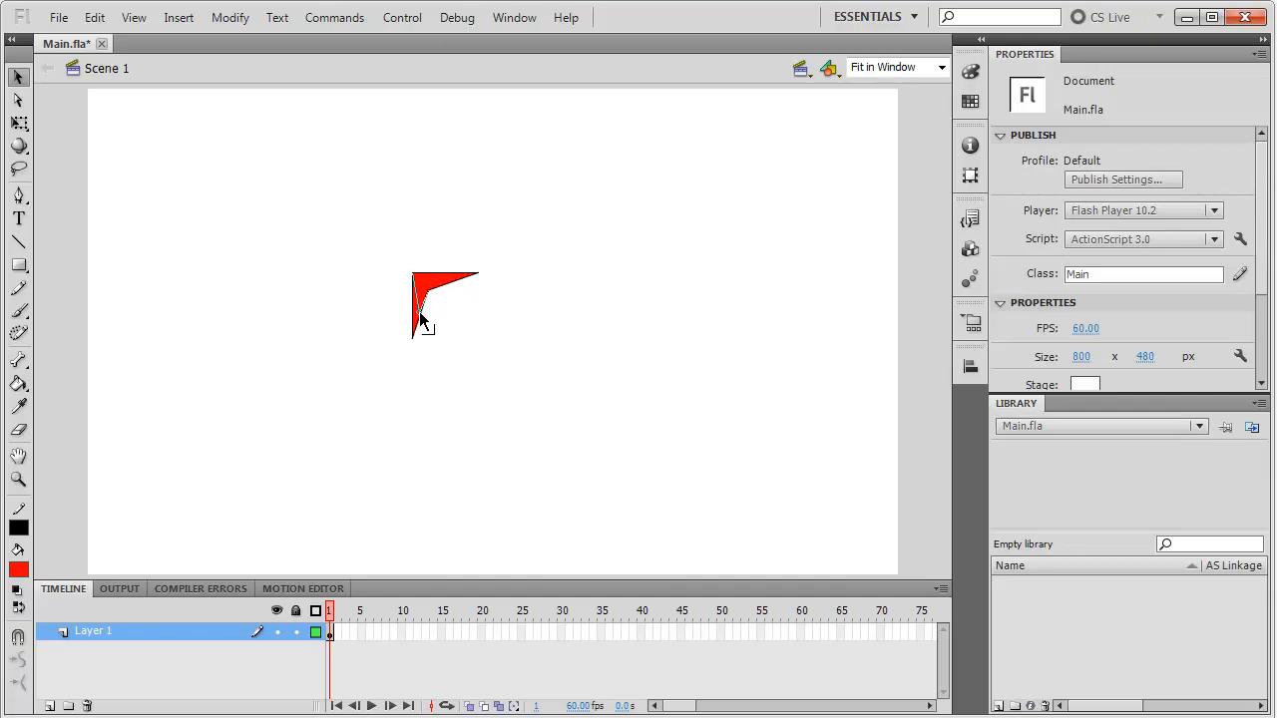
{"action": "left_click_drag", "start_coordinate": [419, 334], "coordinate": [467, 281]}
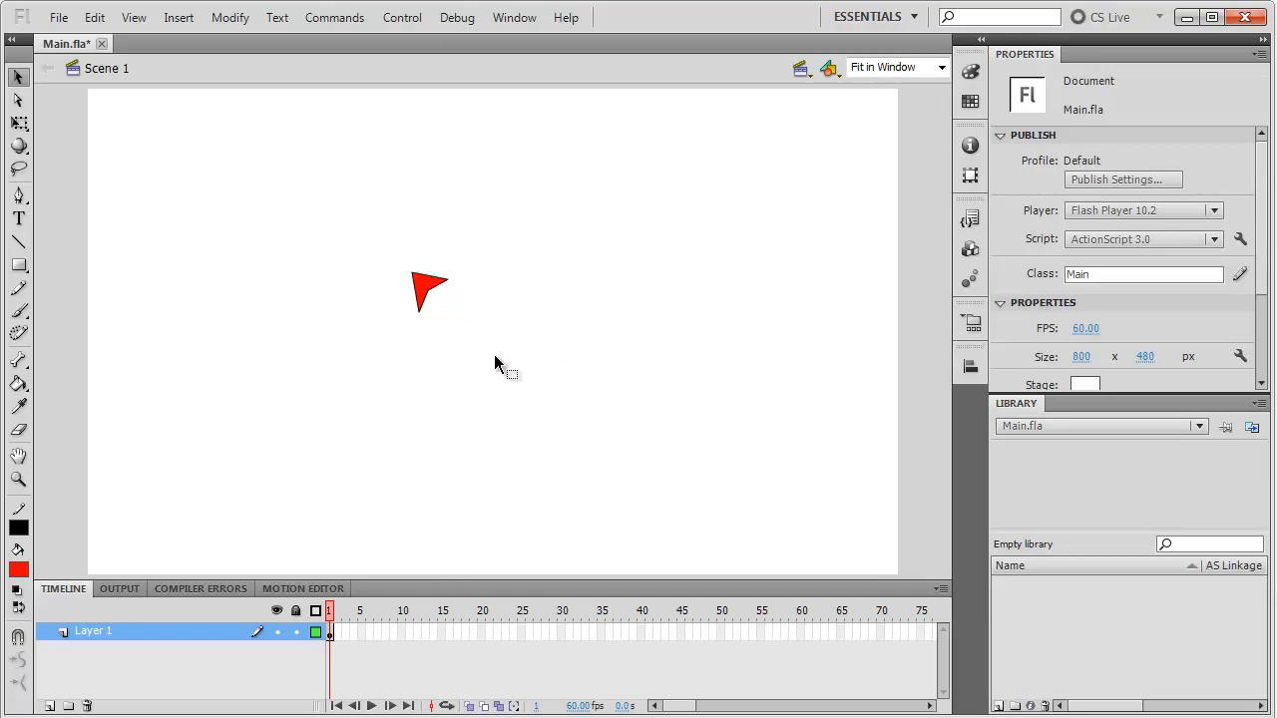
{"action": "mouse_move", "coordinate": [342, 193]}
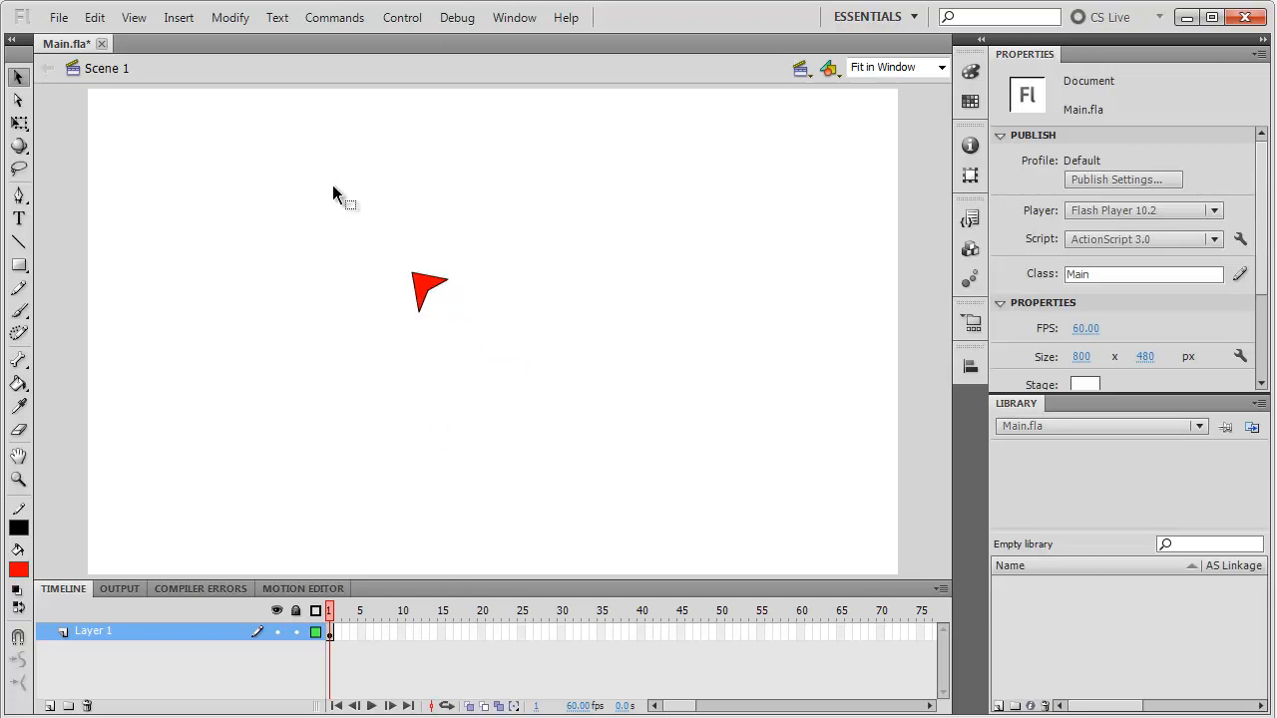
Convert the arrow into movie clip myCursor, exported for ActionScript as class customCursor
{"action": "left_click", "coordinate": [429, 292]}
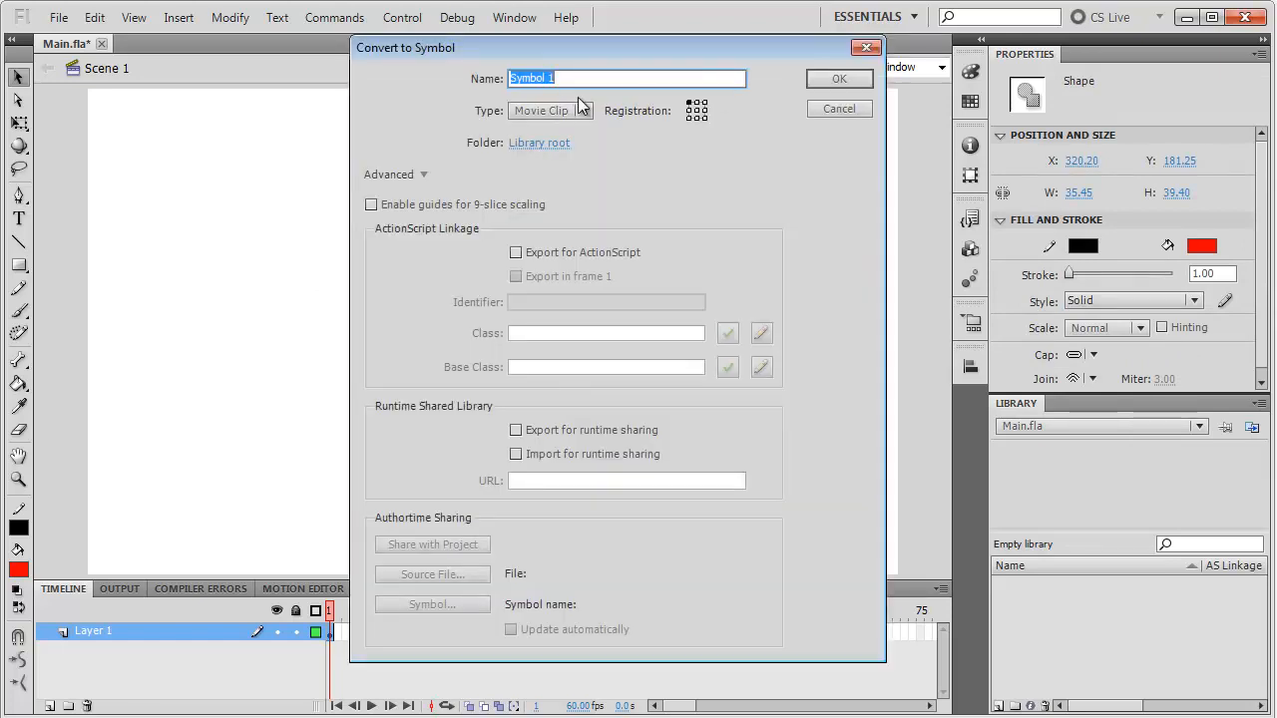
{"action": "type", "text": "myCursor"}
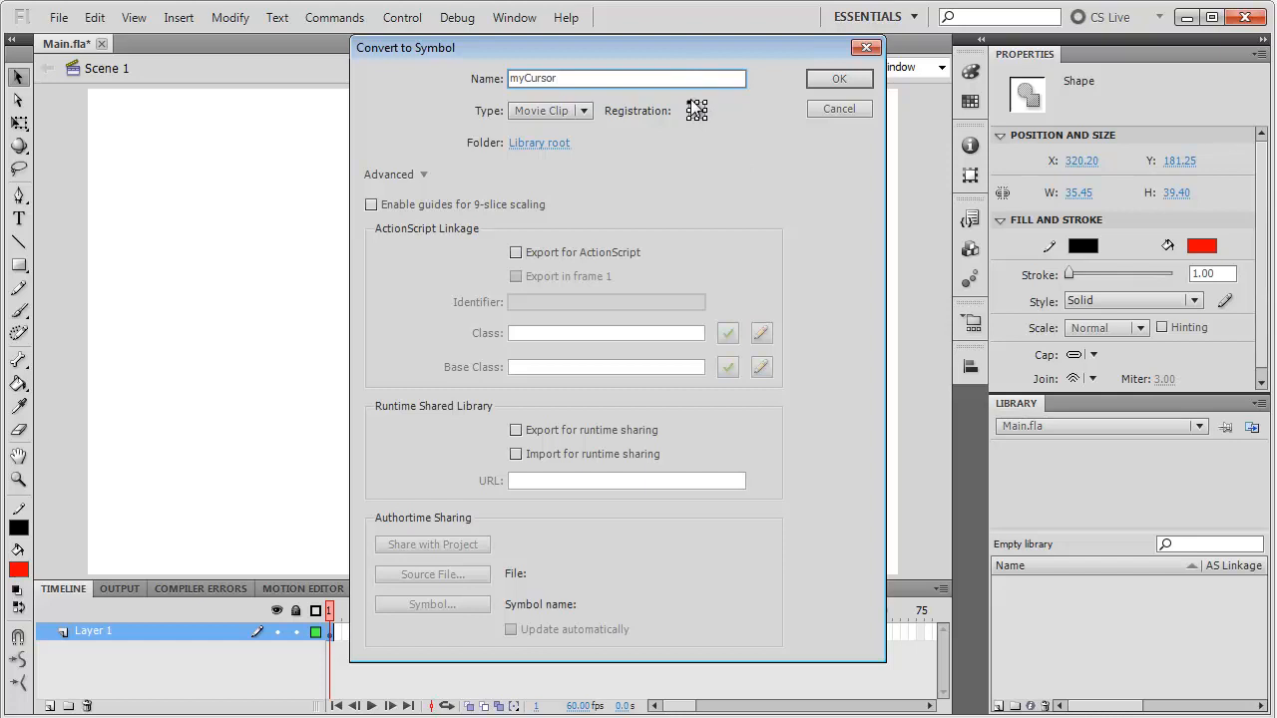
{"action": "mouse_move", "coordinate": [691, 109]}
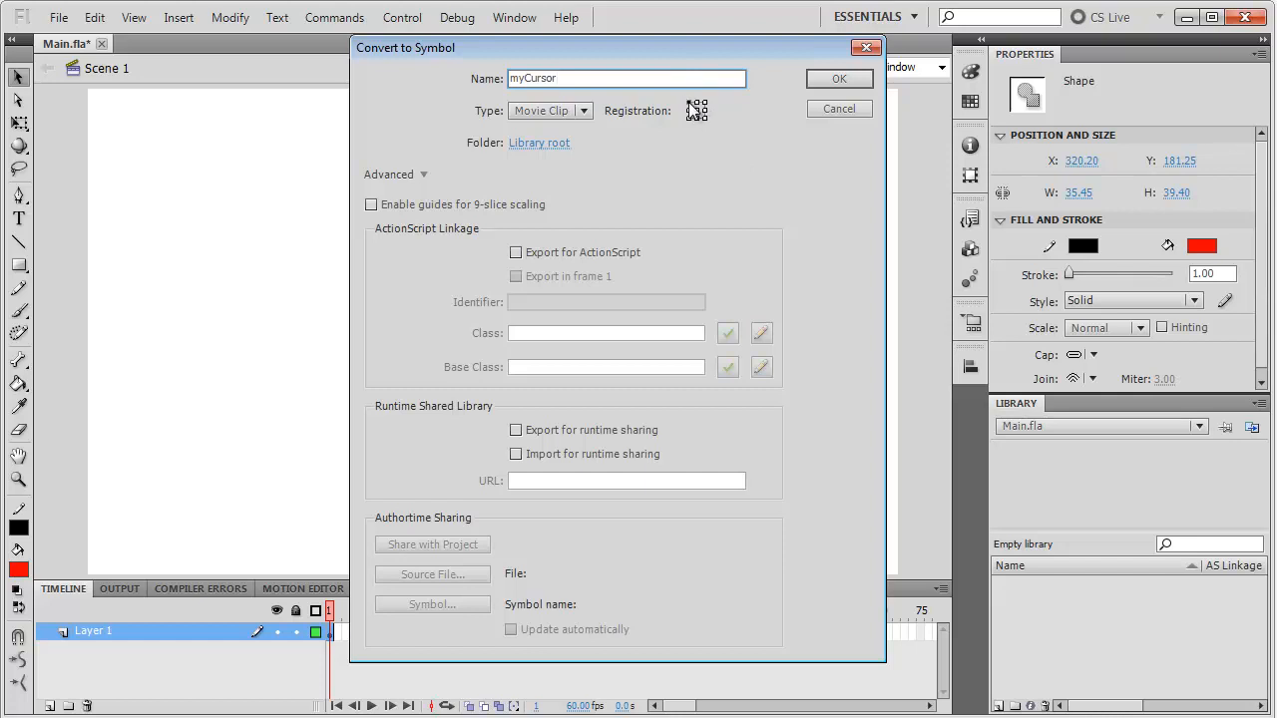
{"action": "mouse_move", "coordinate": [553, 264]}
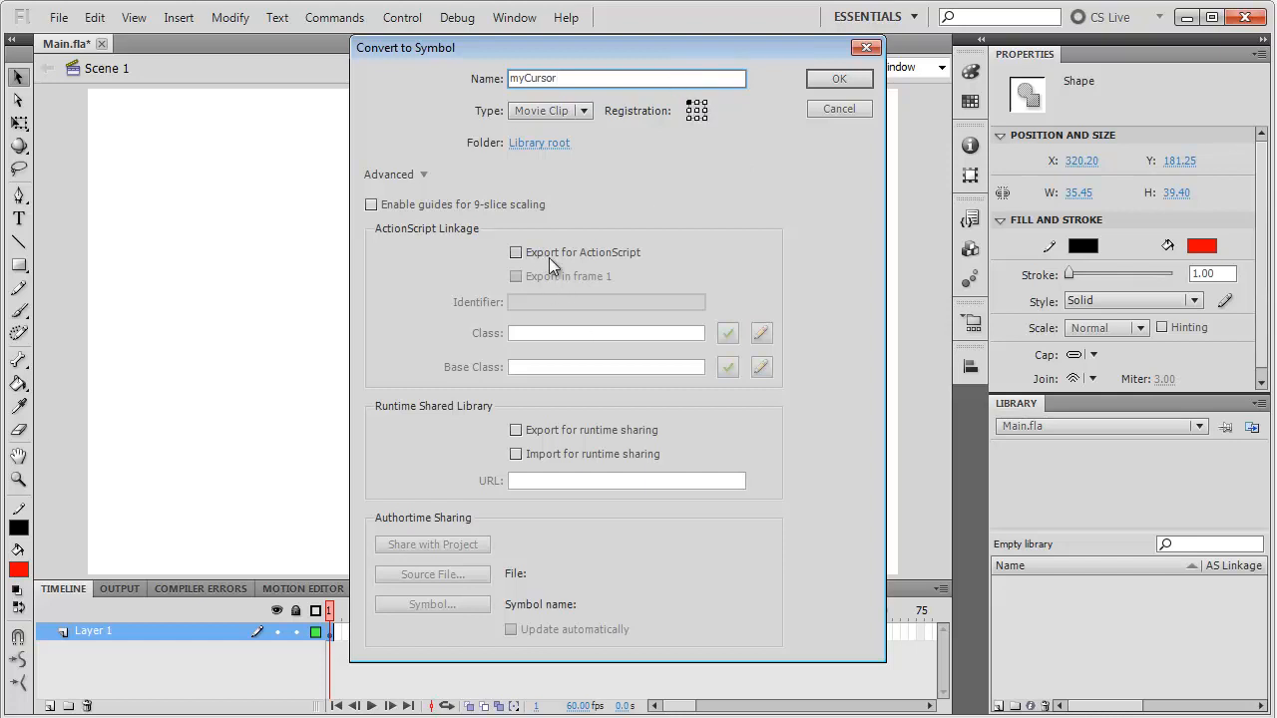
{"action": "left_click", "coordinate": [515, 251]}
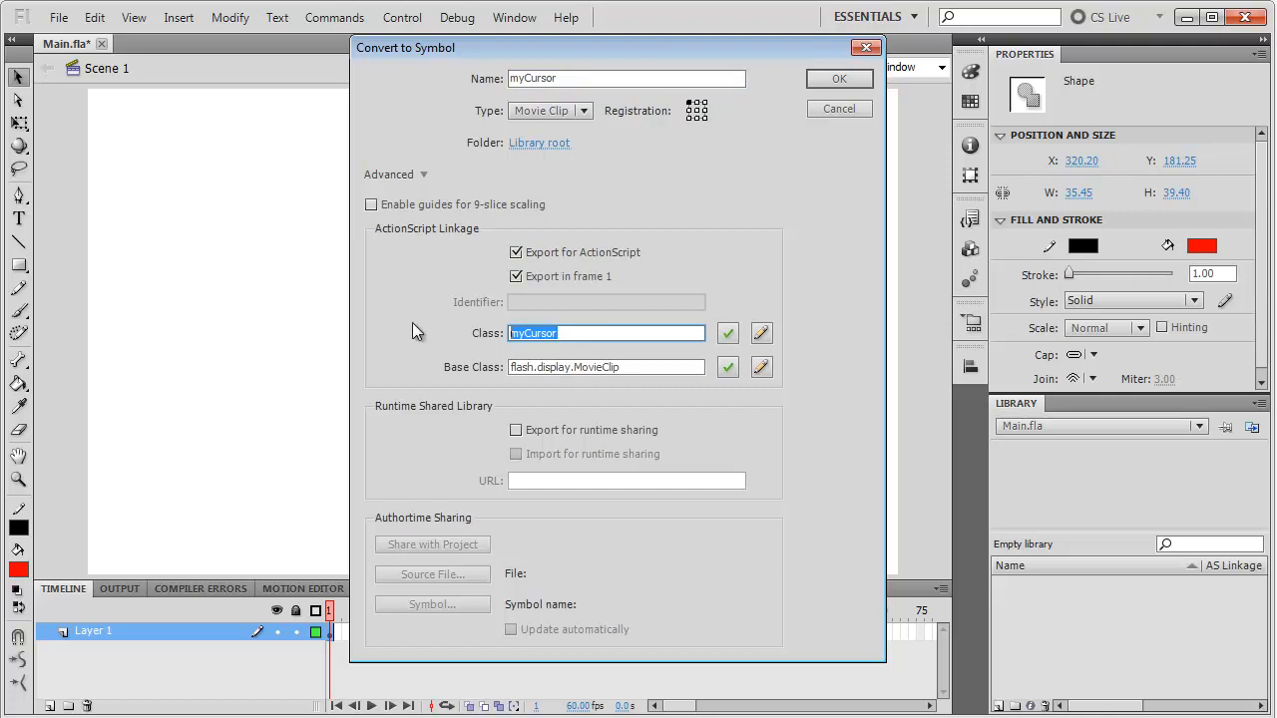
{"action": "type", "text": "customCur"}
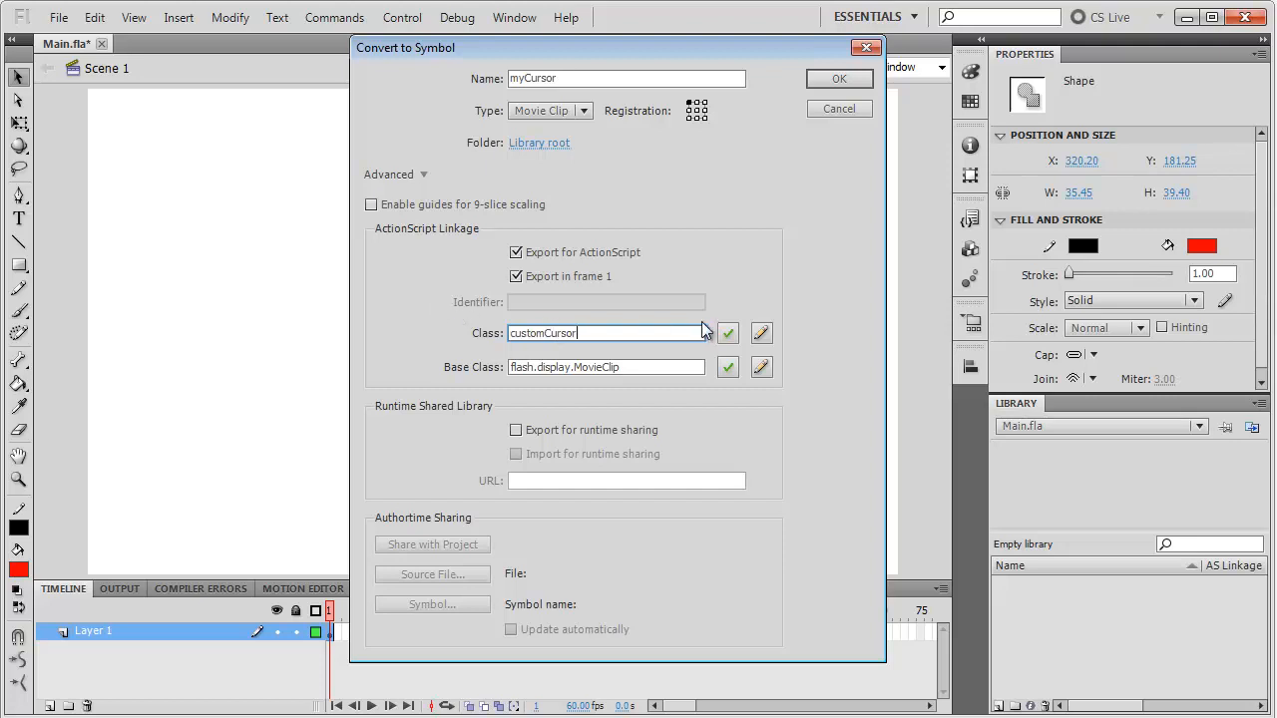
{"action": "mouse_move", "coordinate": [748, 267]}
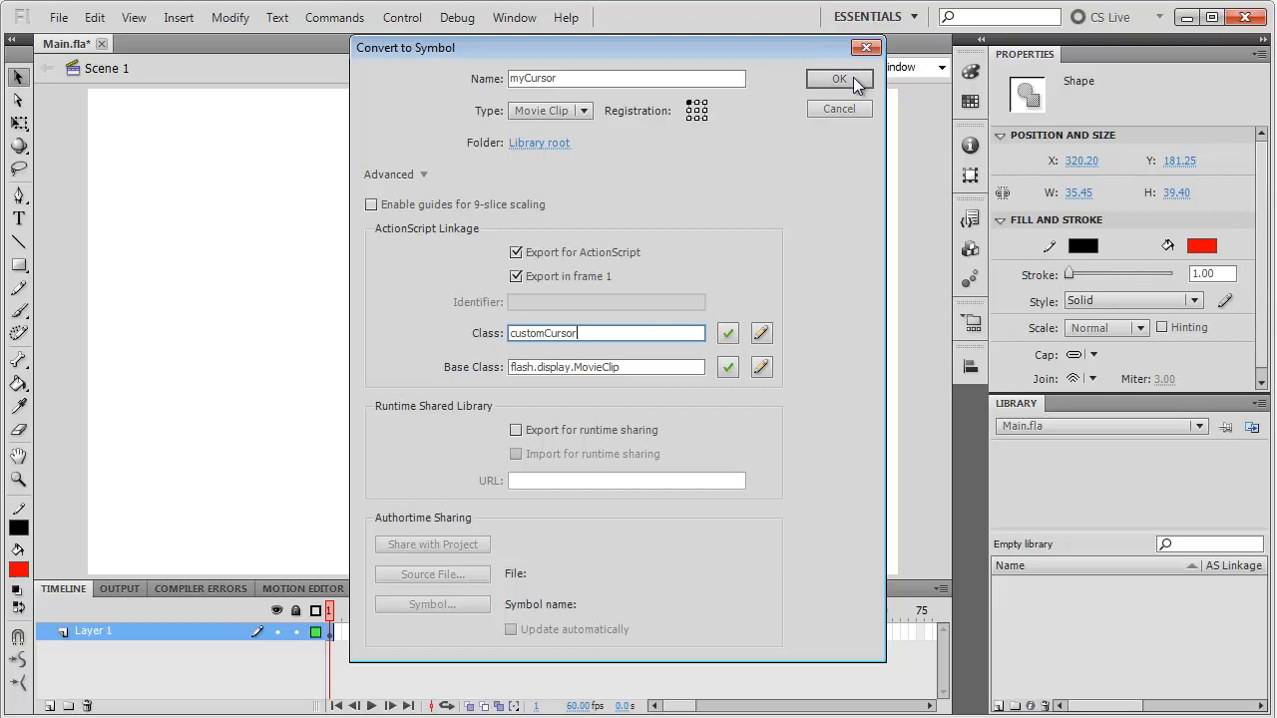
{"action": "left_click", "coordinate": [839, 79]}
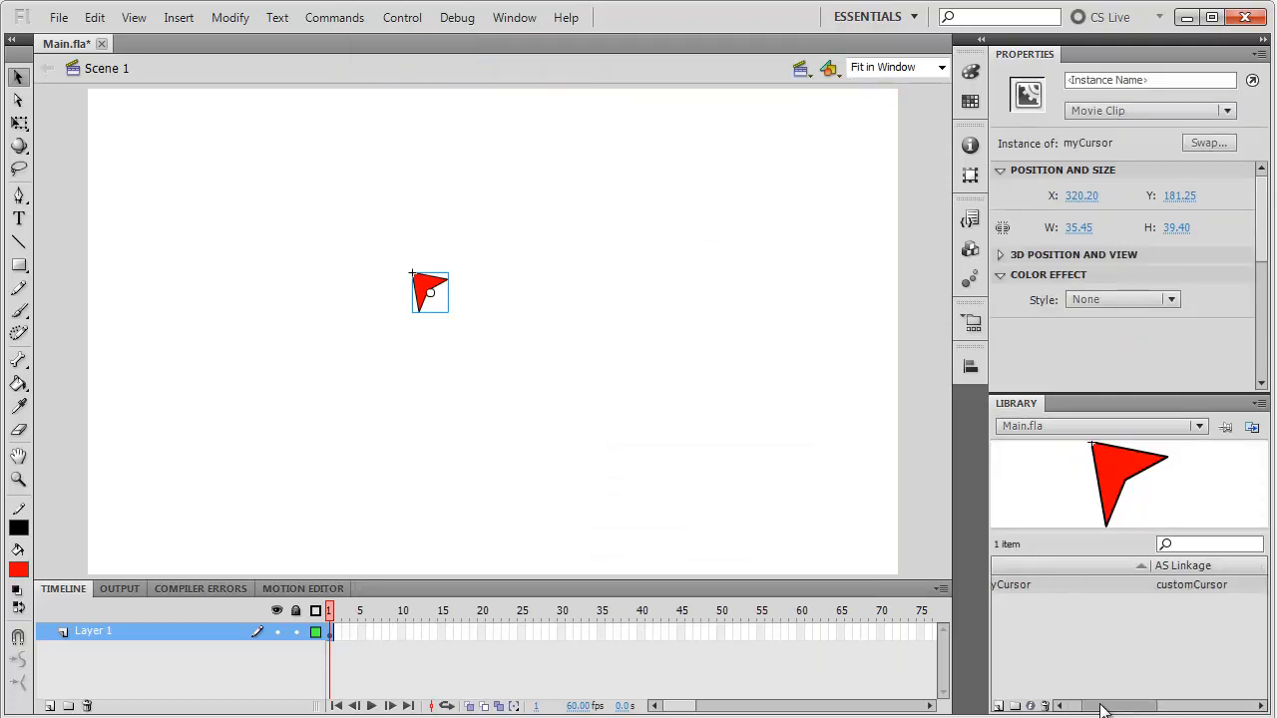
{"action": "mouse_move", "coordinate": [1108, 476]}
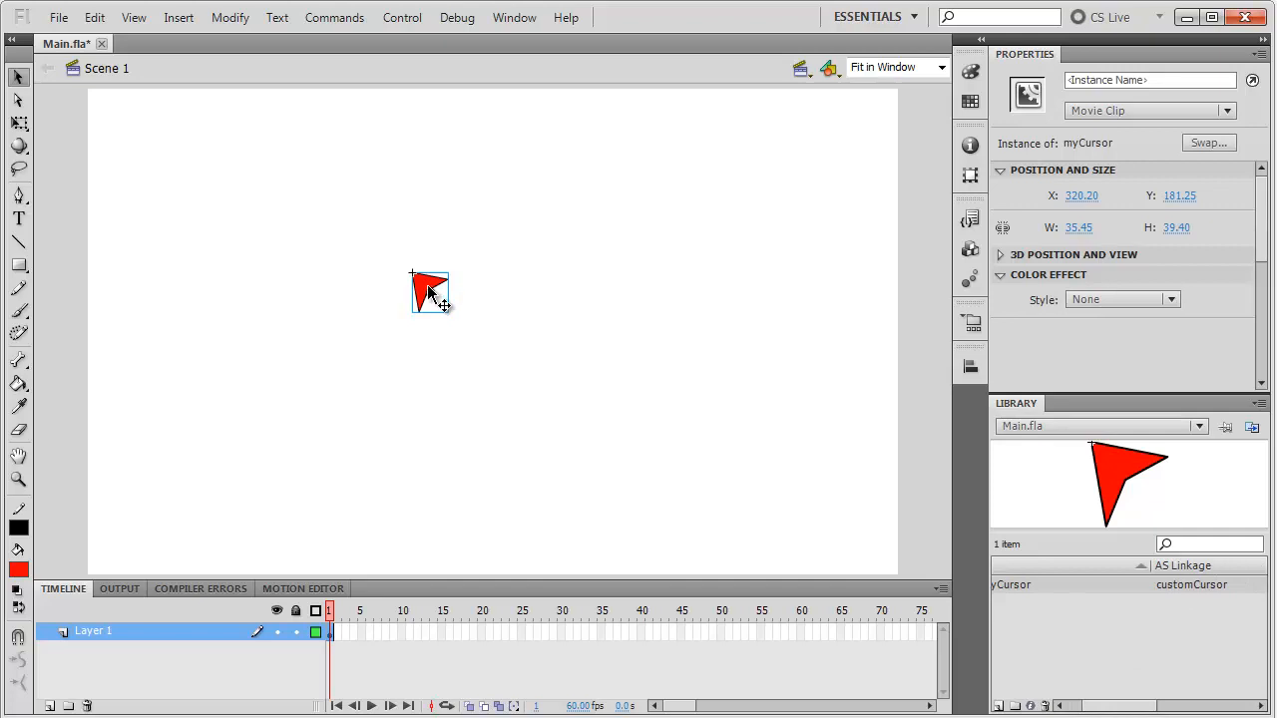
{"action": "mouse_move", "coordinate": [444, 342]}
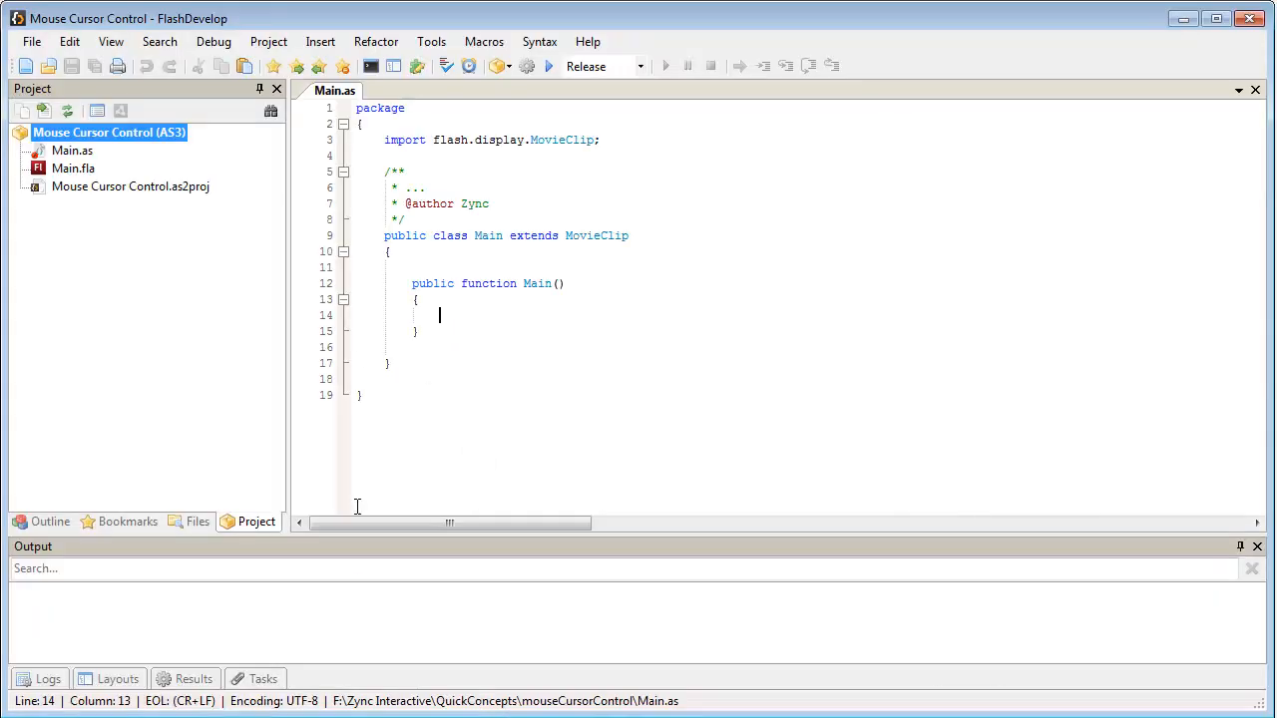
Add a new class customCursor to the project with base class flash.display.MovieClip
{"action": "right_click", "coordinate": [109, 132]}
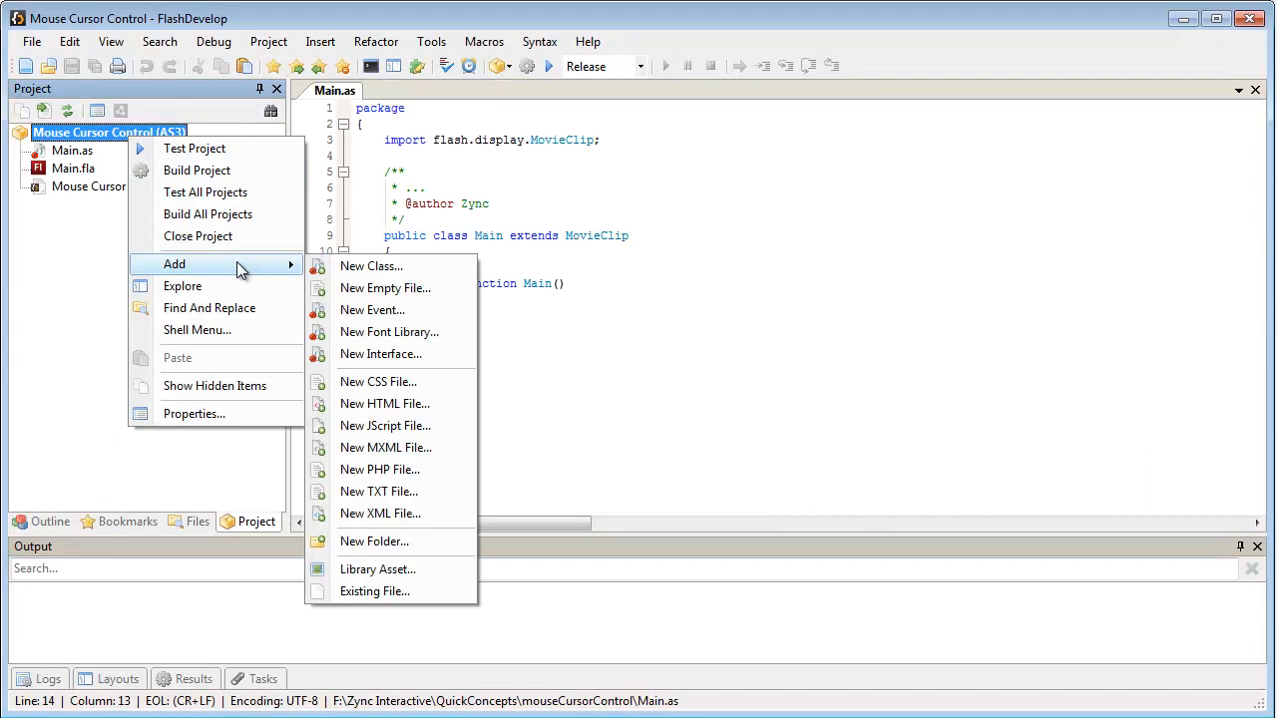
{"action": "left_click", "coordinate": [371, 266]}
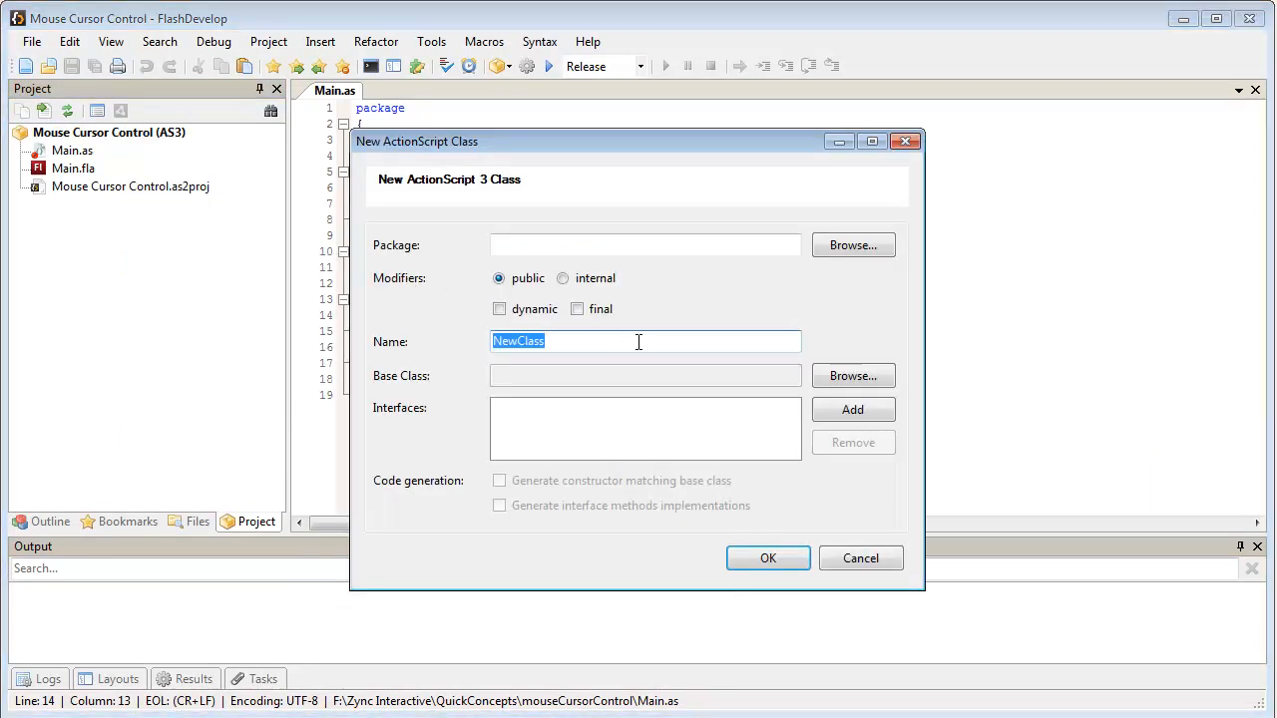
{"action": "type", "text": "customC"}
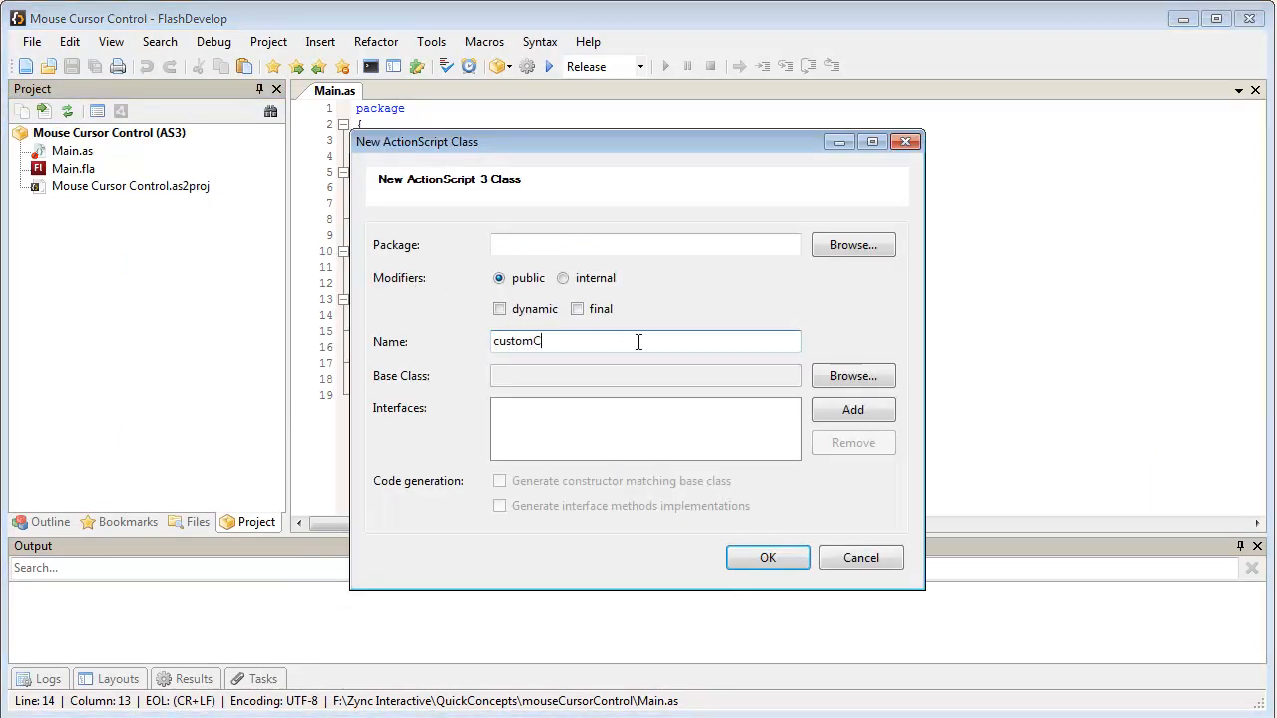
{"action": "type", "text": "ursor"}
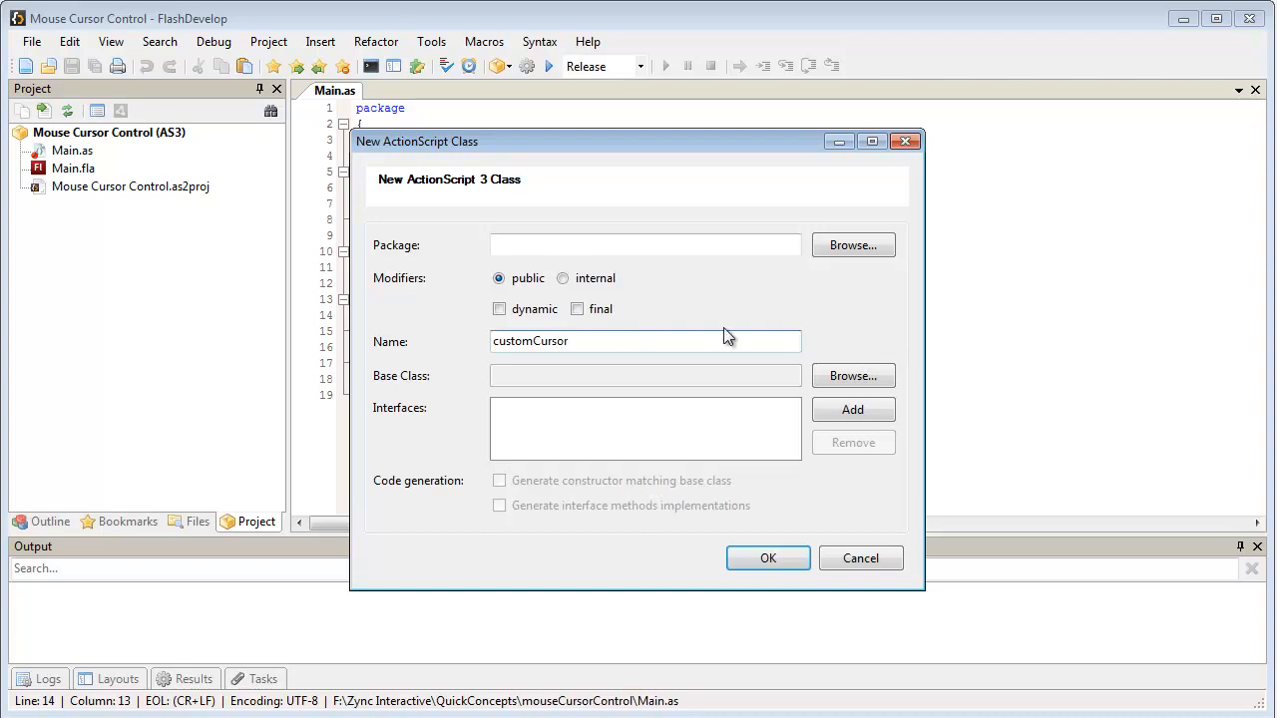
{"action": "left_click", "coordinate": [853, 376]}
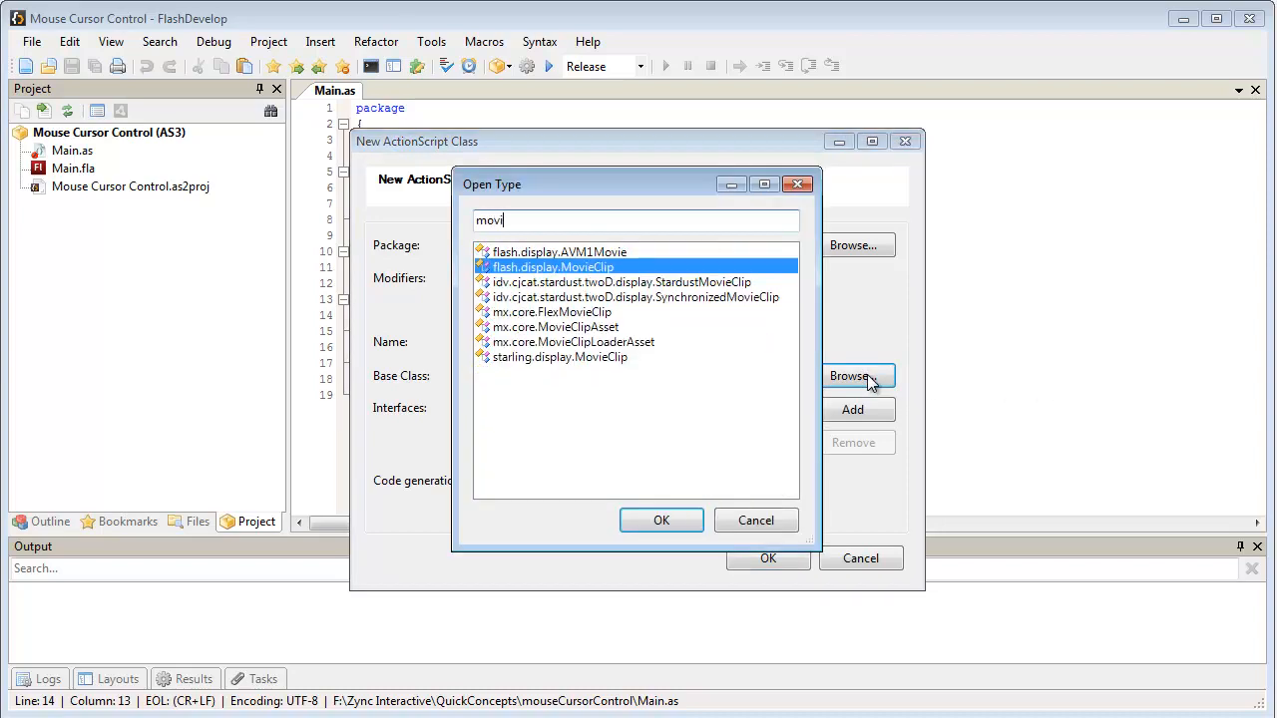
{"action": "left_click", "coordinate": [661, 520]}
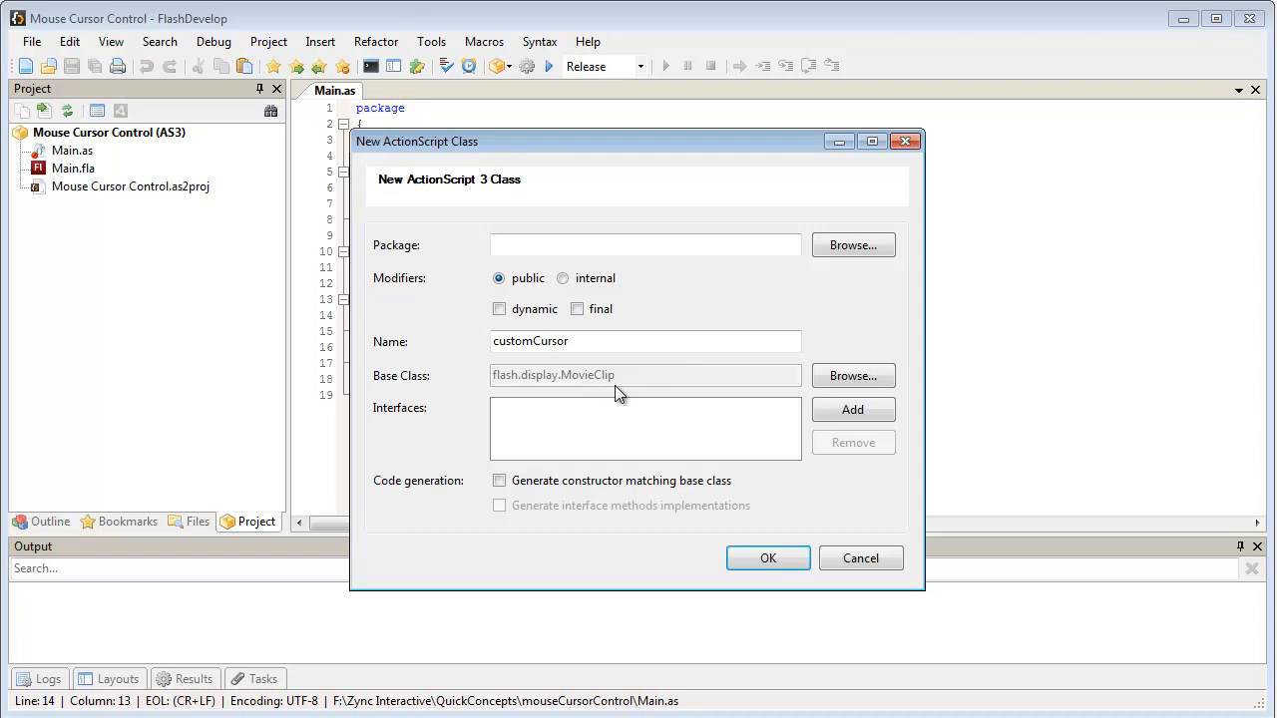
{"action": "mouse_move", "coordinate": [607, 392]}
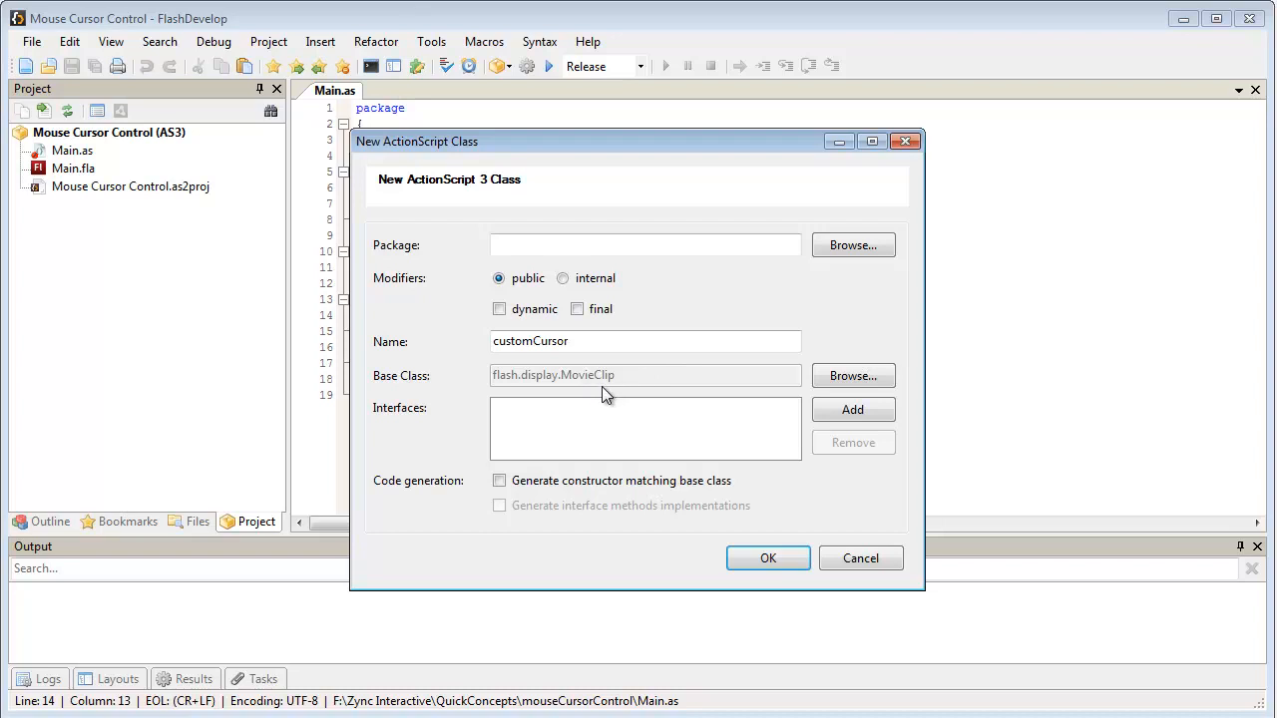
{"action": "mouse_move", "coordinate": [564, 377]}
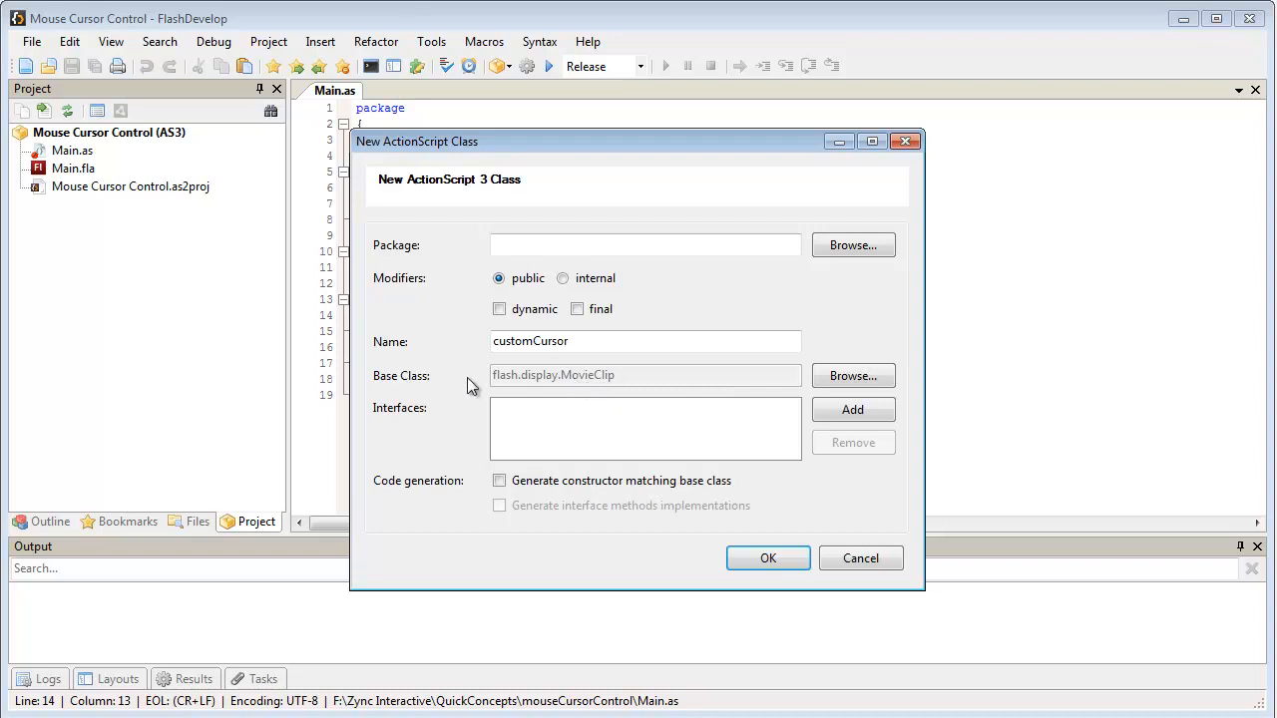
{"action": "mouse_move", "coordinate": [613, 383]}
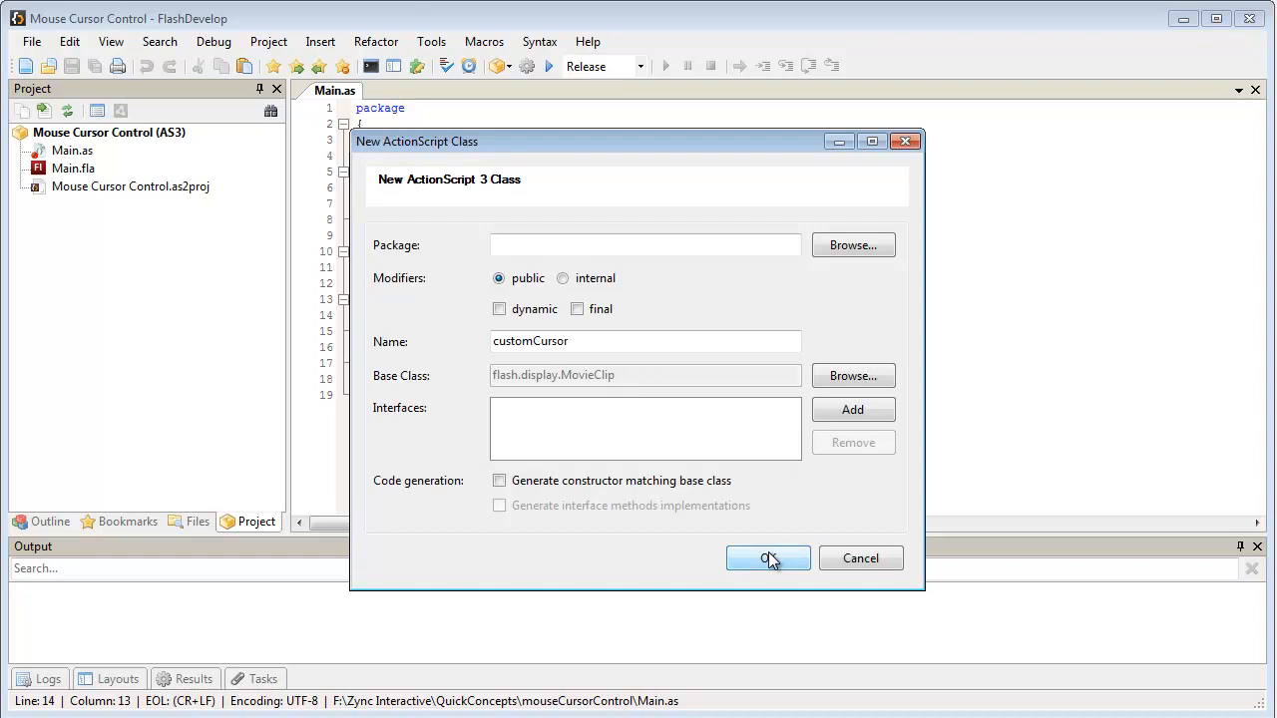
{"action": "left_click", "coordinate": [768, 558]}
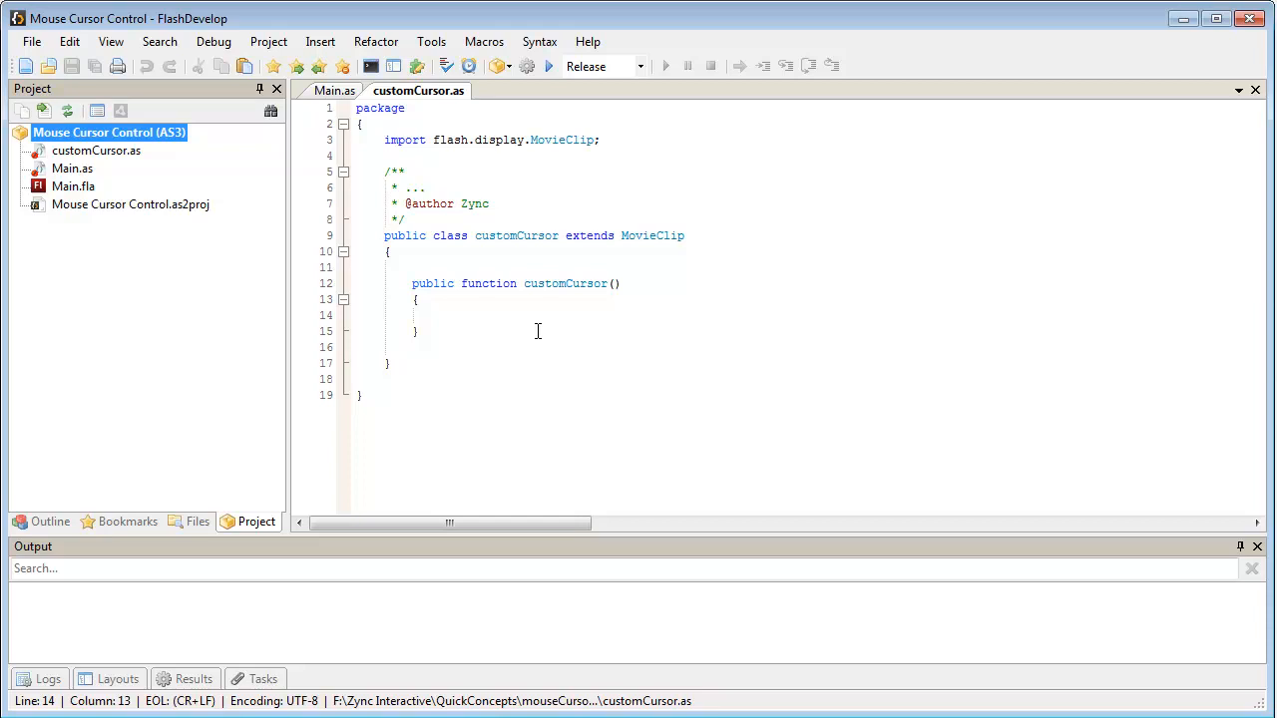
In the constructor, comment and add an ADDED_TO_STAGE listener calling onAdd
{"action": "left_click", "coordinate": [439, 315]}
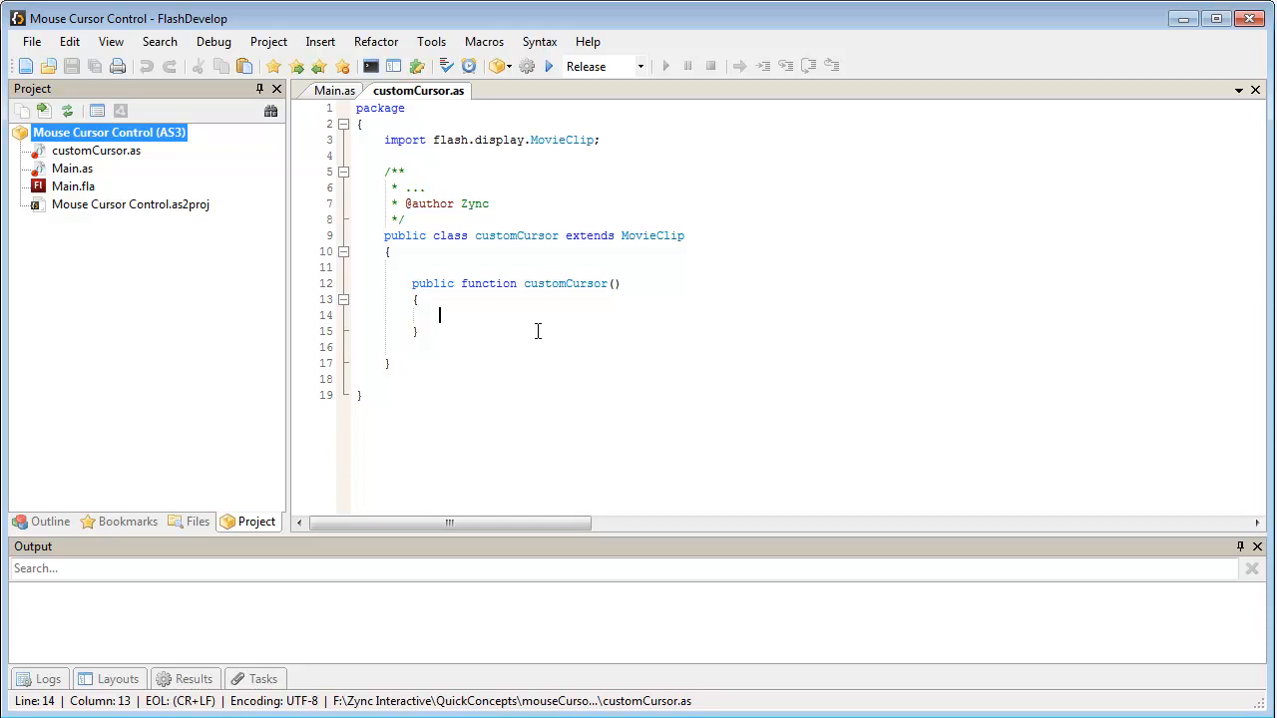
{"action": "type", "text": "//"}
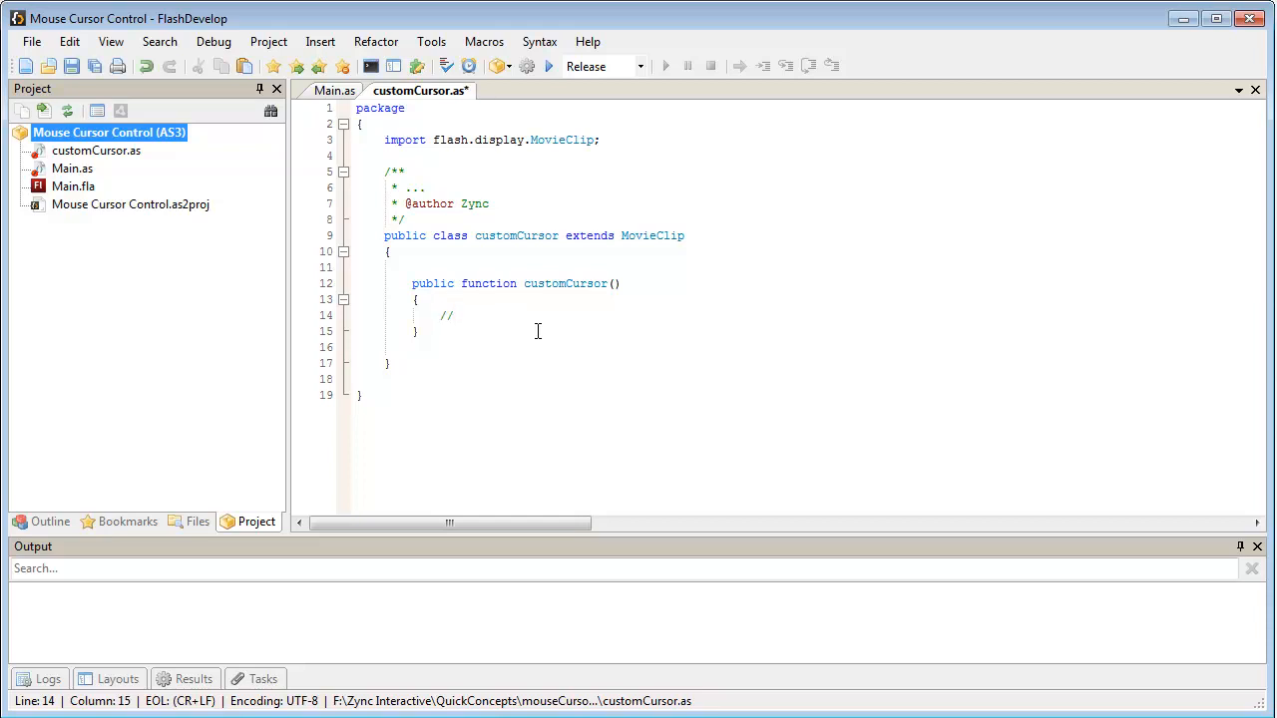
{"action": "type", "text": "Listen for ad"}
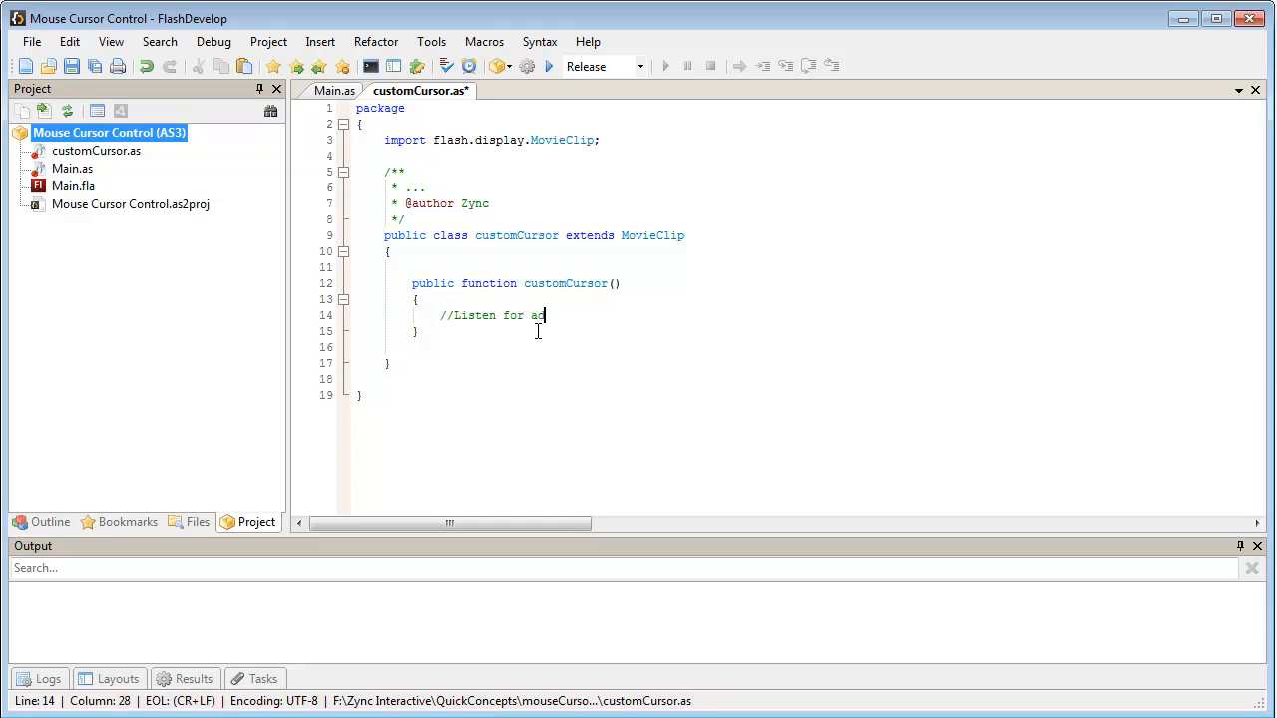
{"action": "type", "text": "ded to stage"}
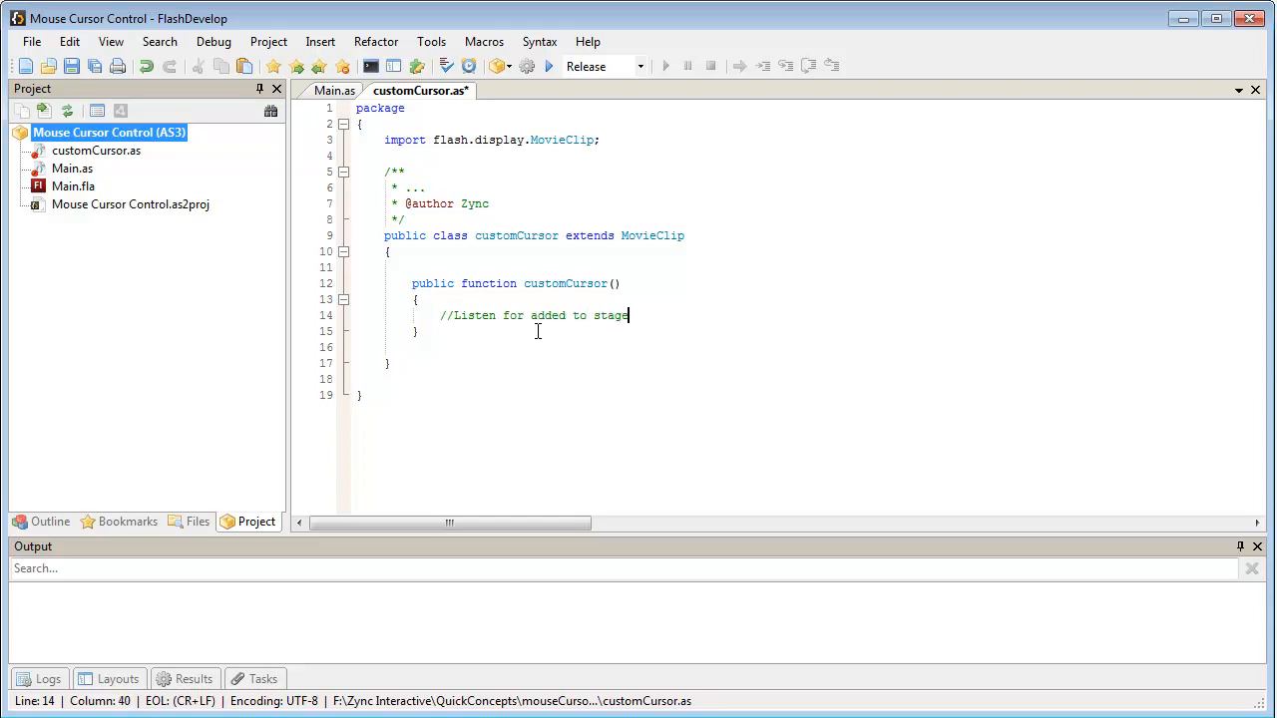
{"action": "type", "text": "addev"}
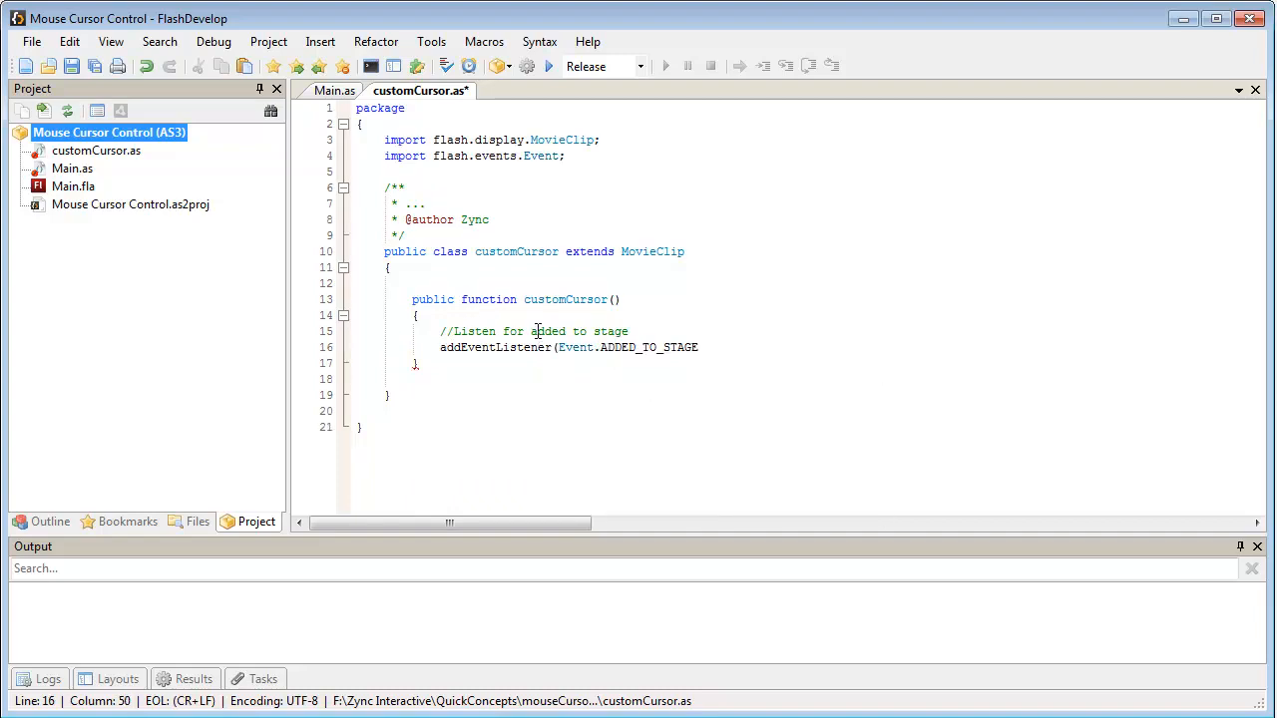
{"action": "type", "text": ", onA"}
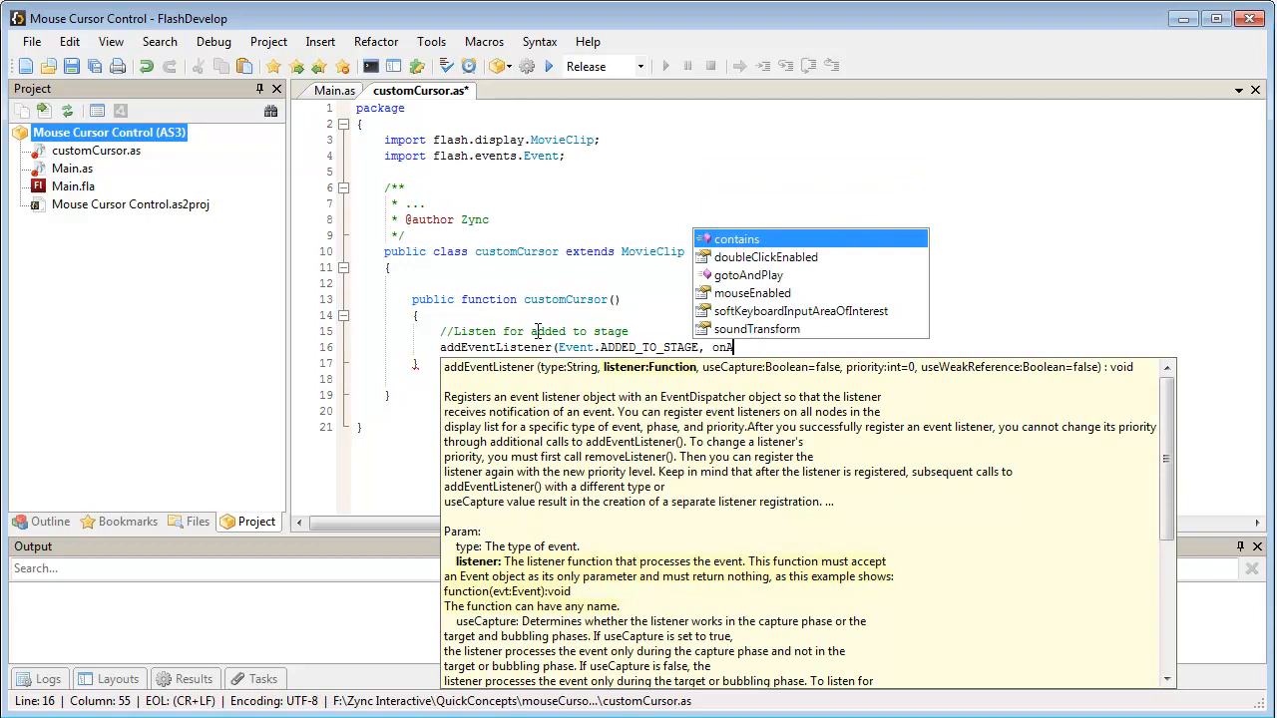
{"action": "type", "text": "dd);"}
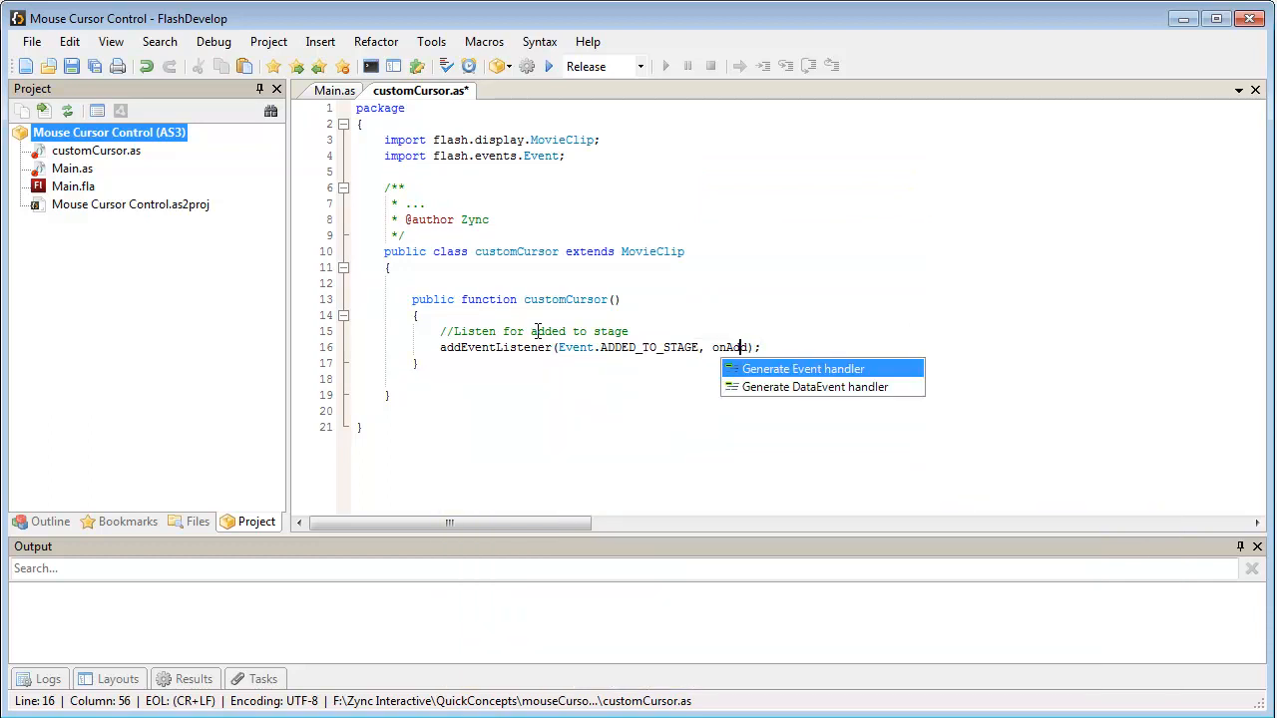
{"action": "mouse_move", "coordinate": [801, 368]}
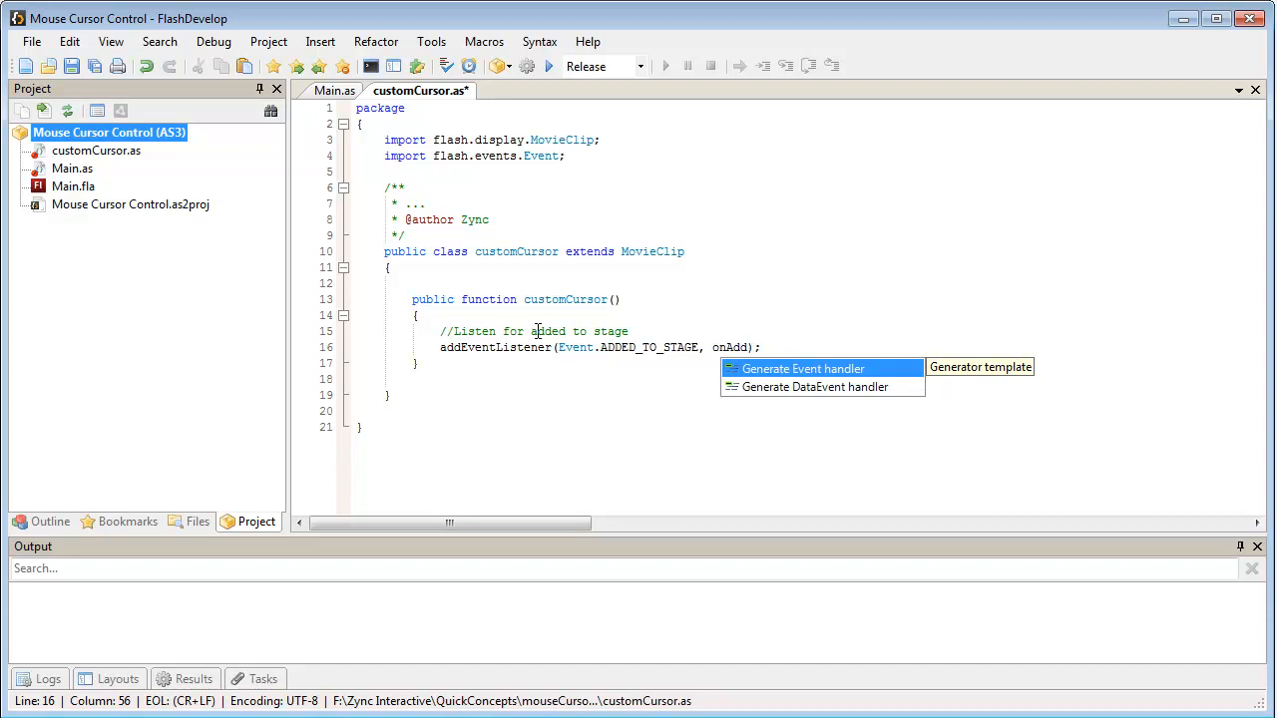
Generate the onAdd handler and start its body, removing the ADDED_TO_STAGE listener
{"action": "left_click", "coordinate": [802, 368]}
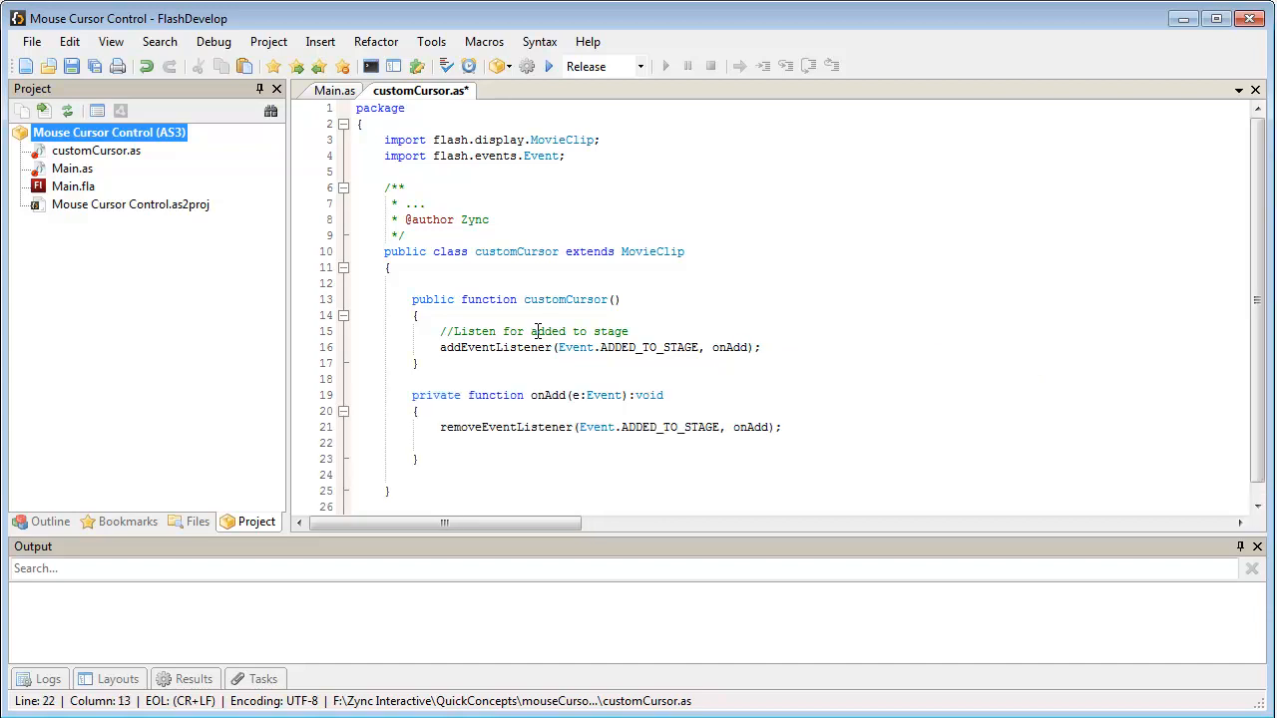
{"action": "type", "text": "//"}
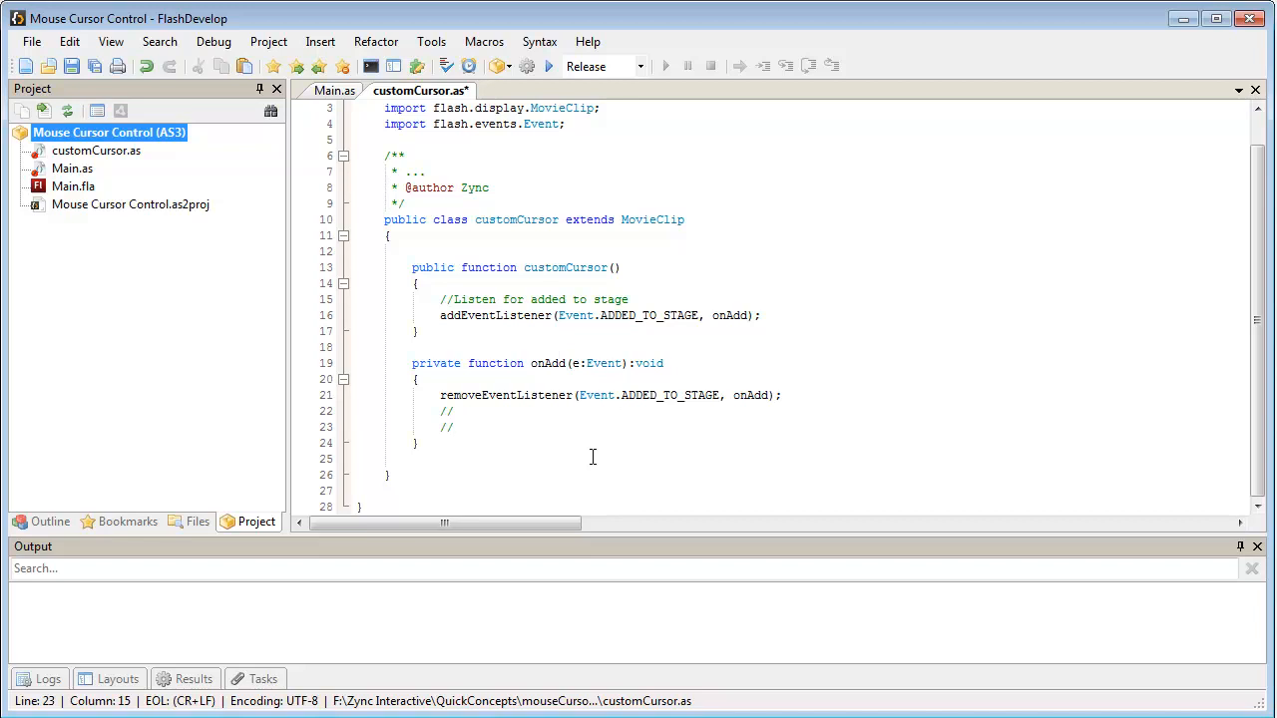
In onAdd, register a stage MOUSE_MOVE listener calling handlemouseMove
{"action": "type", "text": "listen for when the"}
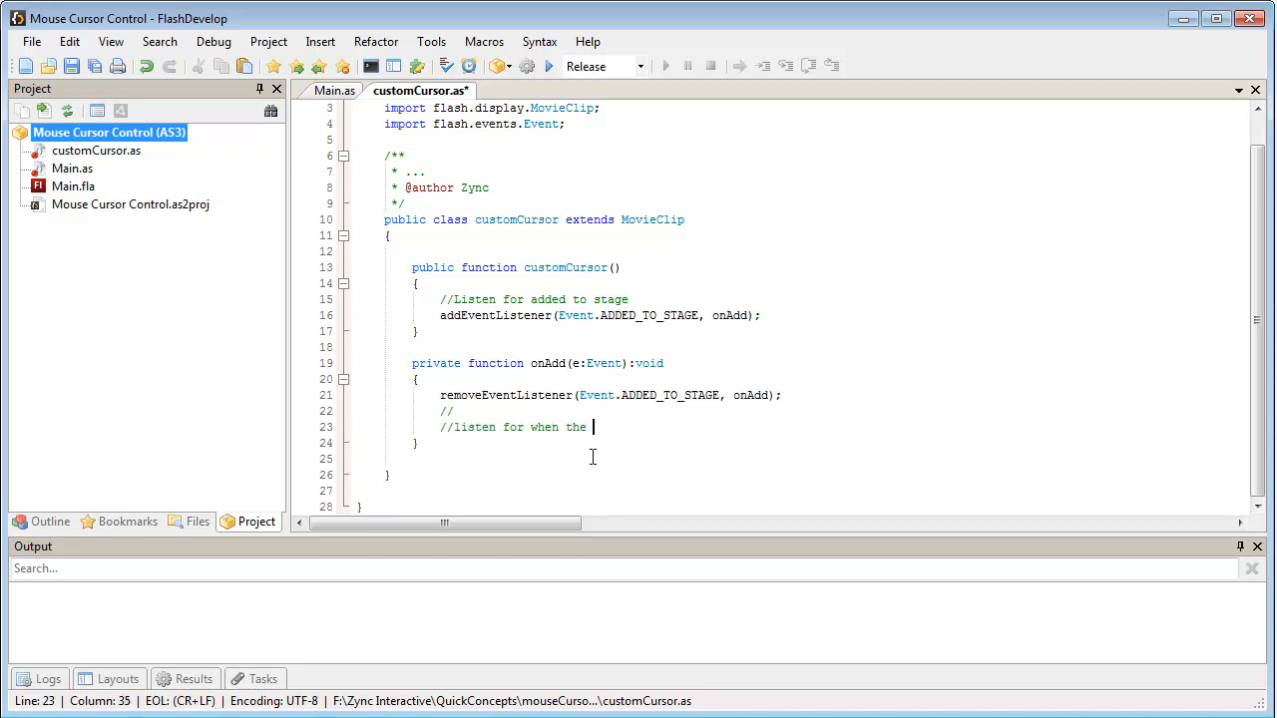
{"action": "type", "text": "mouse moves"}
{"action": "type", "text": "a"}
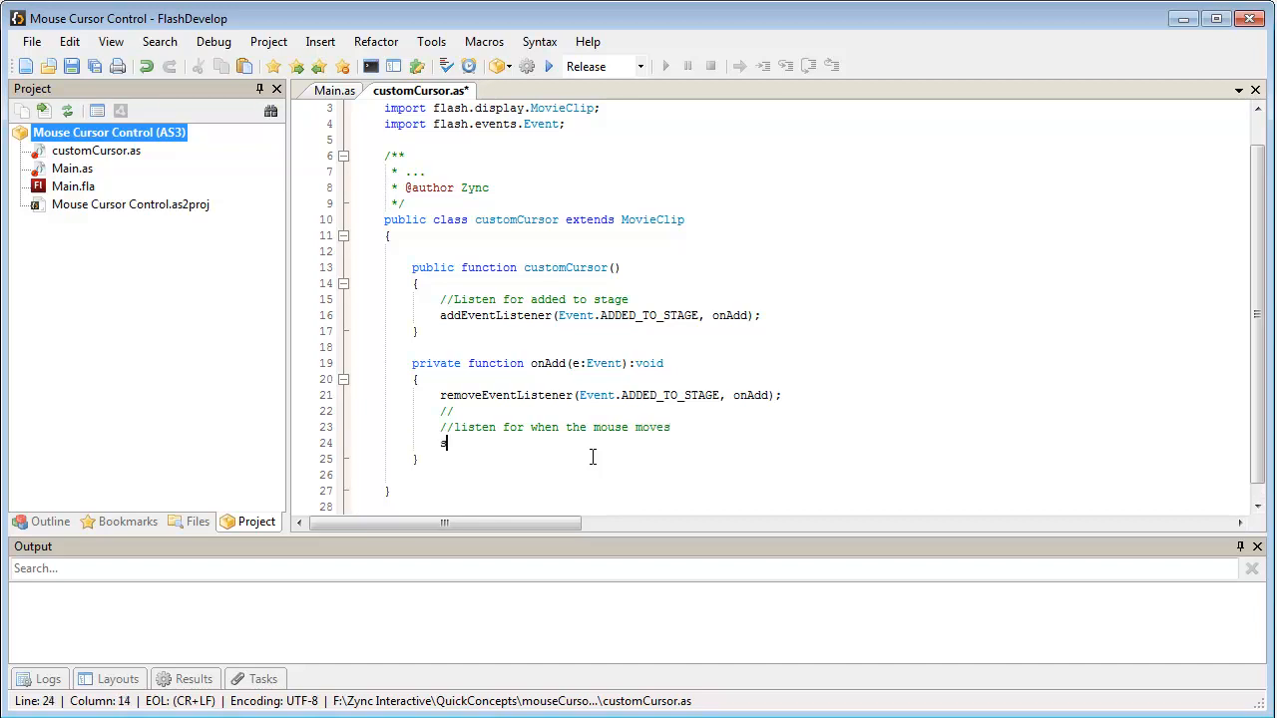
{"action": "type", "text": "tage."}
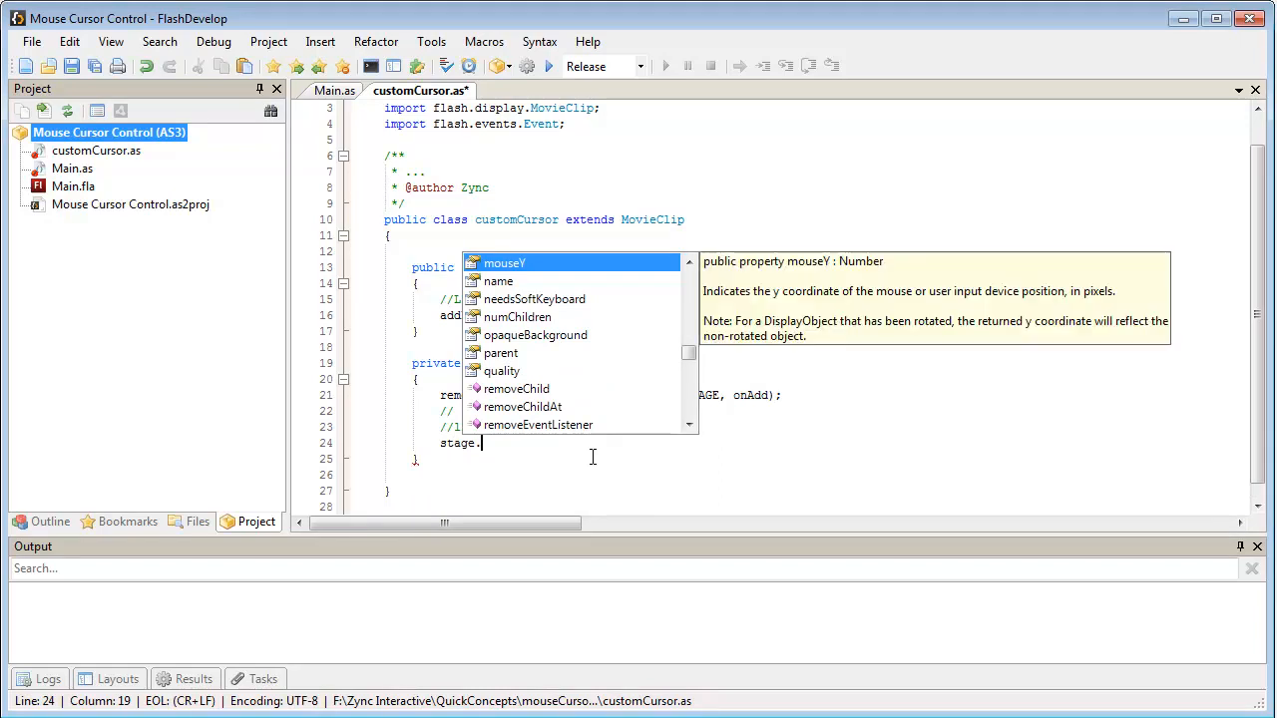
{"action": "type", "text": "adde"}
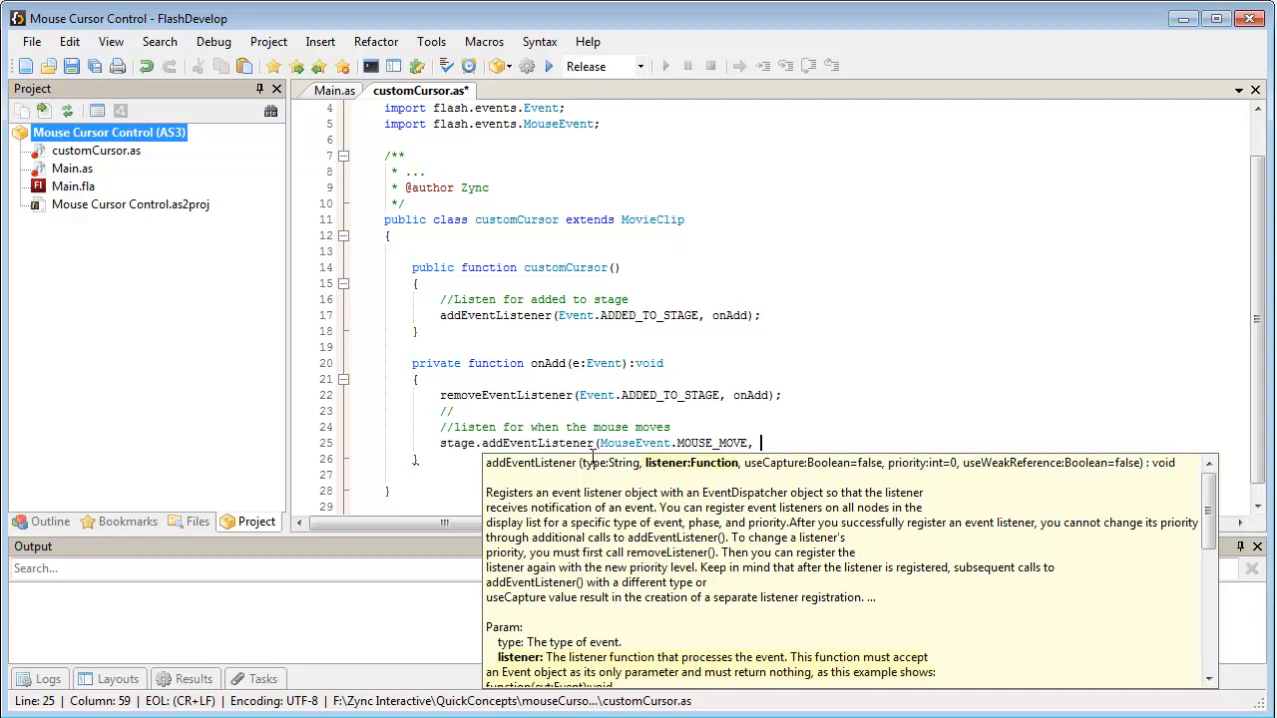
{"action": "type", "text": "handl"}
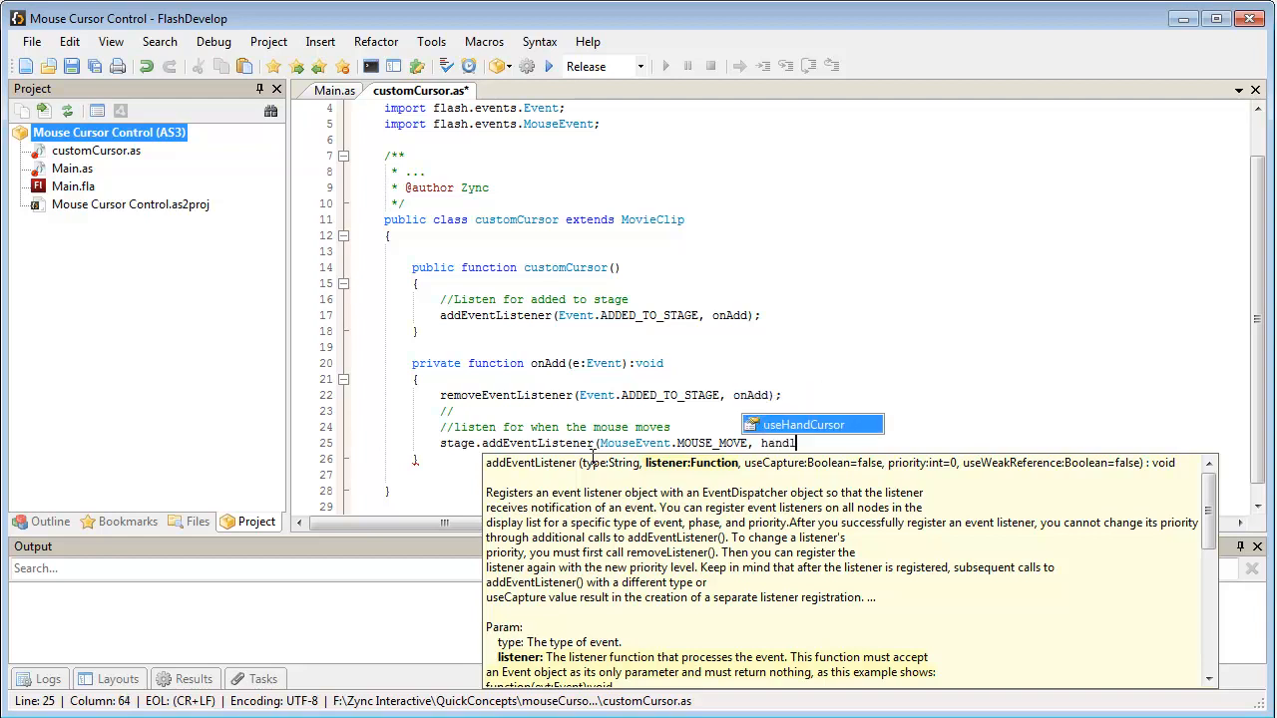
{"action": "type", "text": "emouseMove);"}
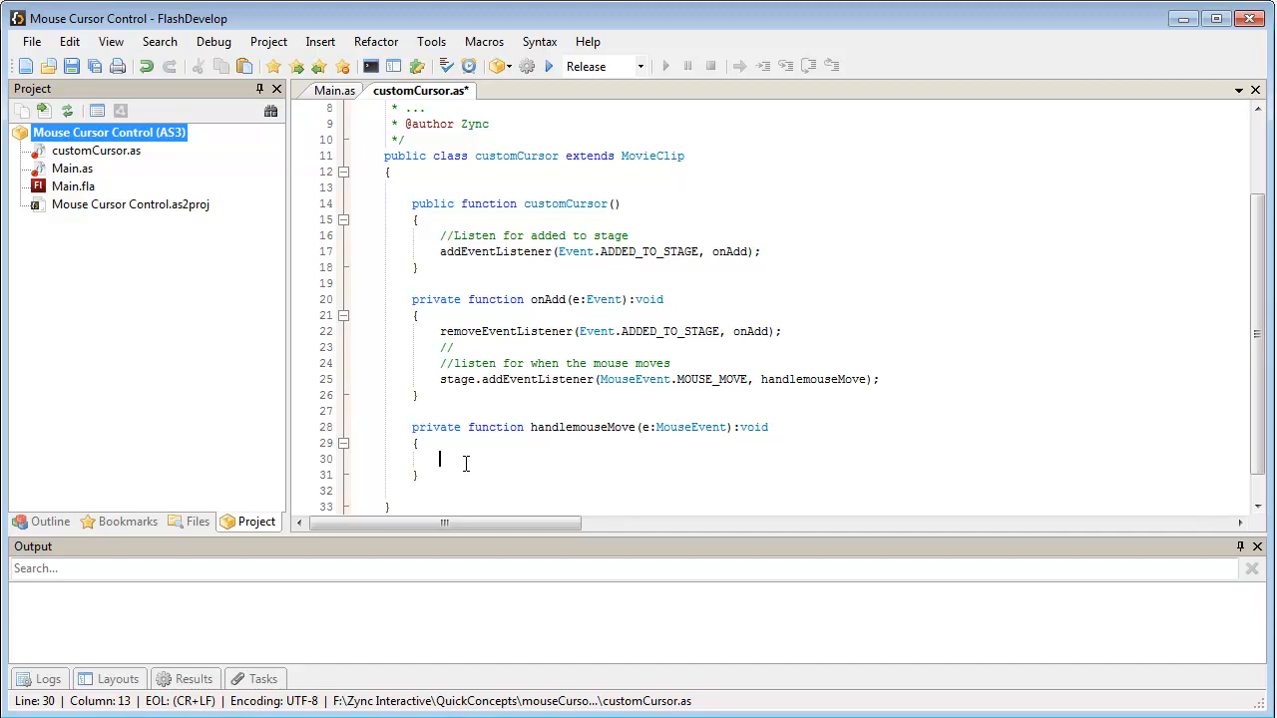
In the handler set this.x = stage.mouseX and this.y = stage.mouseY, then save
{"action": "type", "text": "this"}
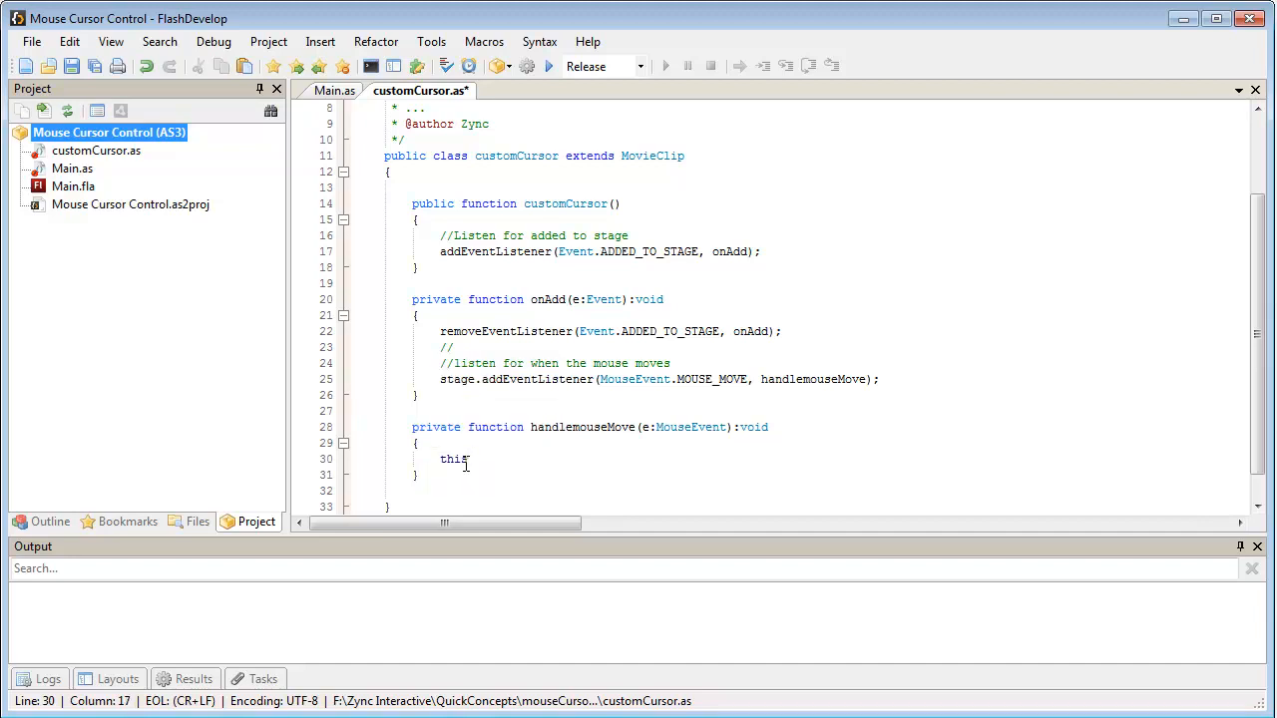
{"action": "type", "text": ".x = e"}
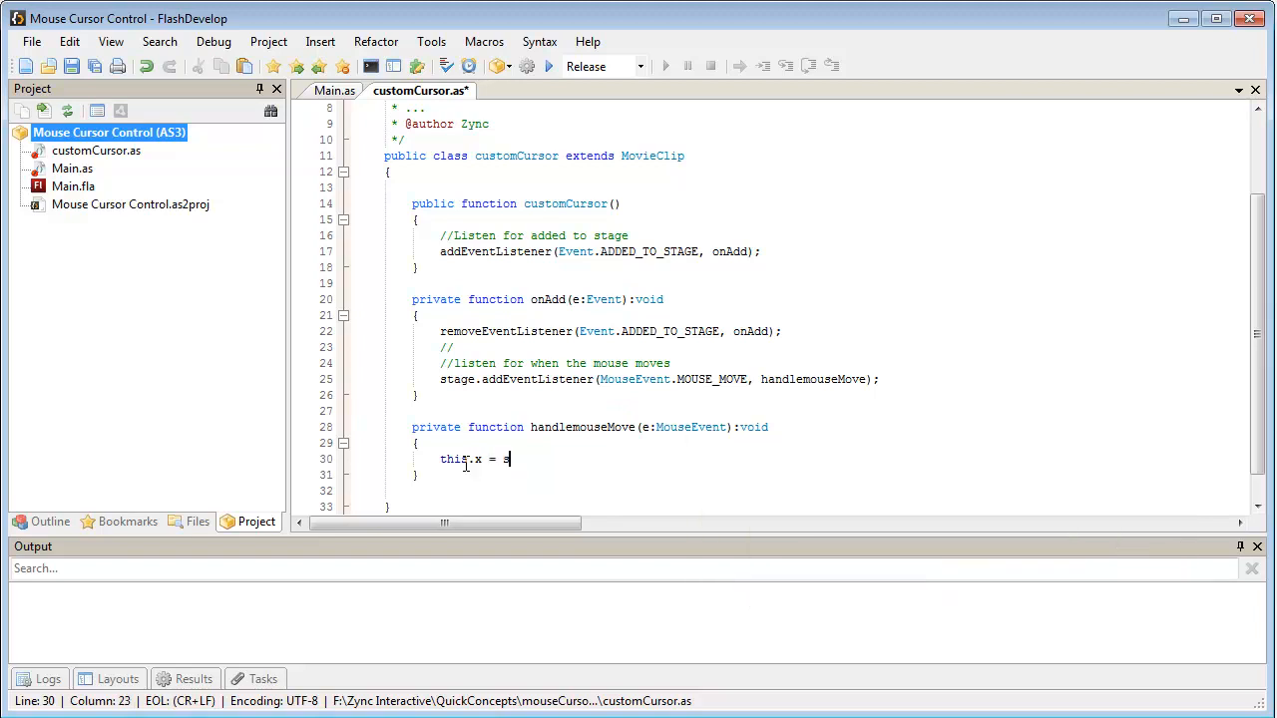
{"action": "type", "text": "tage.mousex"}
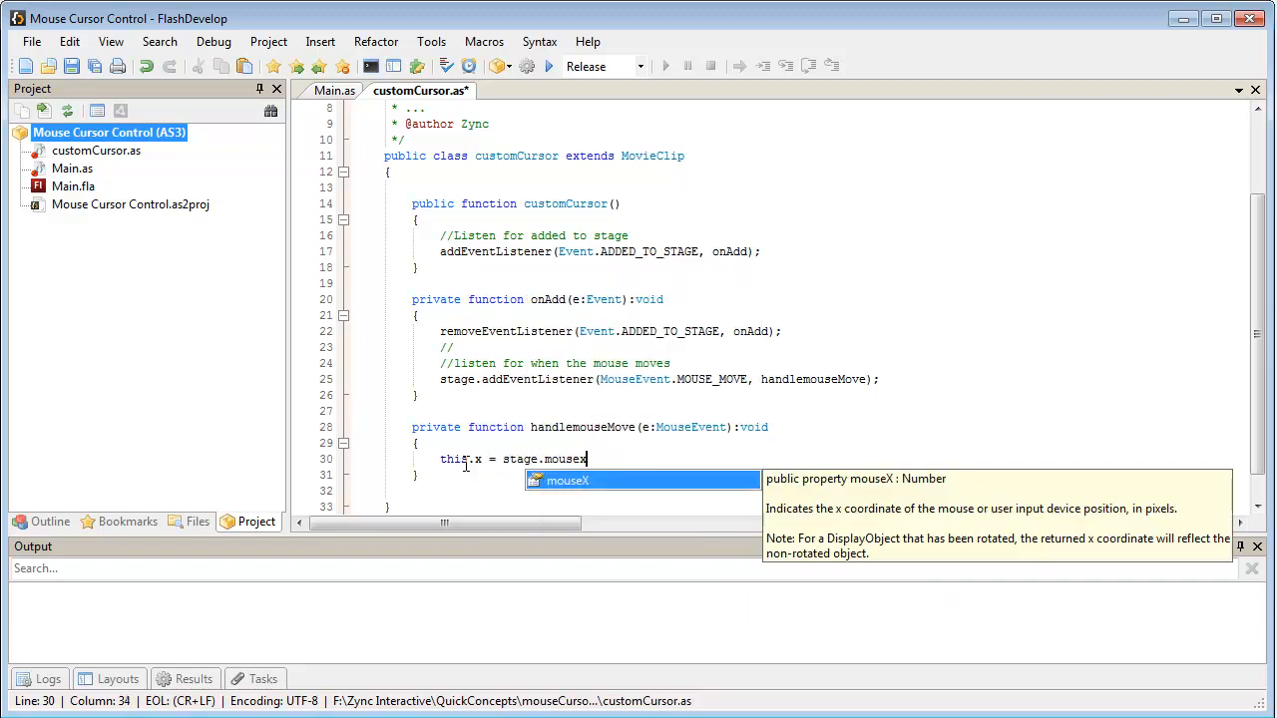
{"action": "key", "text": "Enter"}
{"action": "type", "text": "this.y = stage."}
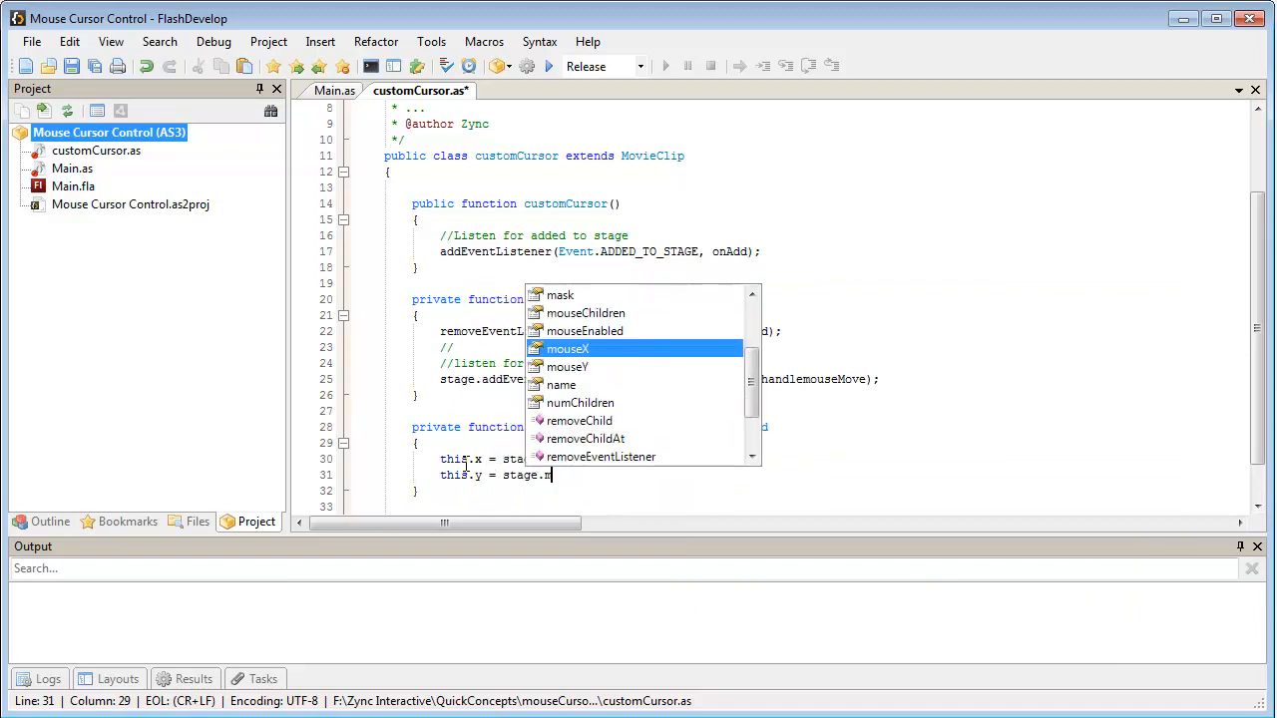
{"action": "type", "text": "mouseY;"}
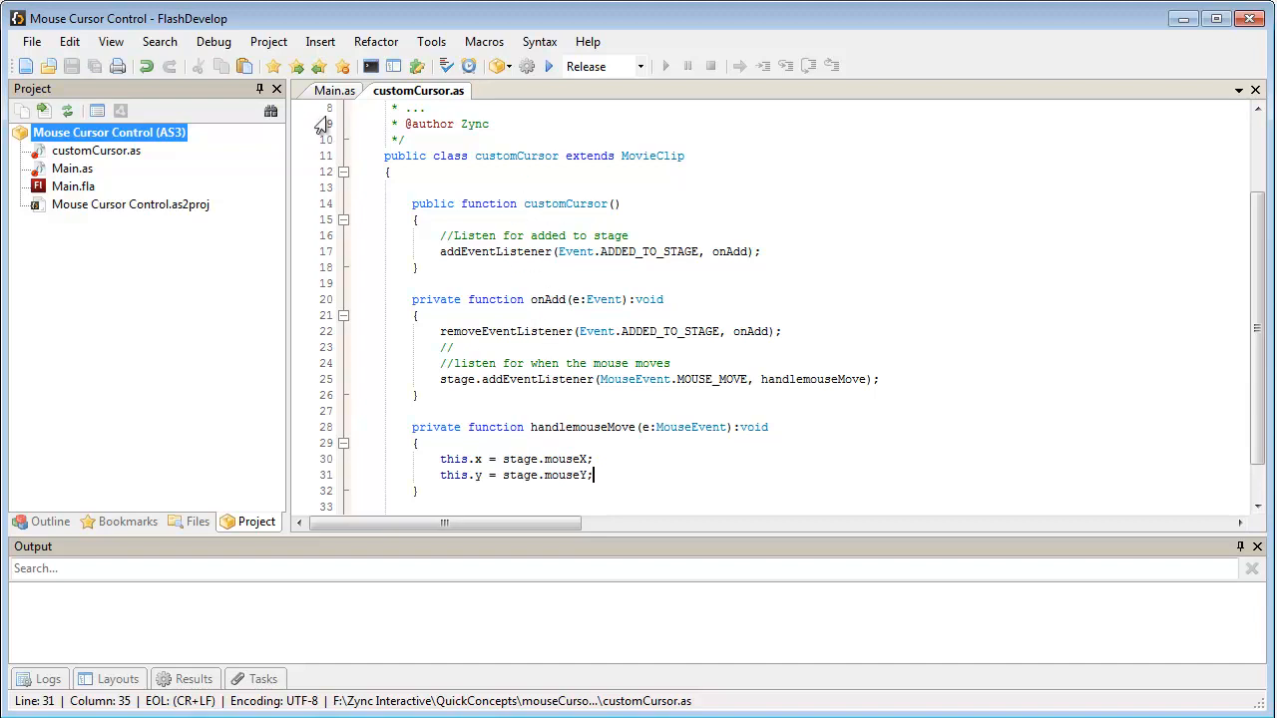
In Main's constructor declare 'var myCursor:customCursor = new customCursor();'
{"action": "left_click", "coordinate": [335, 91]}
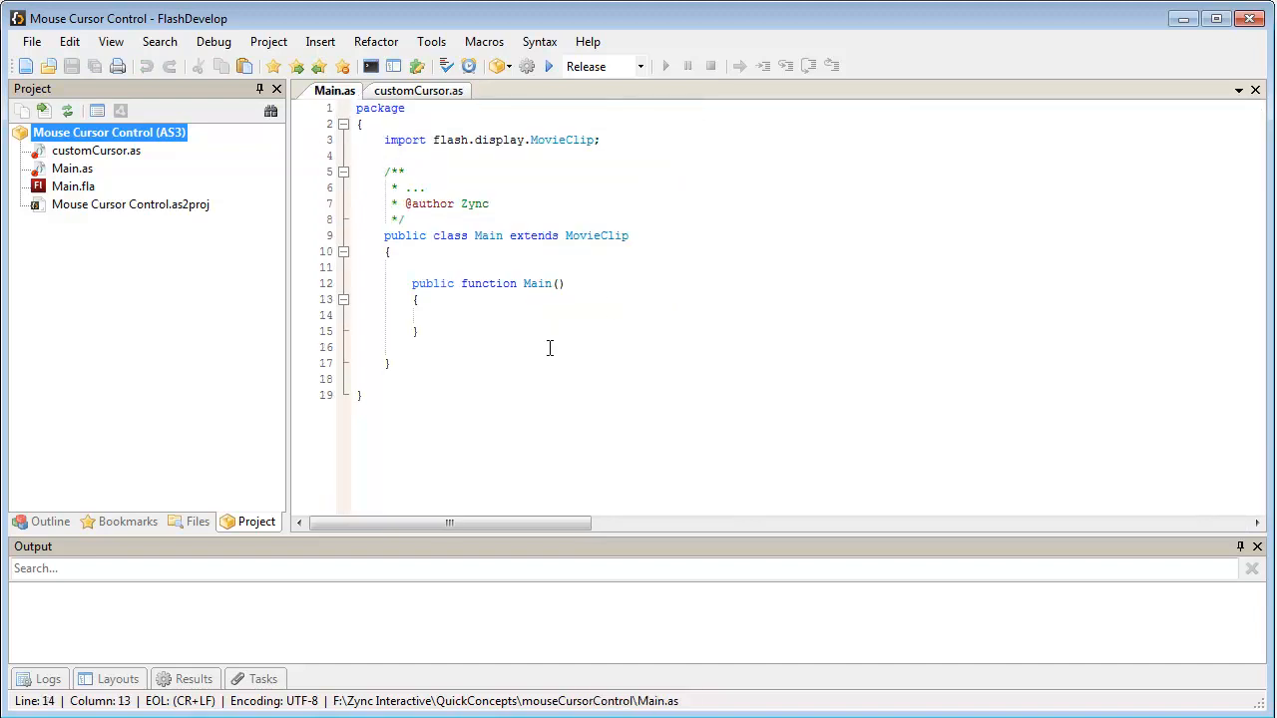
{"action": "mouse_move", "coordinate": [487, 474]}
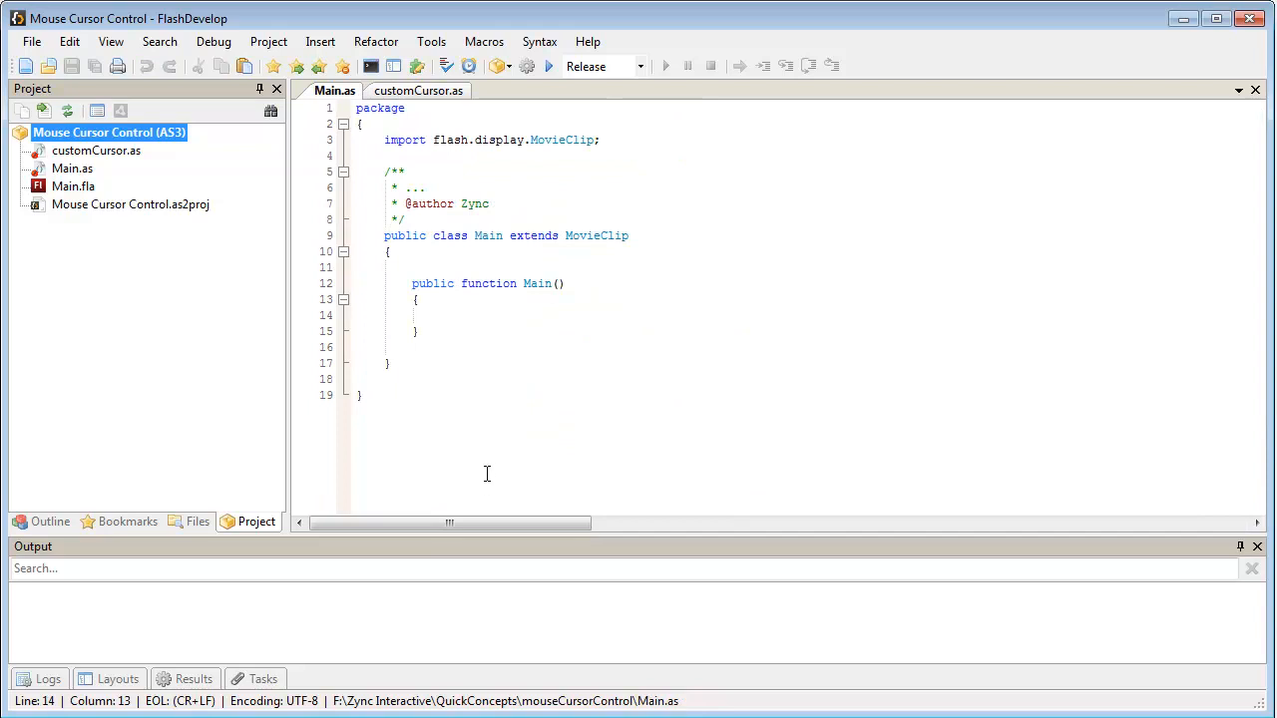
{"action": "mouse_move", "coordinate": [472, 349]}
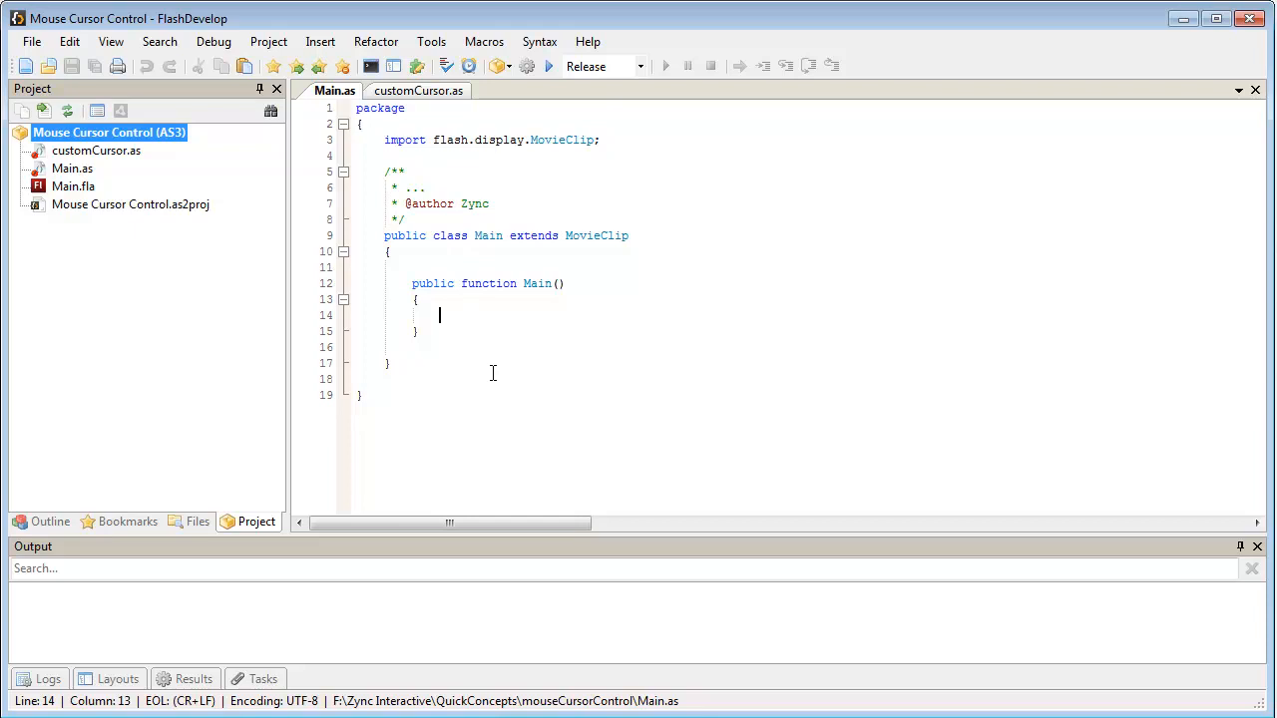
{"action": "type", "text": "var"}
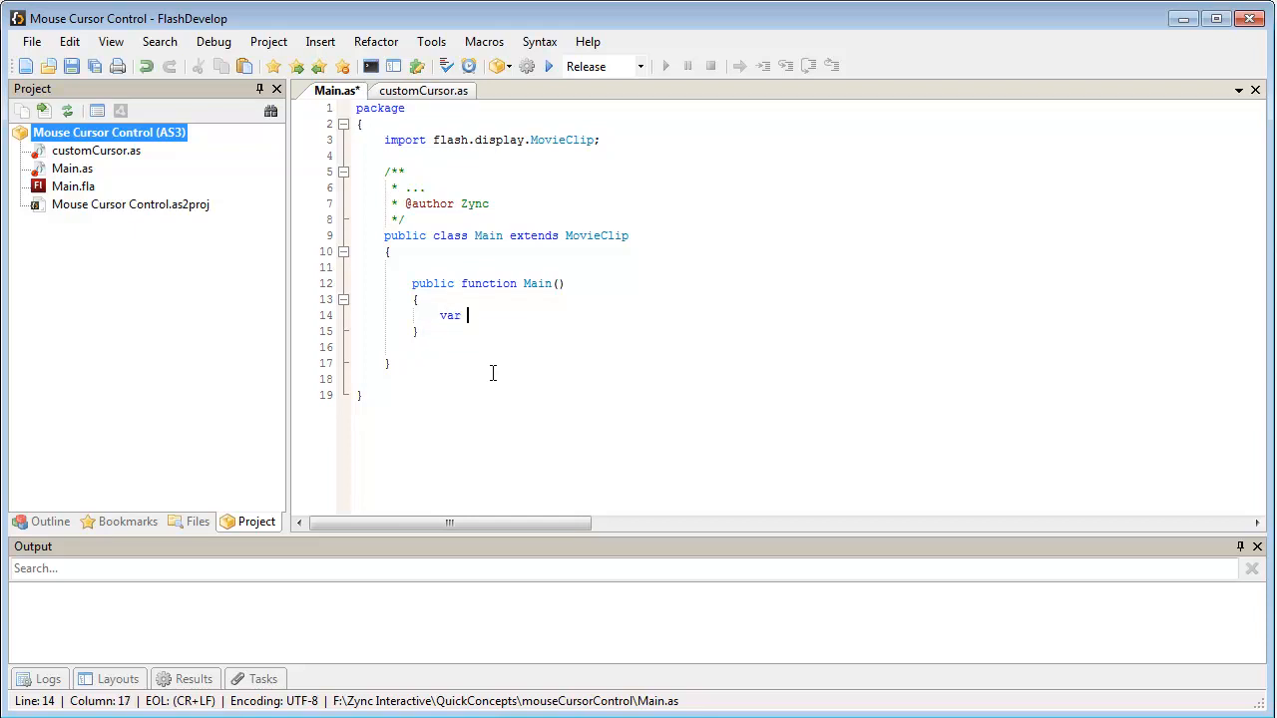
{"action": "type", "text": "cu"}
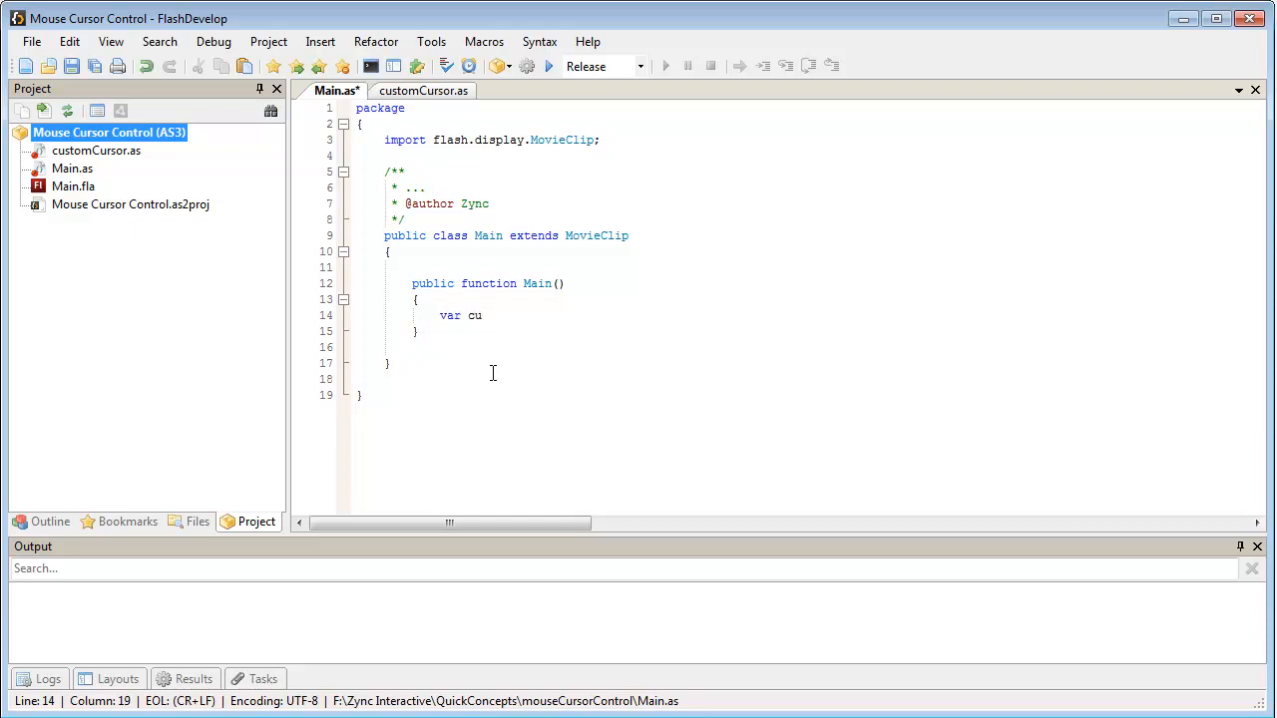
{"action": "type", "text": "myCu"}
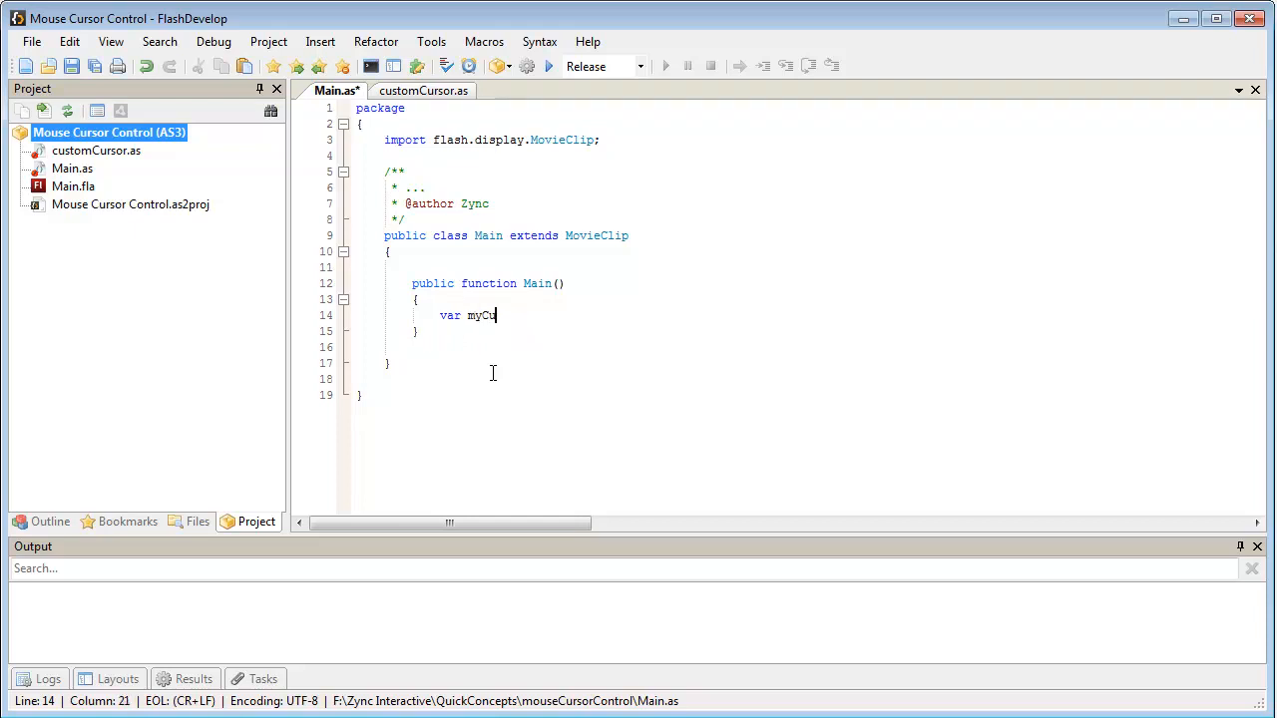
{"action": "type", "text": "rsor:"}
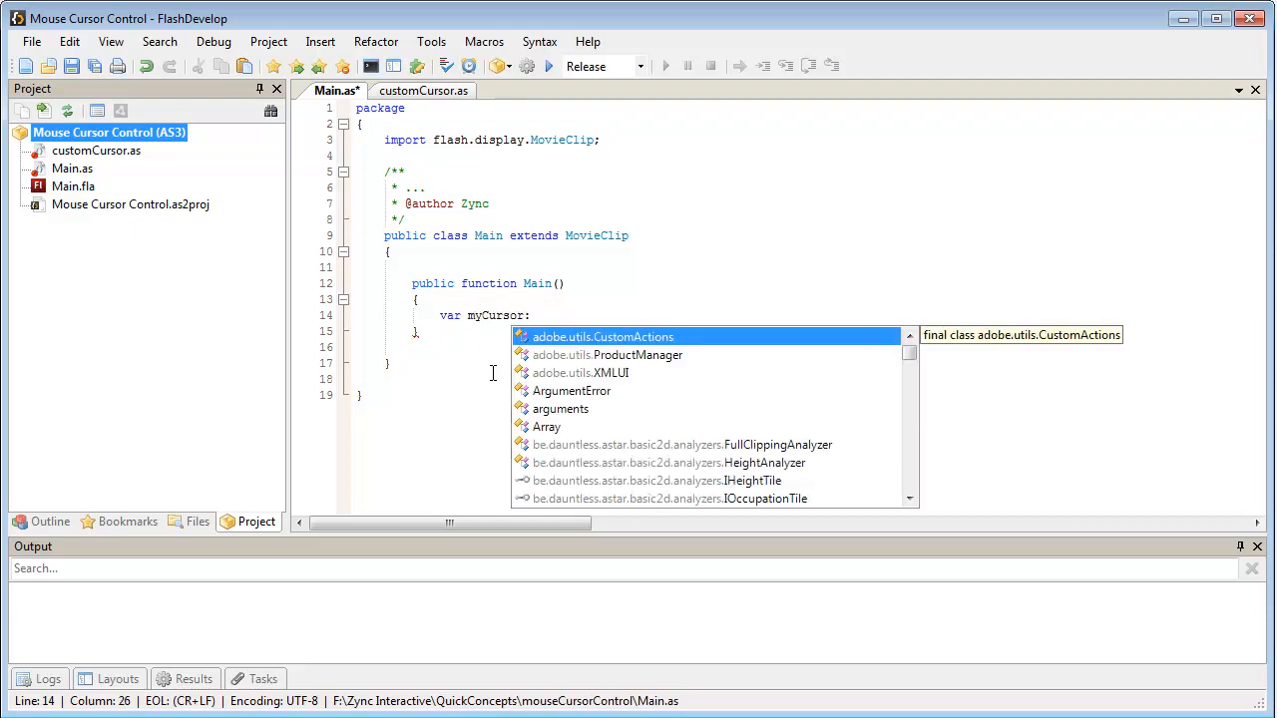
{"action": "type", "text": "customCursor"}
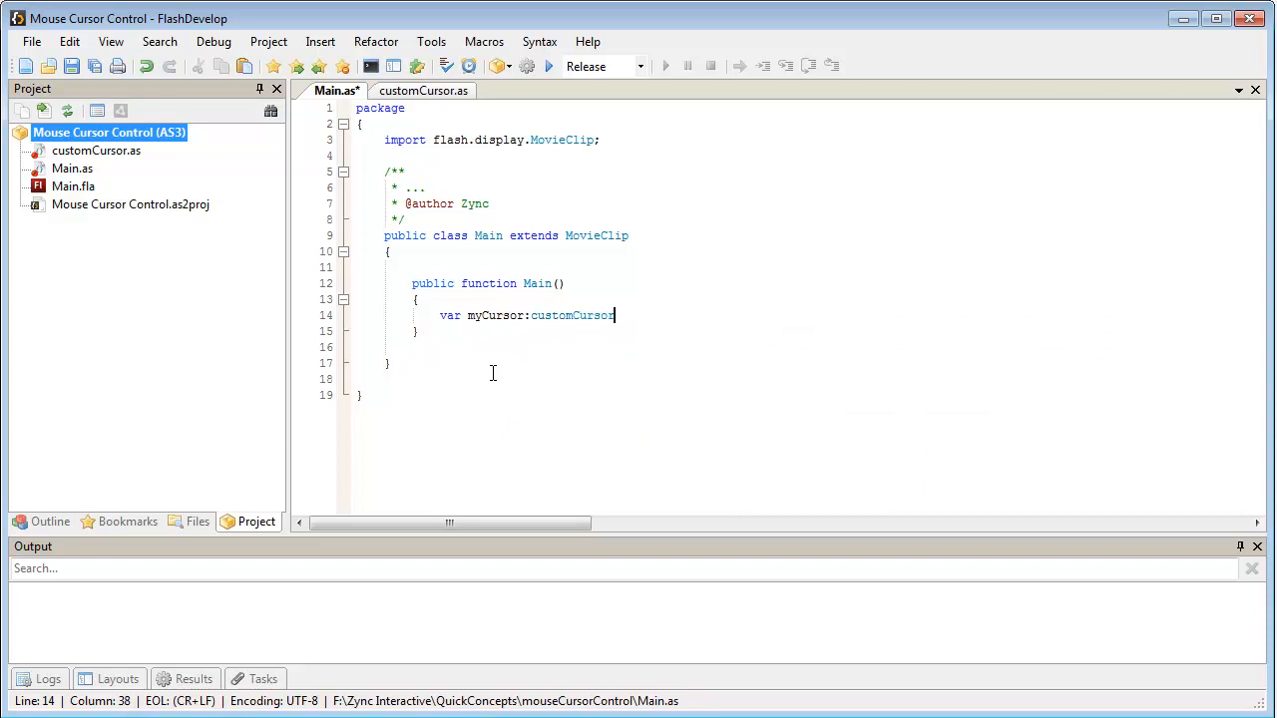
{"action": "type", "text": "= new customCursor();"}
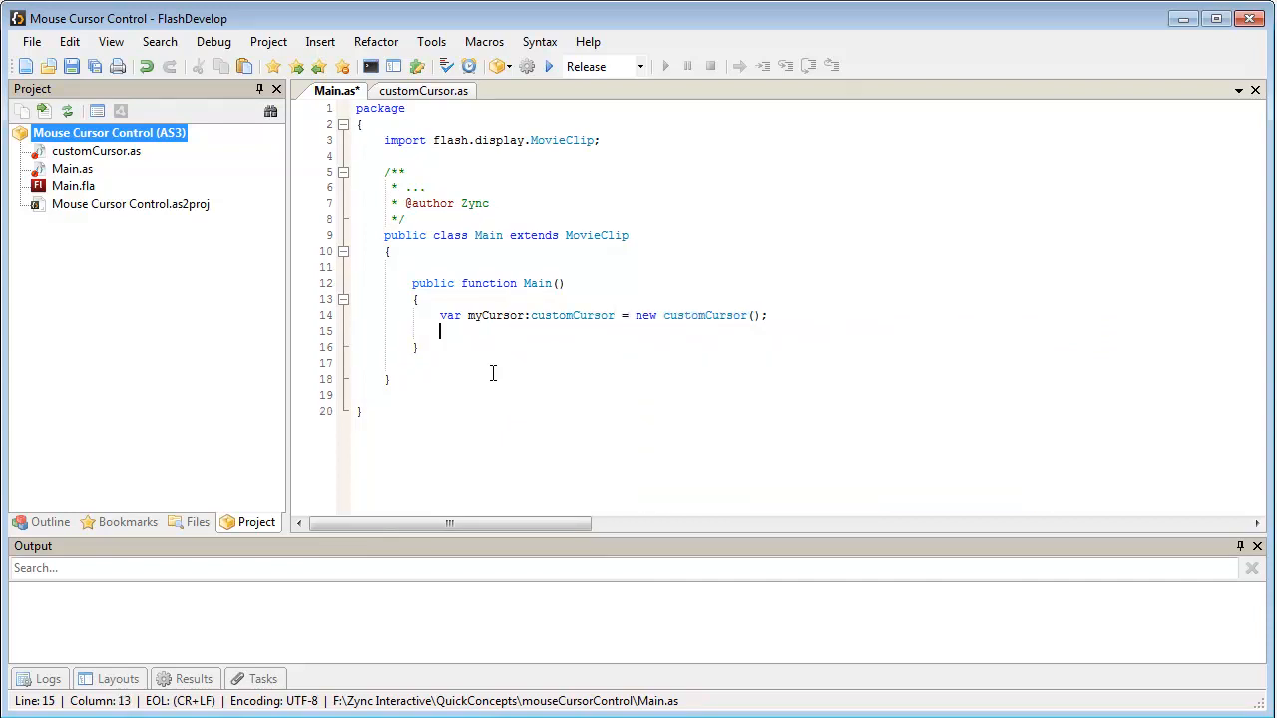
Add 'addChild(myCursor);' so the cursor clip joins the display list
{"action": "type", "text": "addch"}
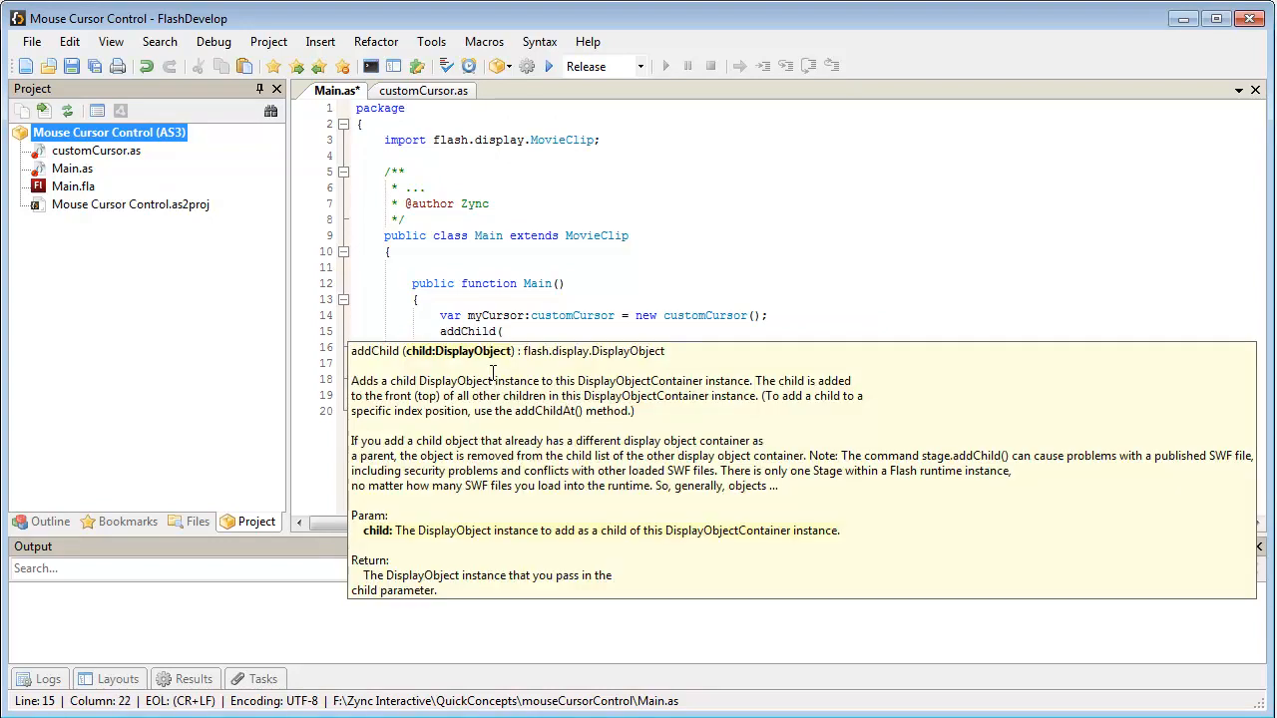
{"action": "type", "text": "myc"}
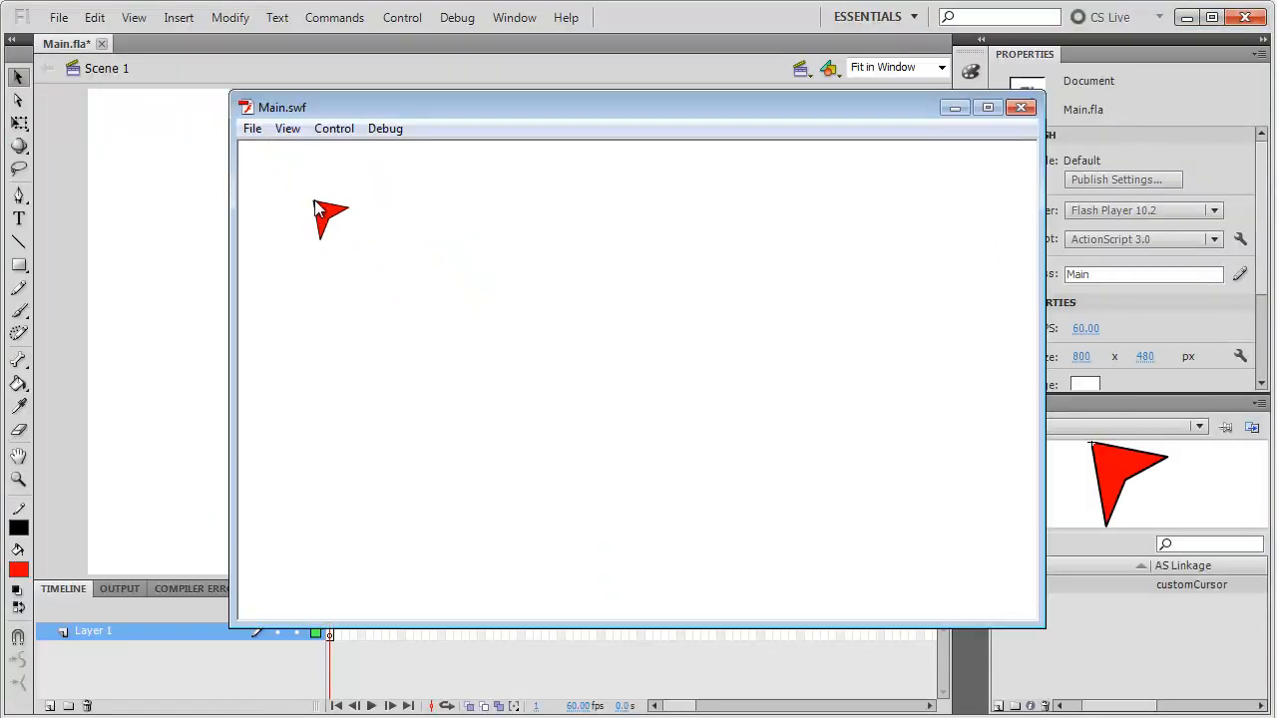
{"action": "mouse_move", "coordinate": [588, 334]}
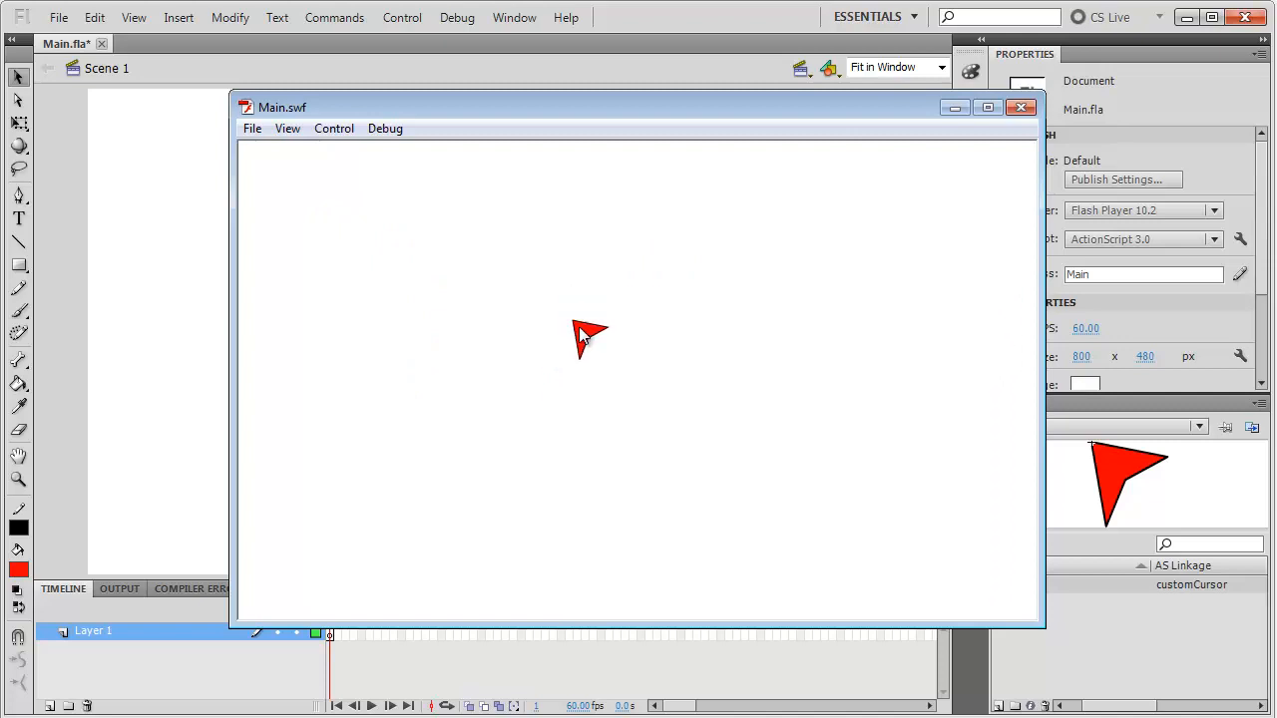
{"action": "mouse_move", "coordinate": [519, 364]}
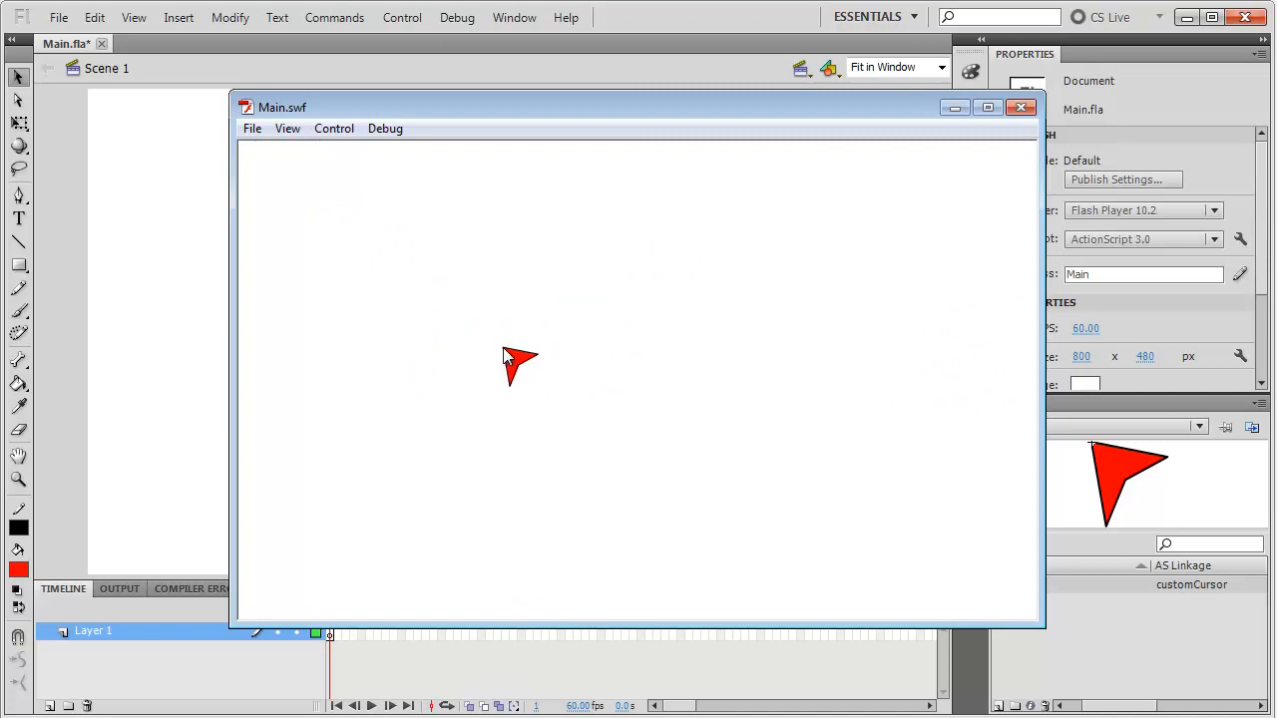
{"action": "mouse_move", "coordinate": [518, 354]}
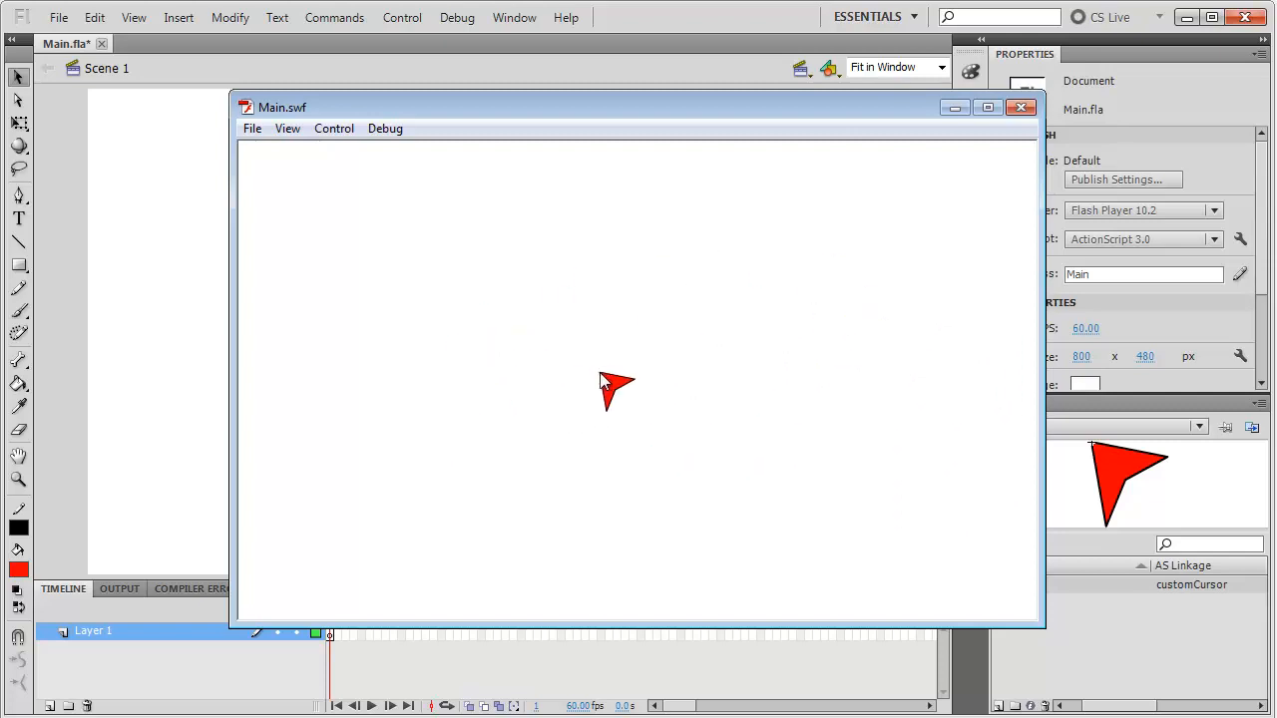
{"action": "mouse_move", "coordinate": [539, 359]}
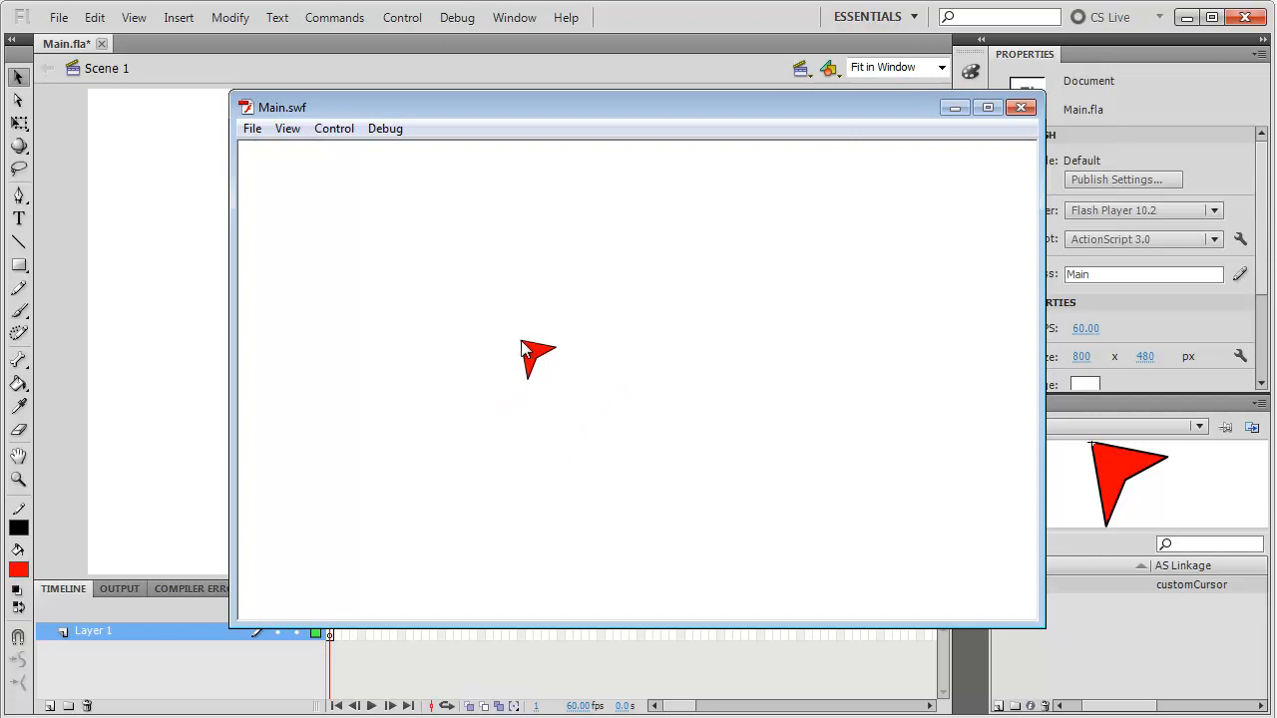
{"action": "mouse_move", "coordinate": [513, 409]}
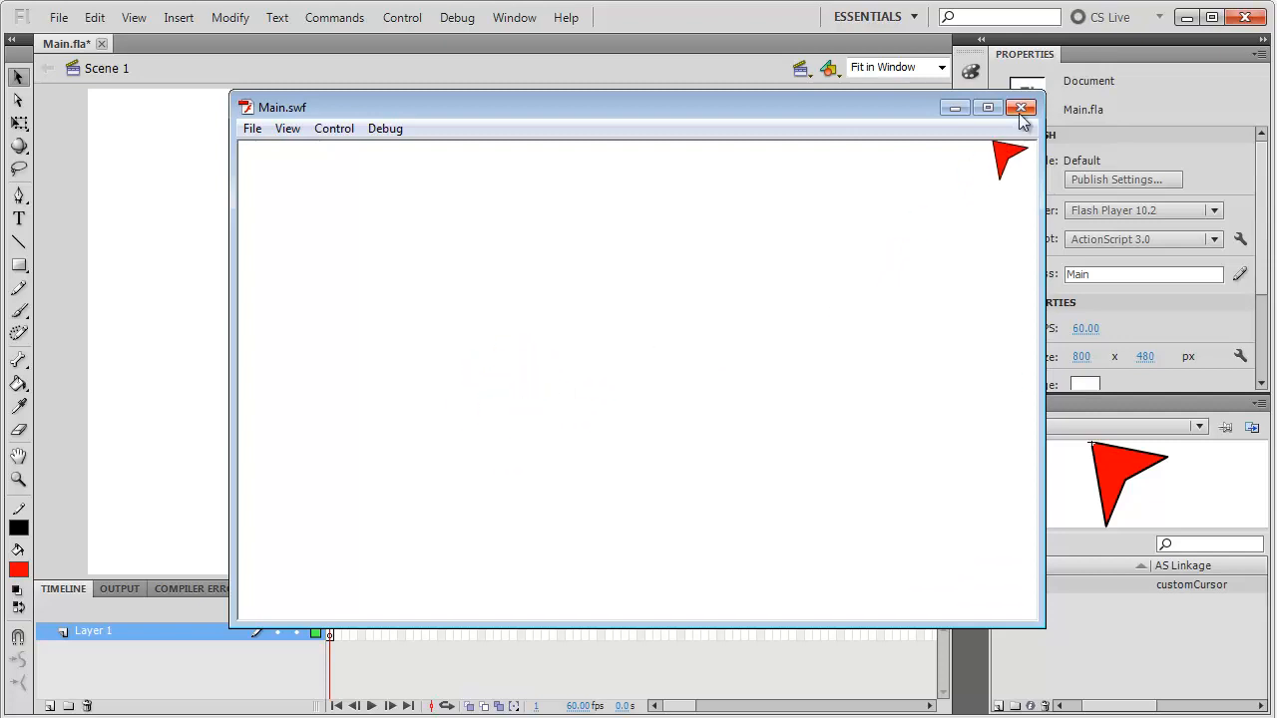
In customCursor's constructor add 'Mouse.hide();' with flash.ui.Mouse imported via completion
{"action": "left_click", "coordinate": [1022, 108]}
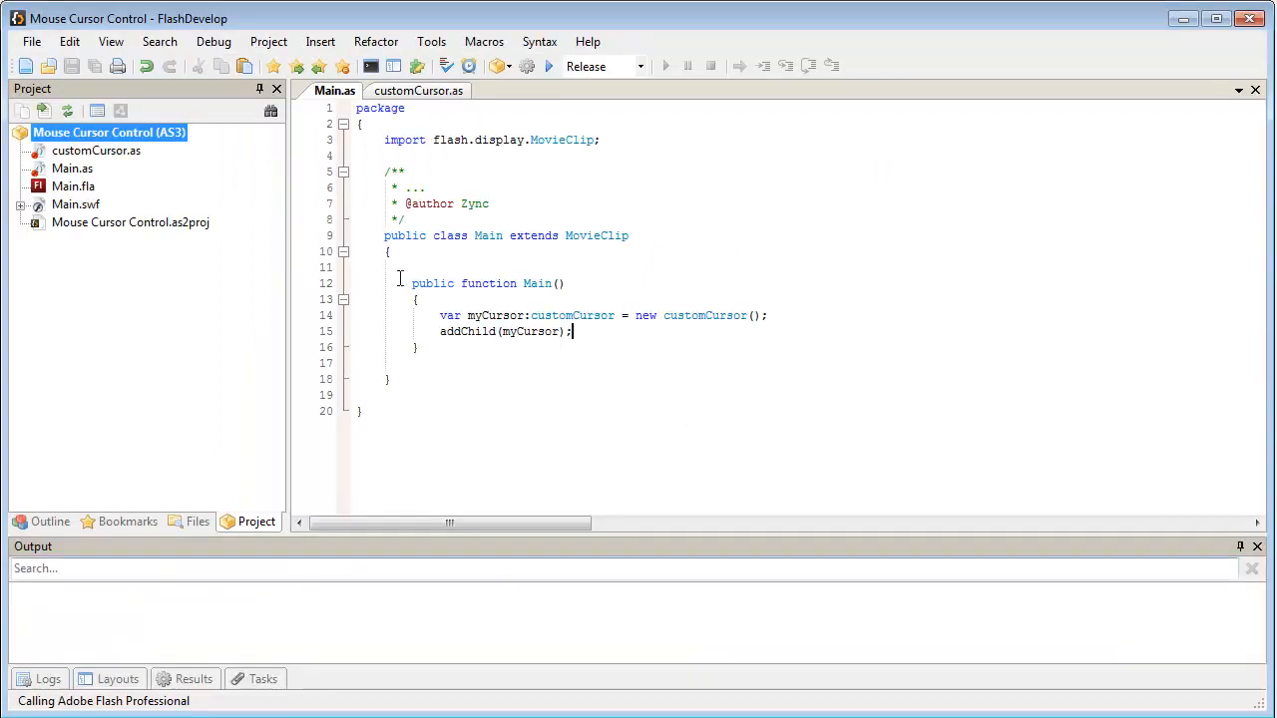
{"action": "left_click", "coordinate": [417, 91]}
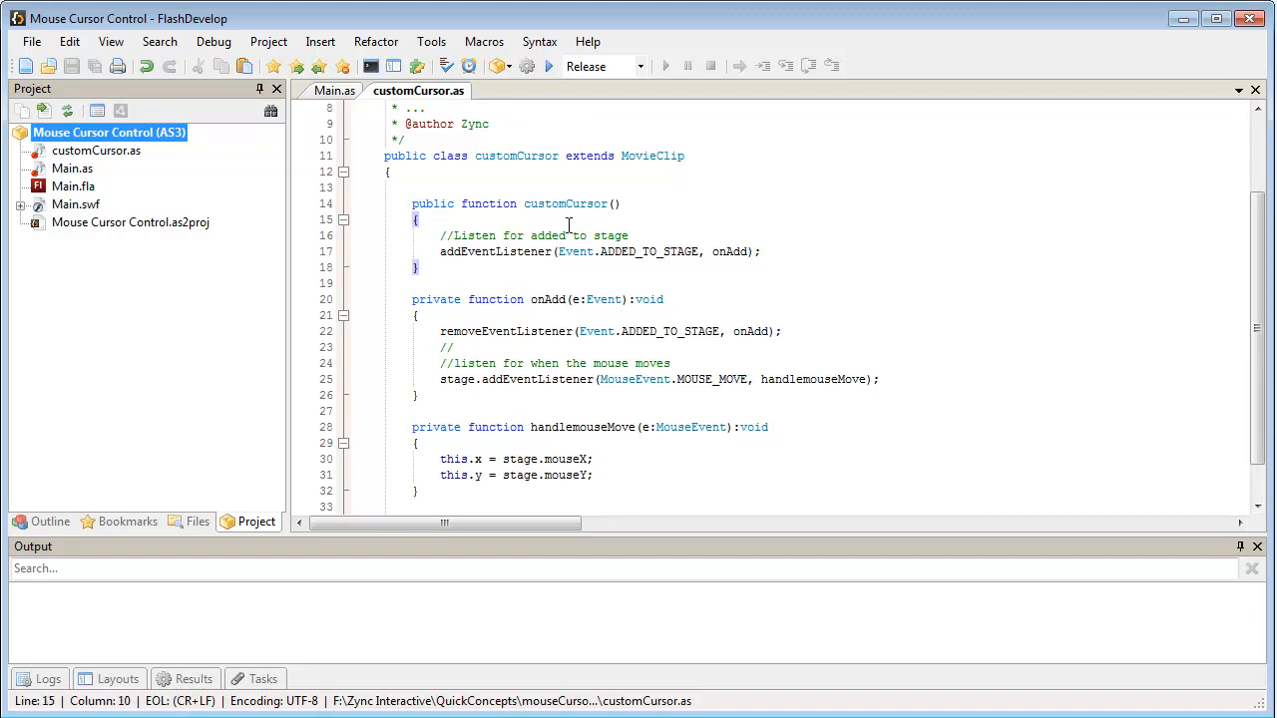
{"action": "key", "text": "enter"}
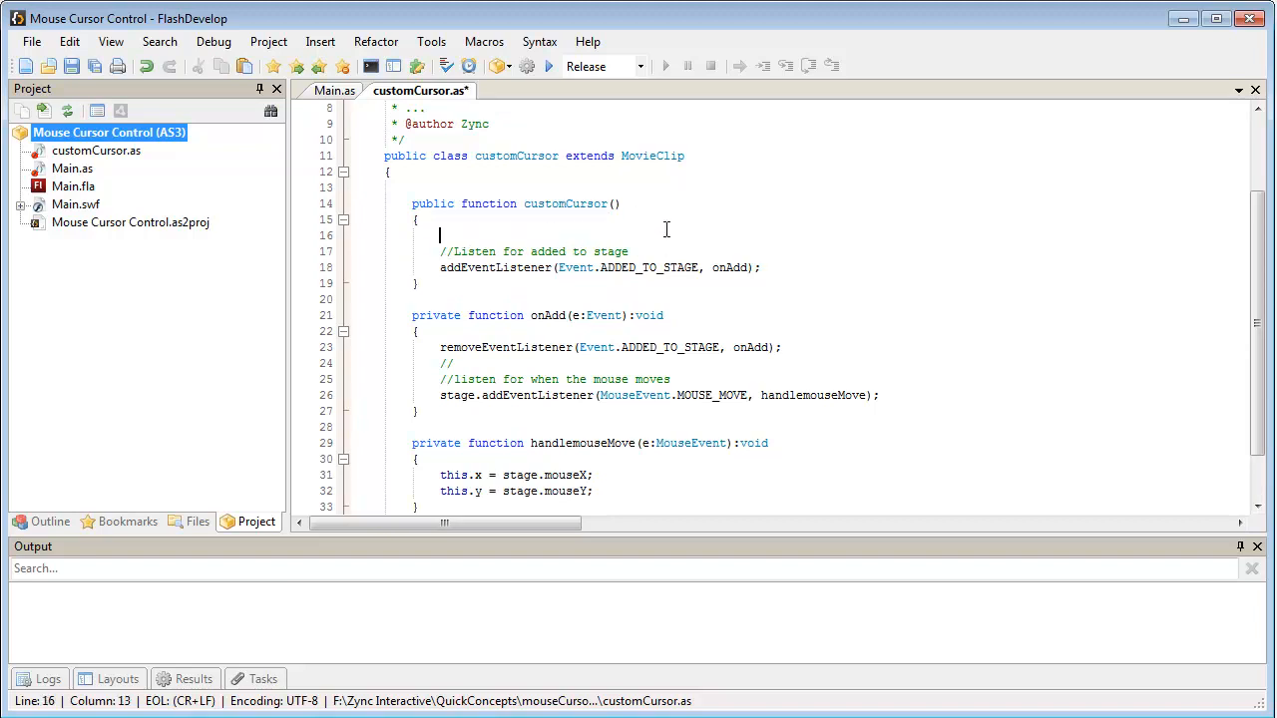
{"action": "type", "text": "Mouse"}
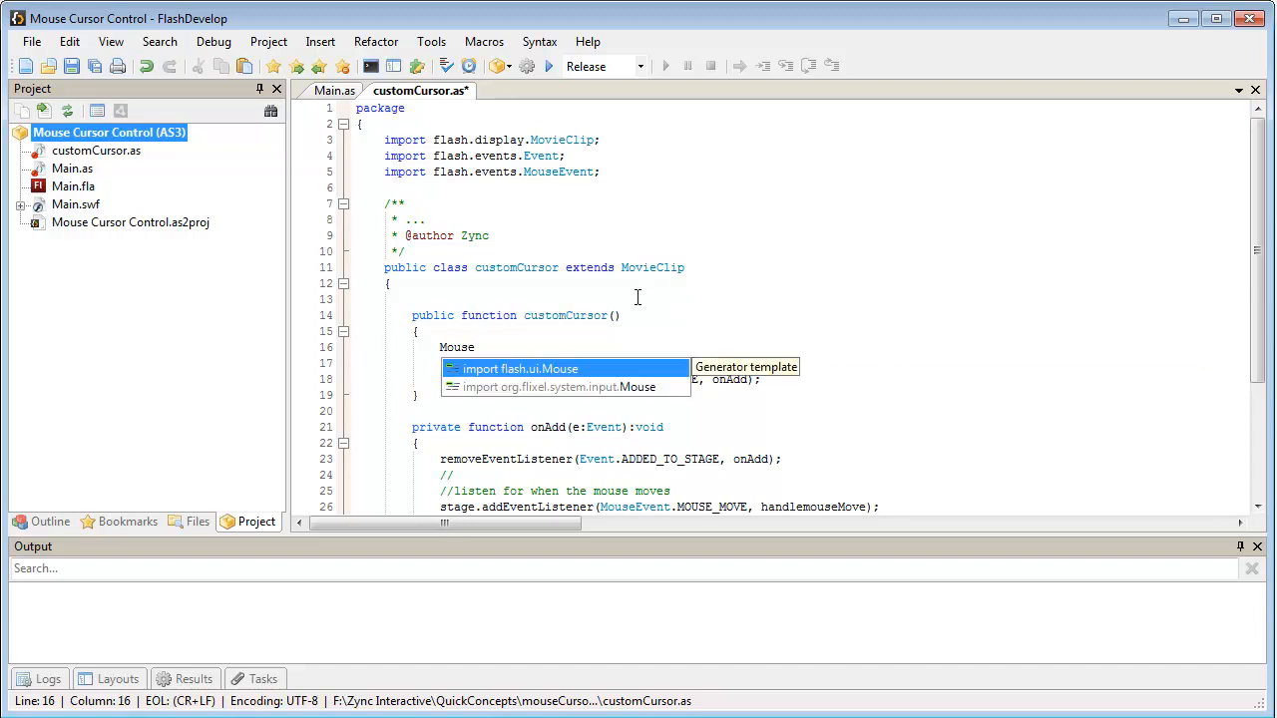
{"action": "mouse_move", "coordinate": [525, 399]}
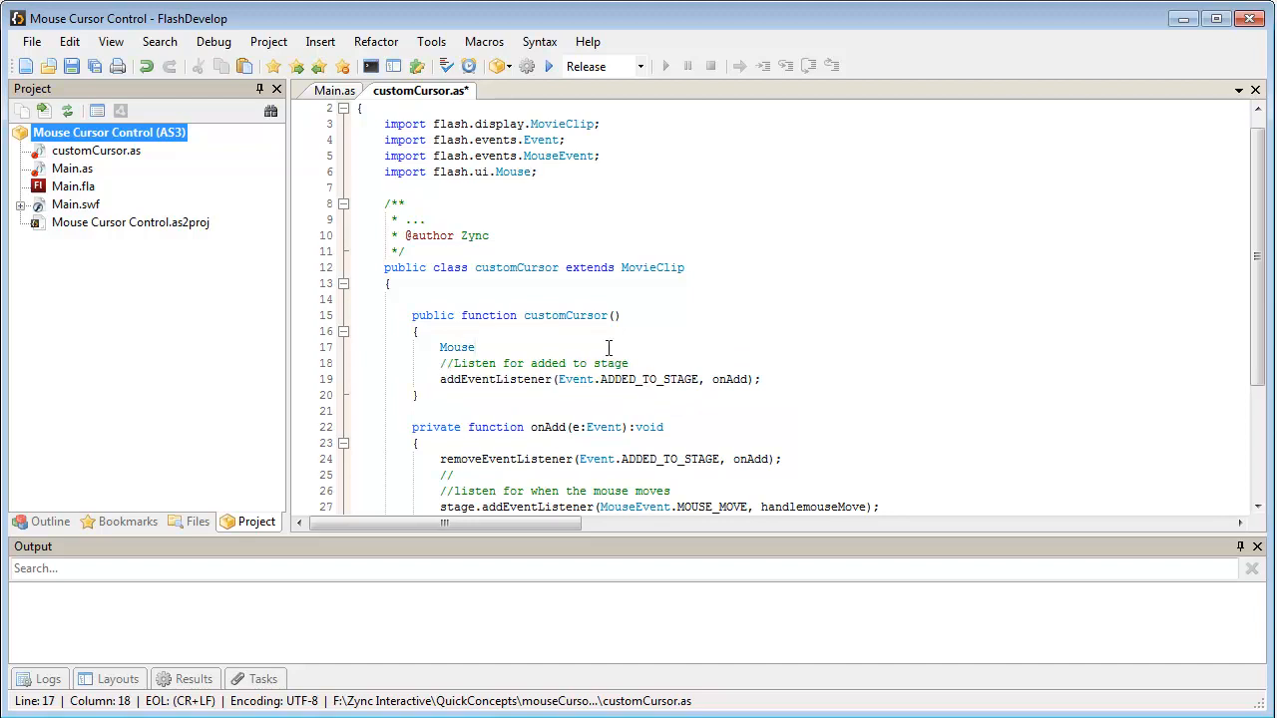
{"action": "type", "text": ".hide("}
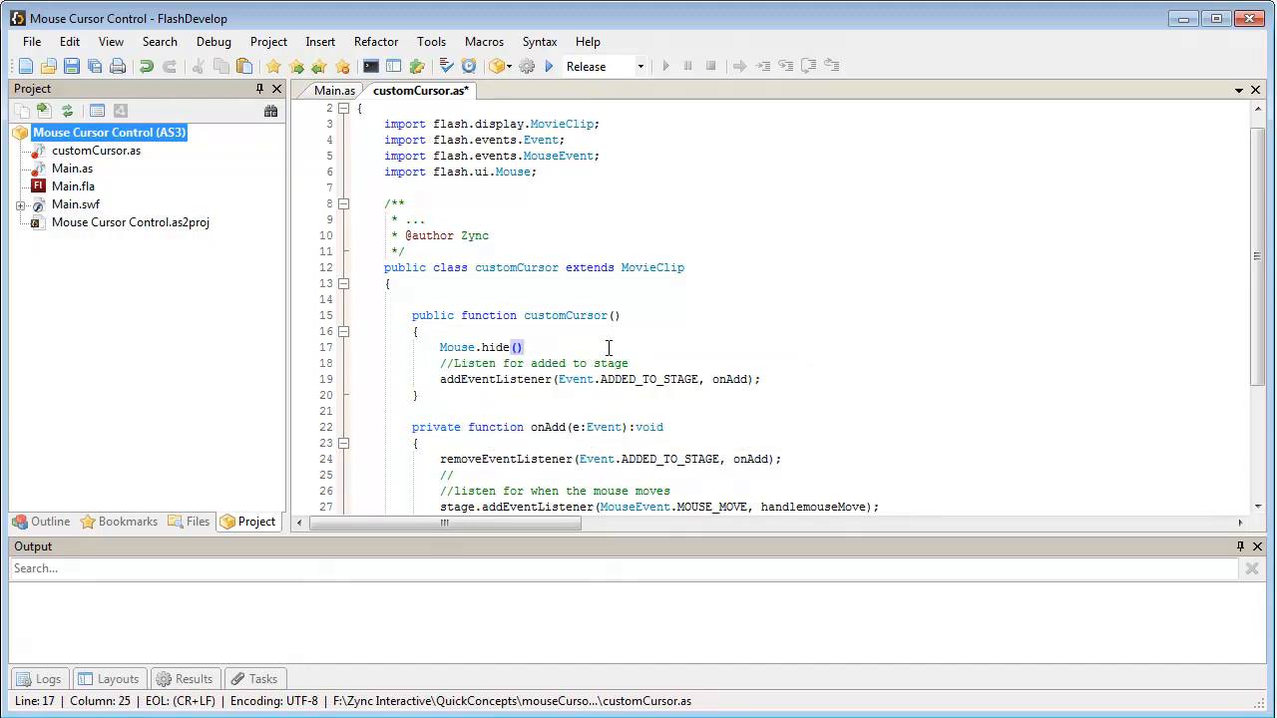
{"action": "type", "text": ";"}
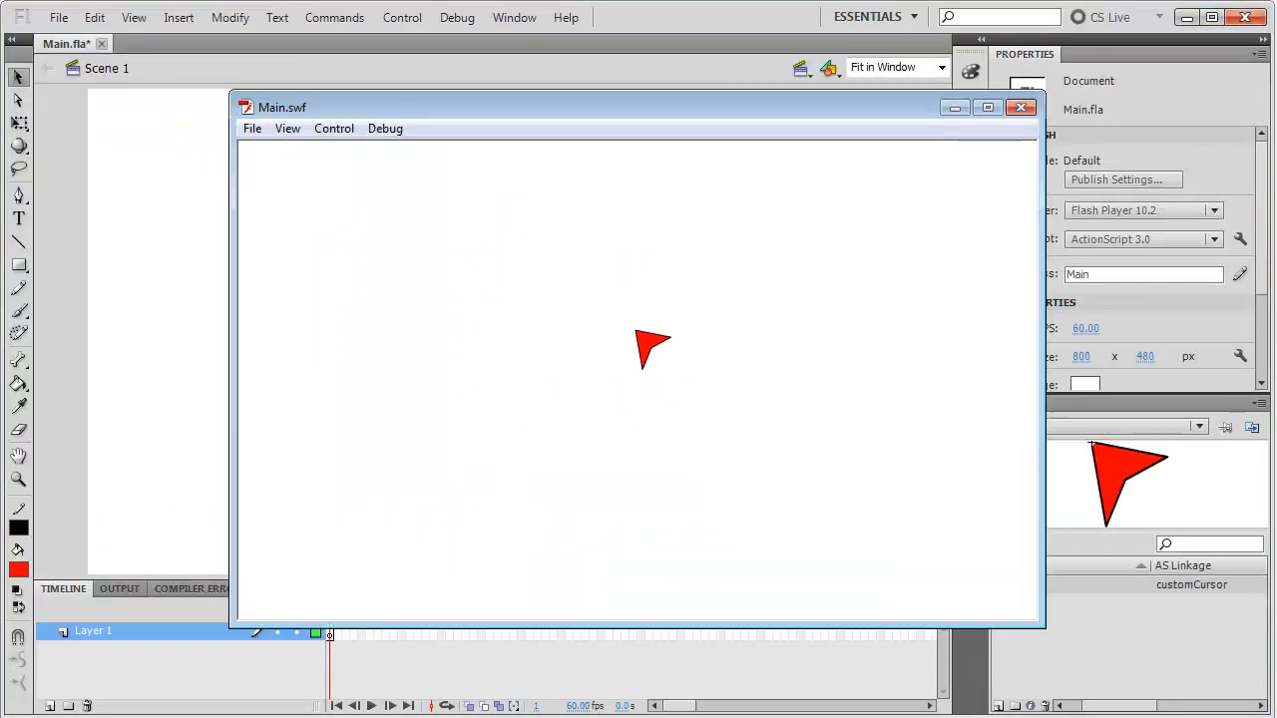
{"action": "mouse_move", "coordinate": [499, 359]}
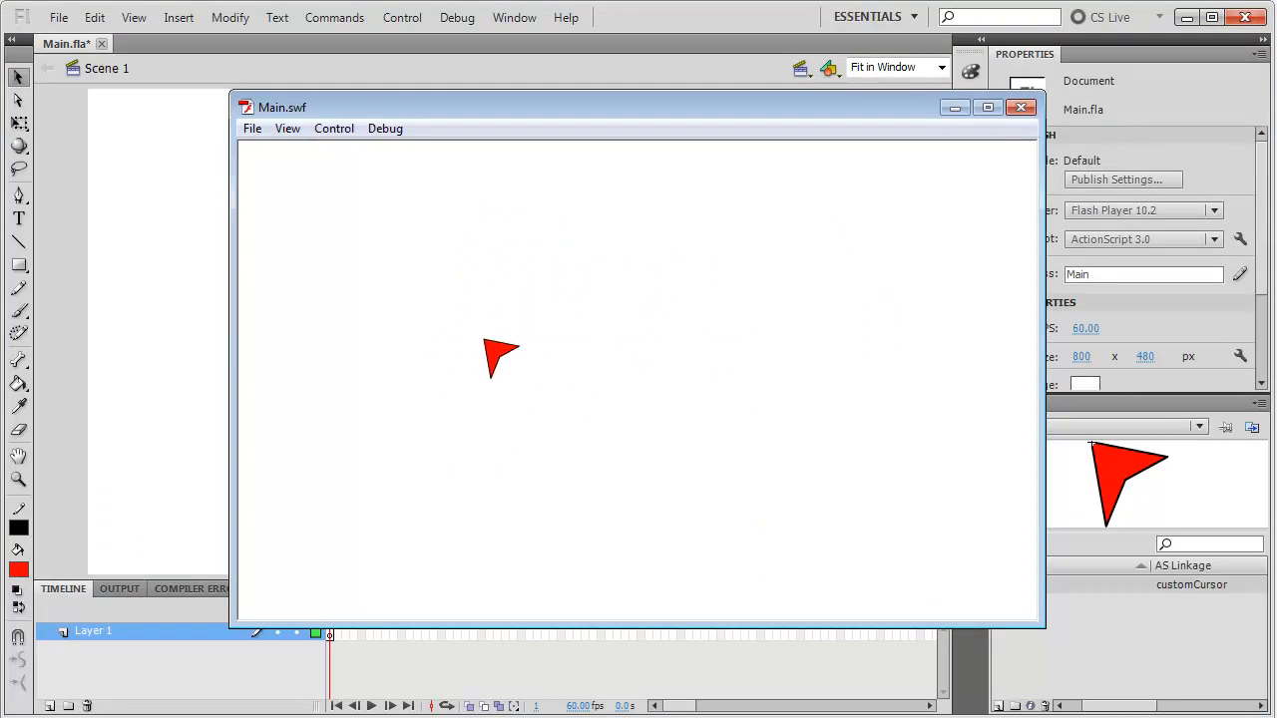
{"action": "mouse_move", "coordinate": [399, 356]}
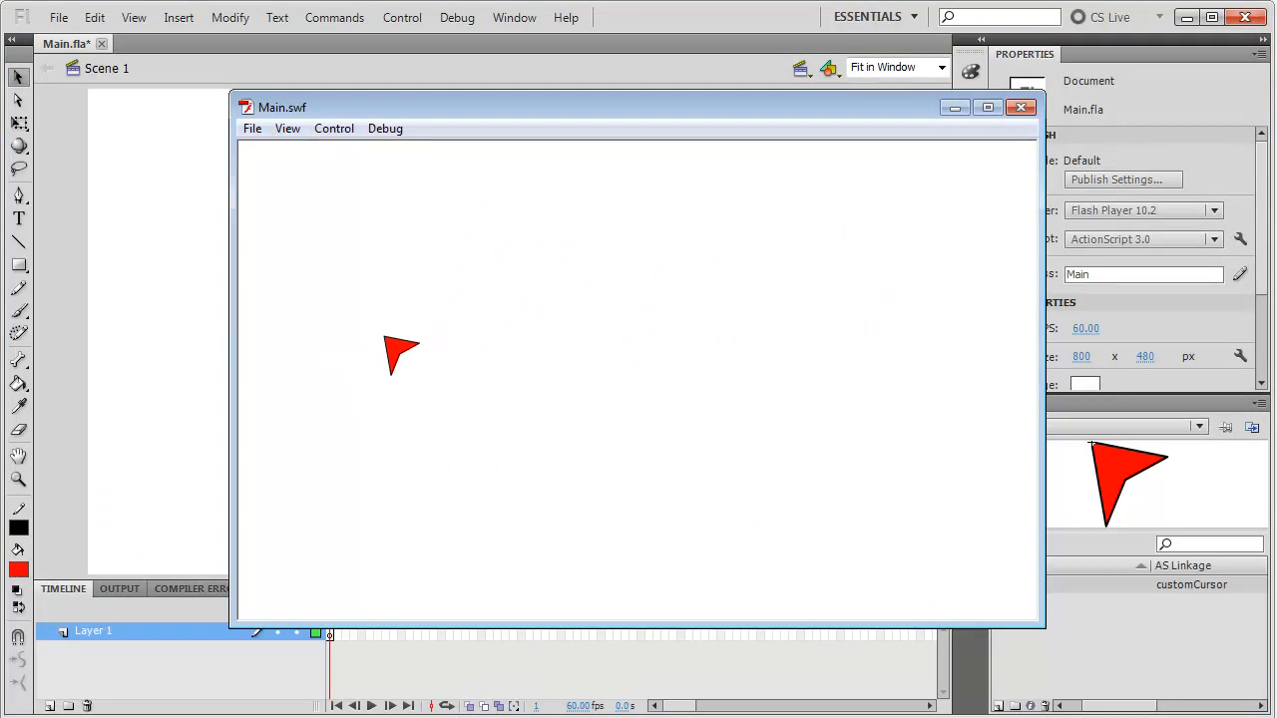
{"action": "mouse_move", "coordinate": [274, 369]}
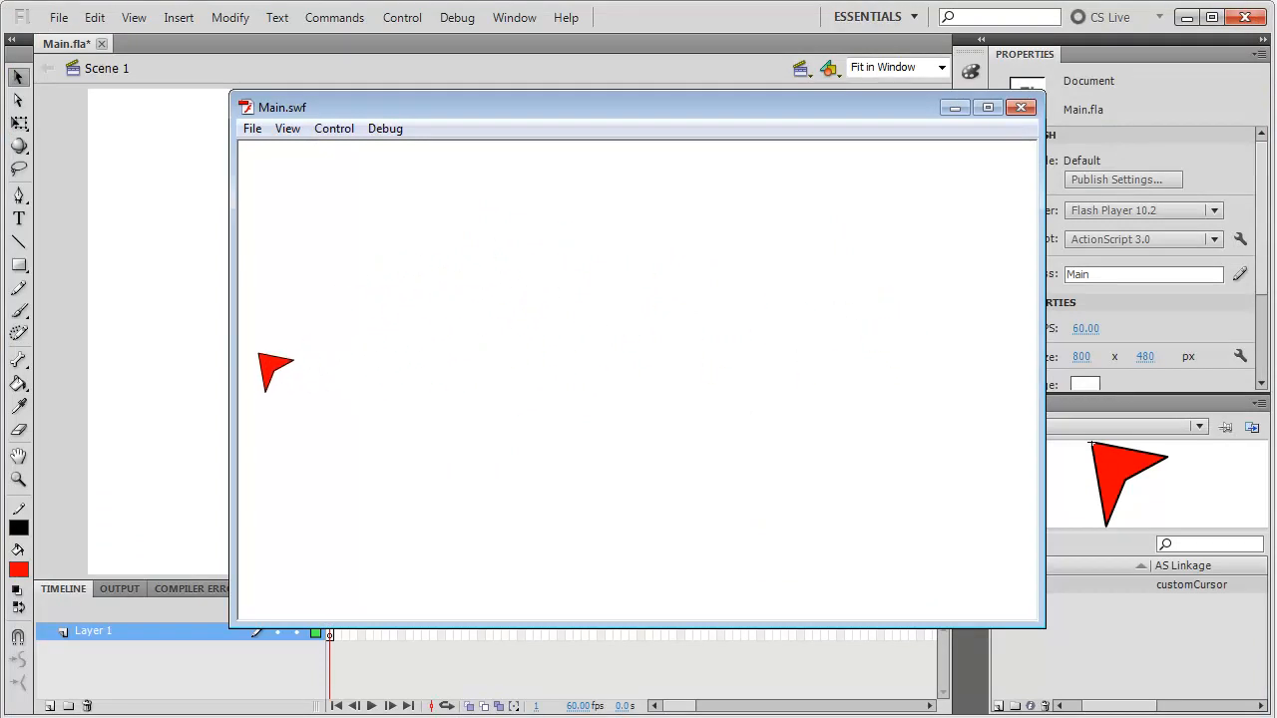
{"action": "mouse_move", "coordinate": [504, 364]}
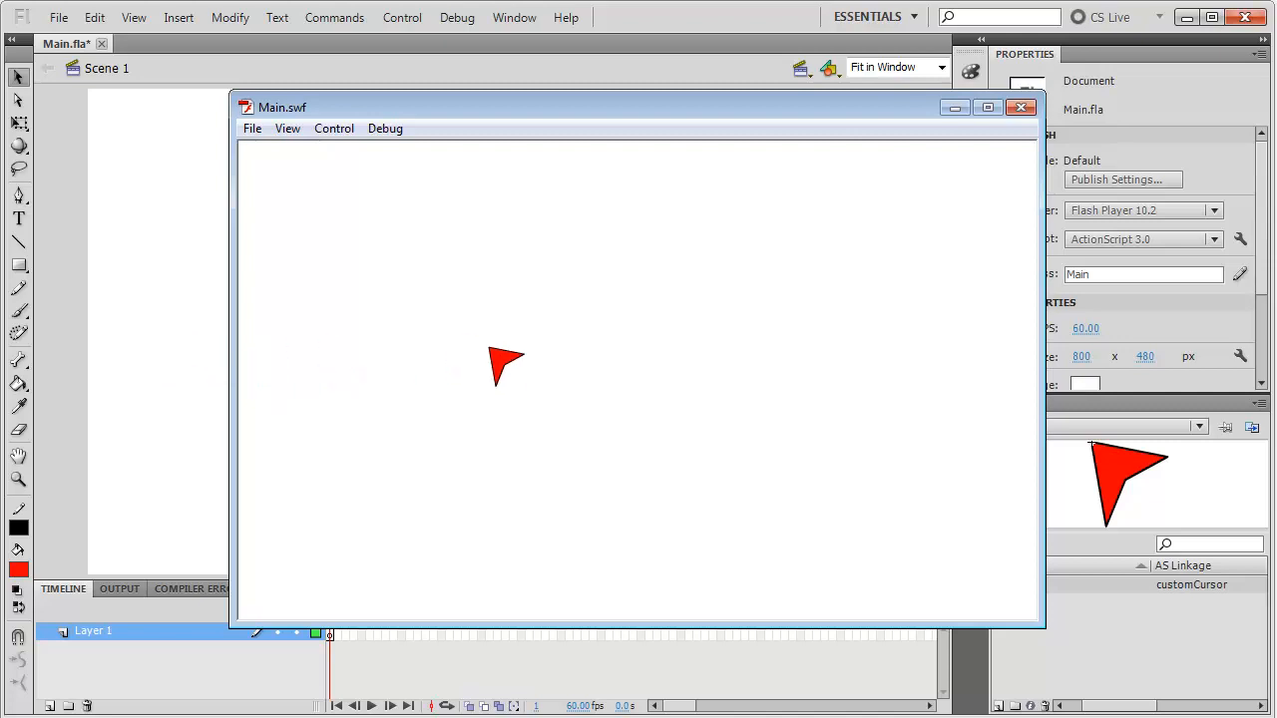
{"action": "mouse_move", "coordinate": [850, 334]}
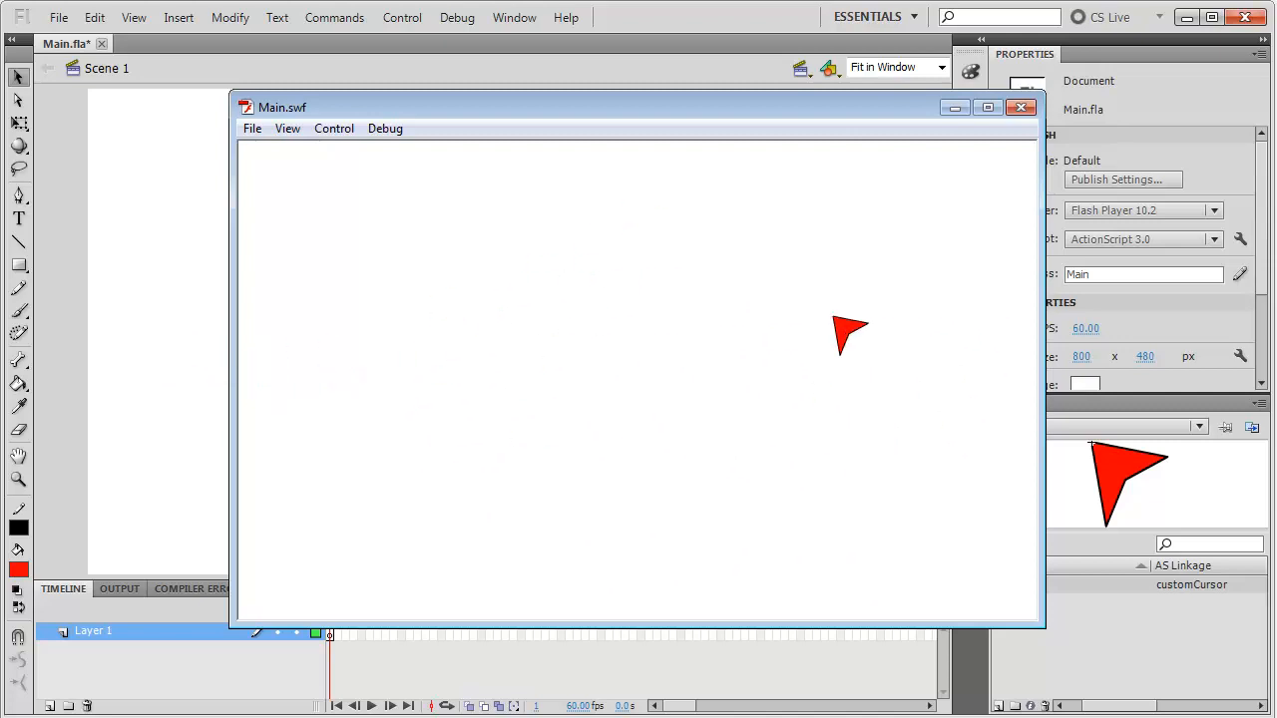
{"action": "mouse_move", "coordinate": [387, 564]}
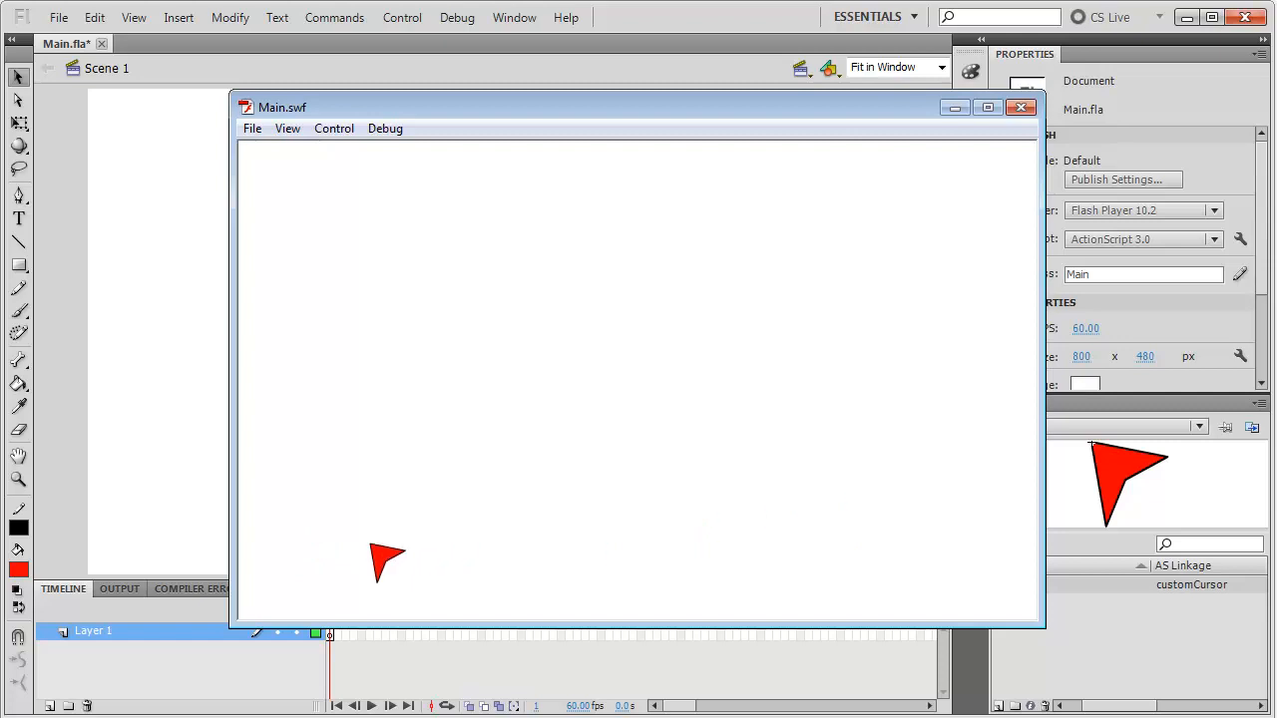
{"action": "mouse_move", "coordinate": [523, 555]}
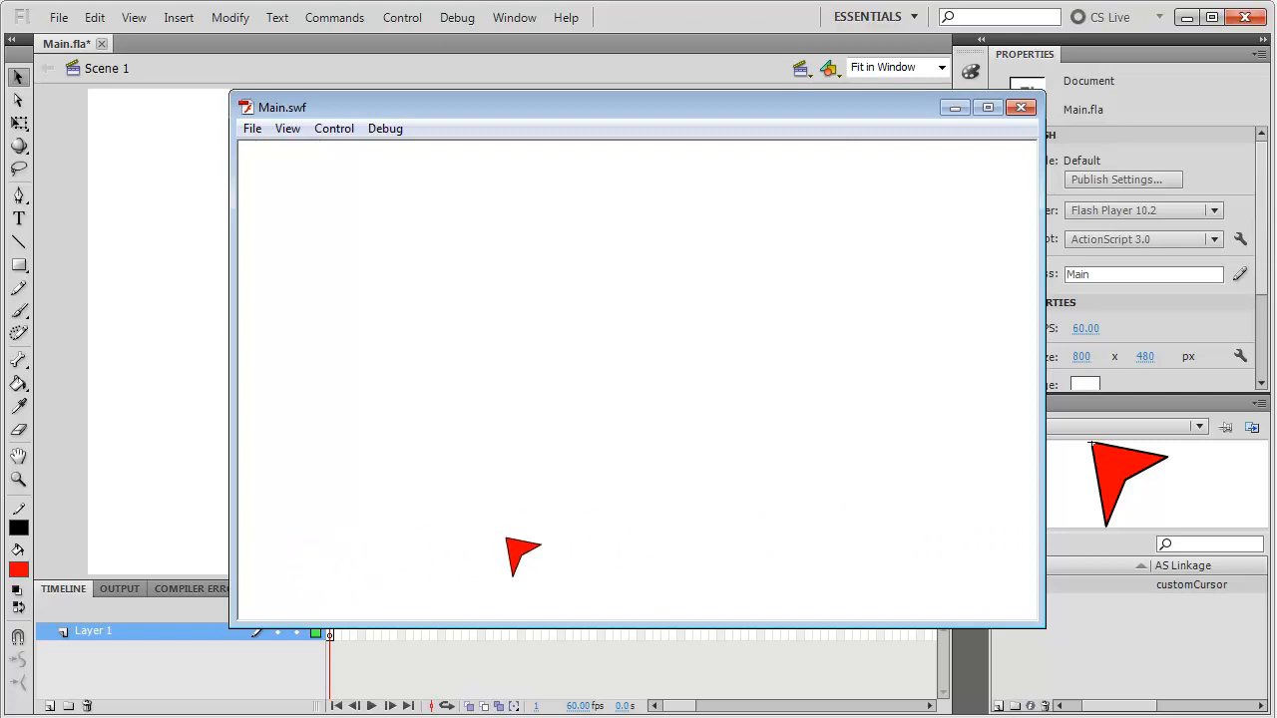
{"action": "mouse_move", "coordinate": [596, 529]}
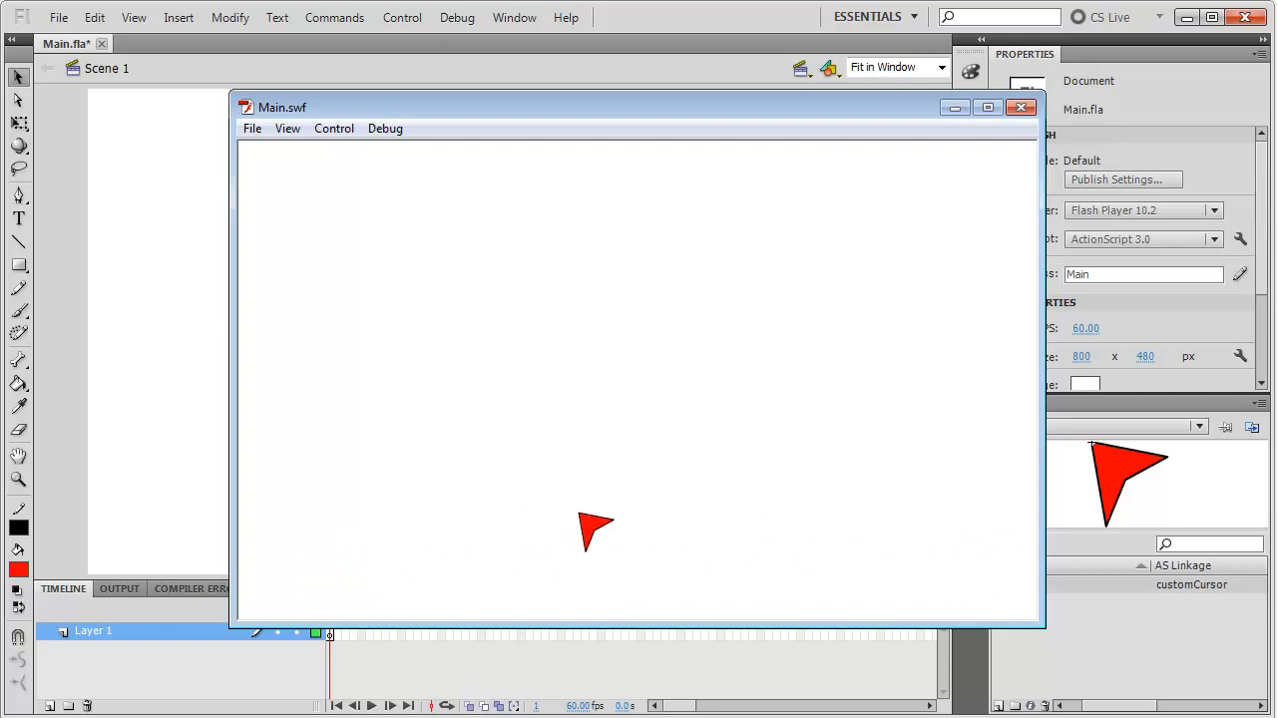
{"action": "mouse_move", "coordinate": [334, 218]}
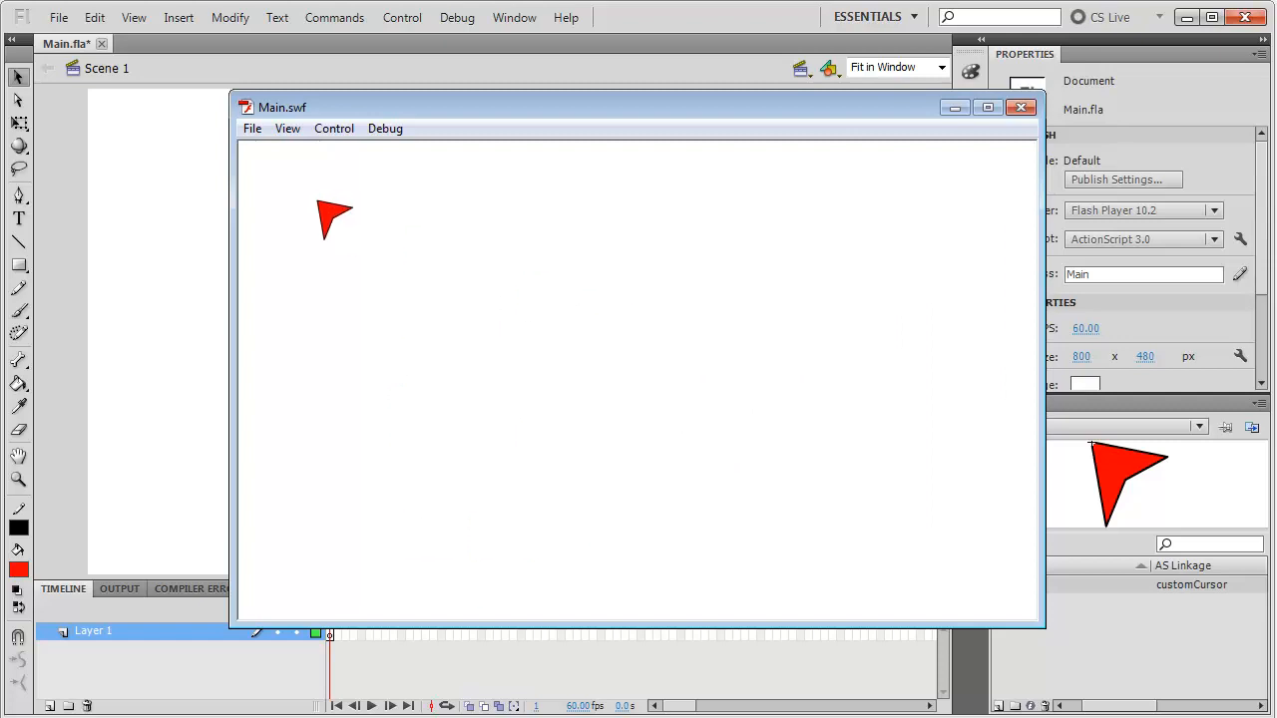
{"action": "mouse_move", "coordinate": [533, 249]}
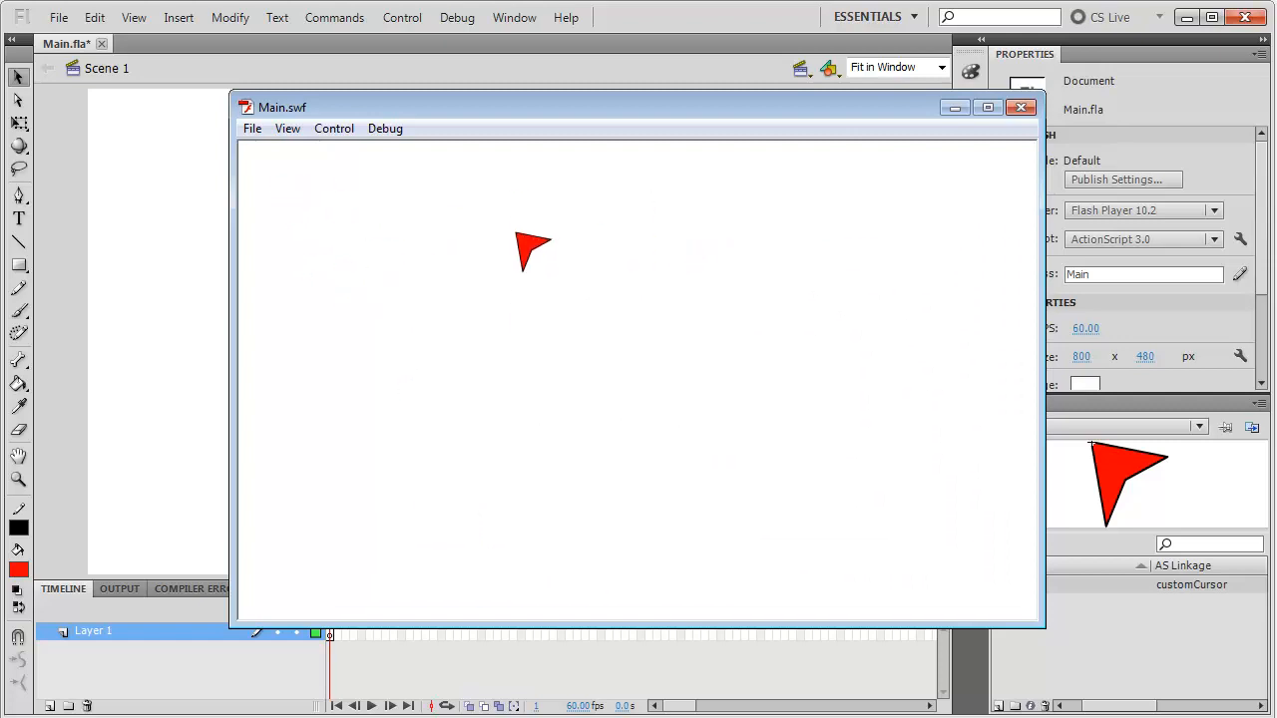
{"action": "mouse_move", "coordinate": [741, 453]}
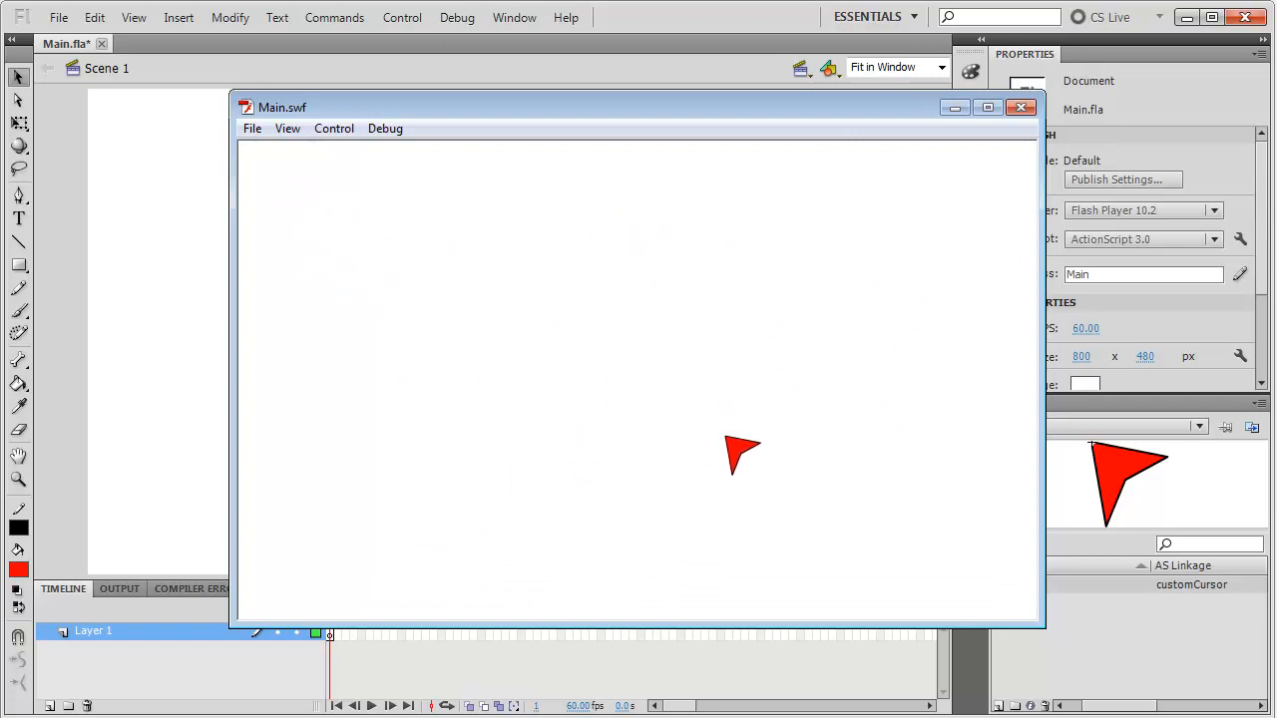
{"action": "mouse_move", "coordinate": [873, 424]}
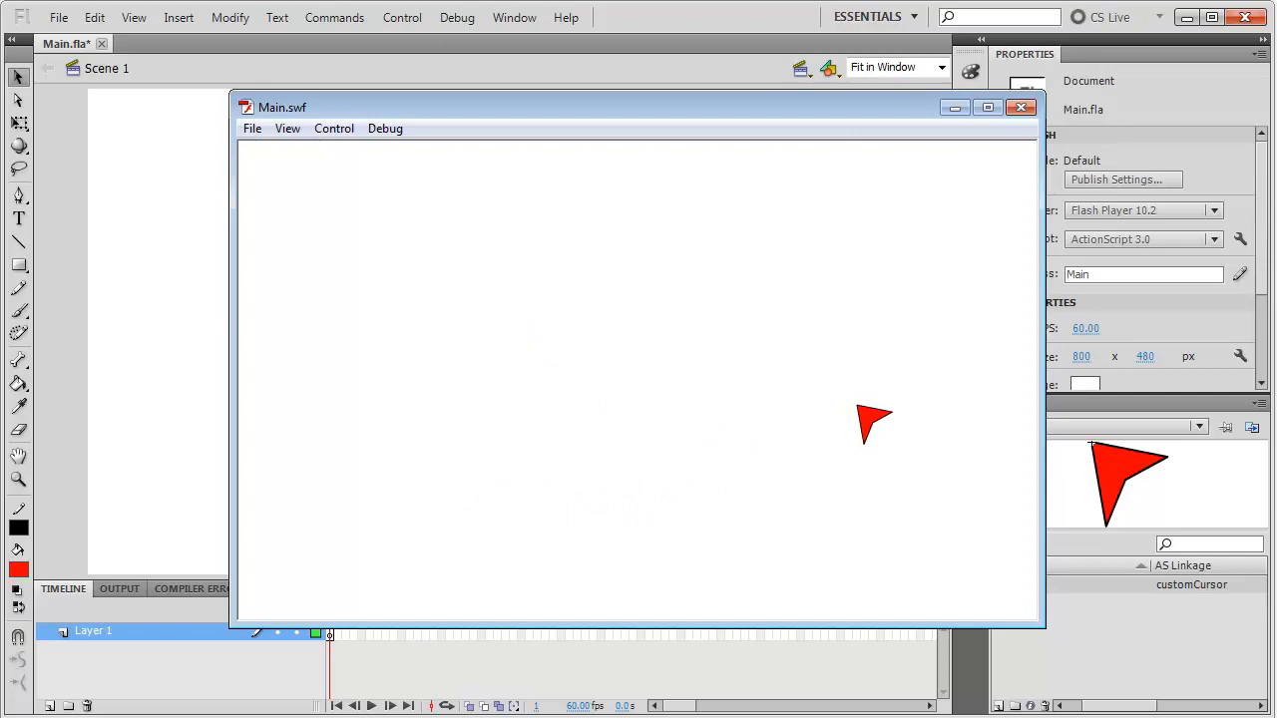